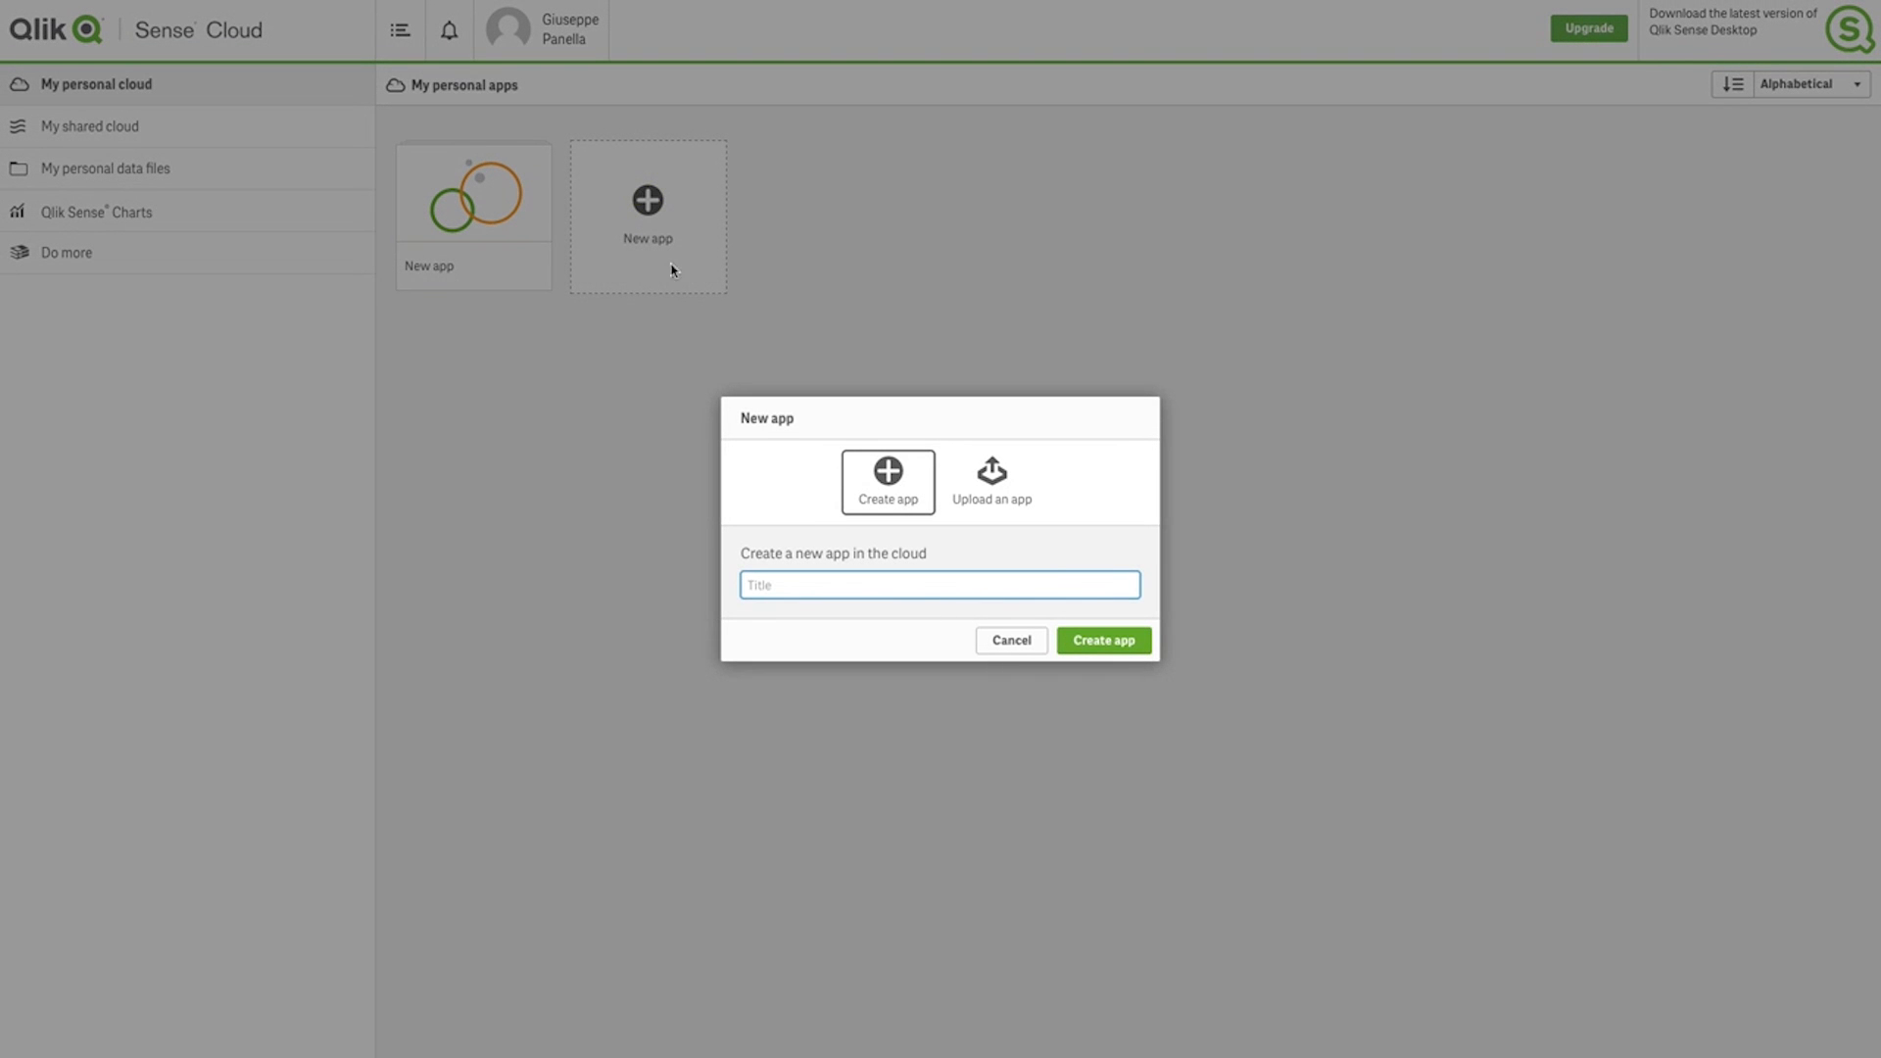
# Create a new app titled Salesforce data.
pyautogui.write('Salesfo')
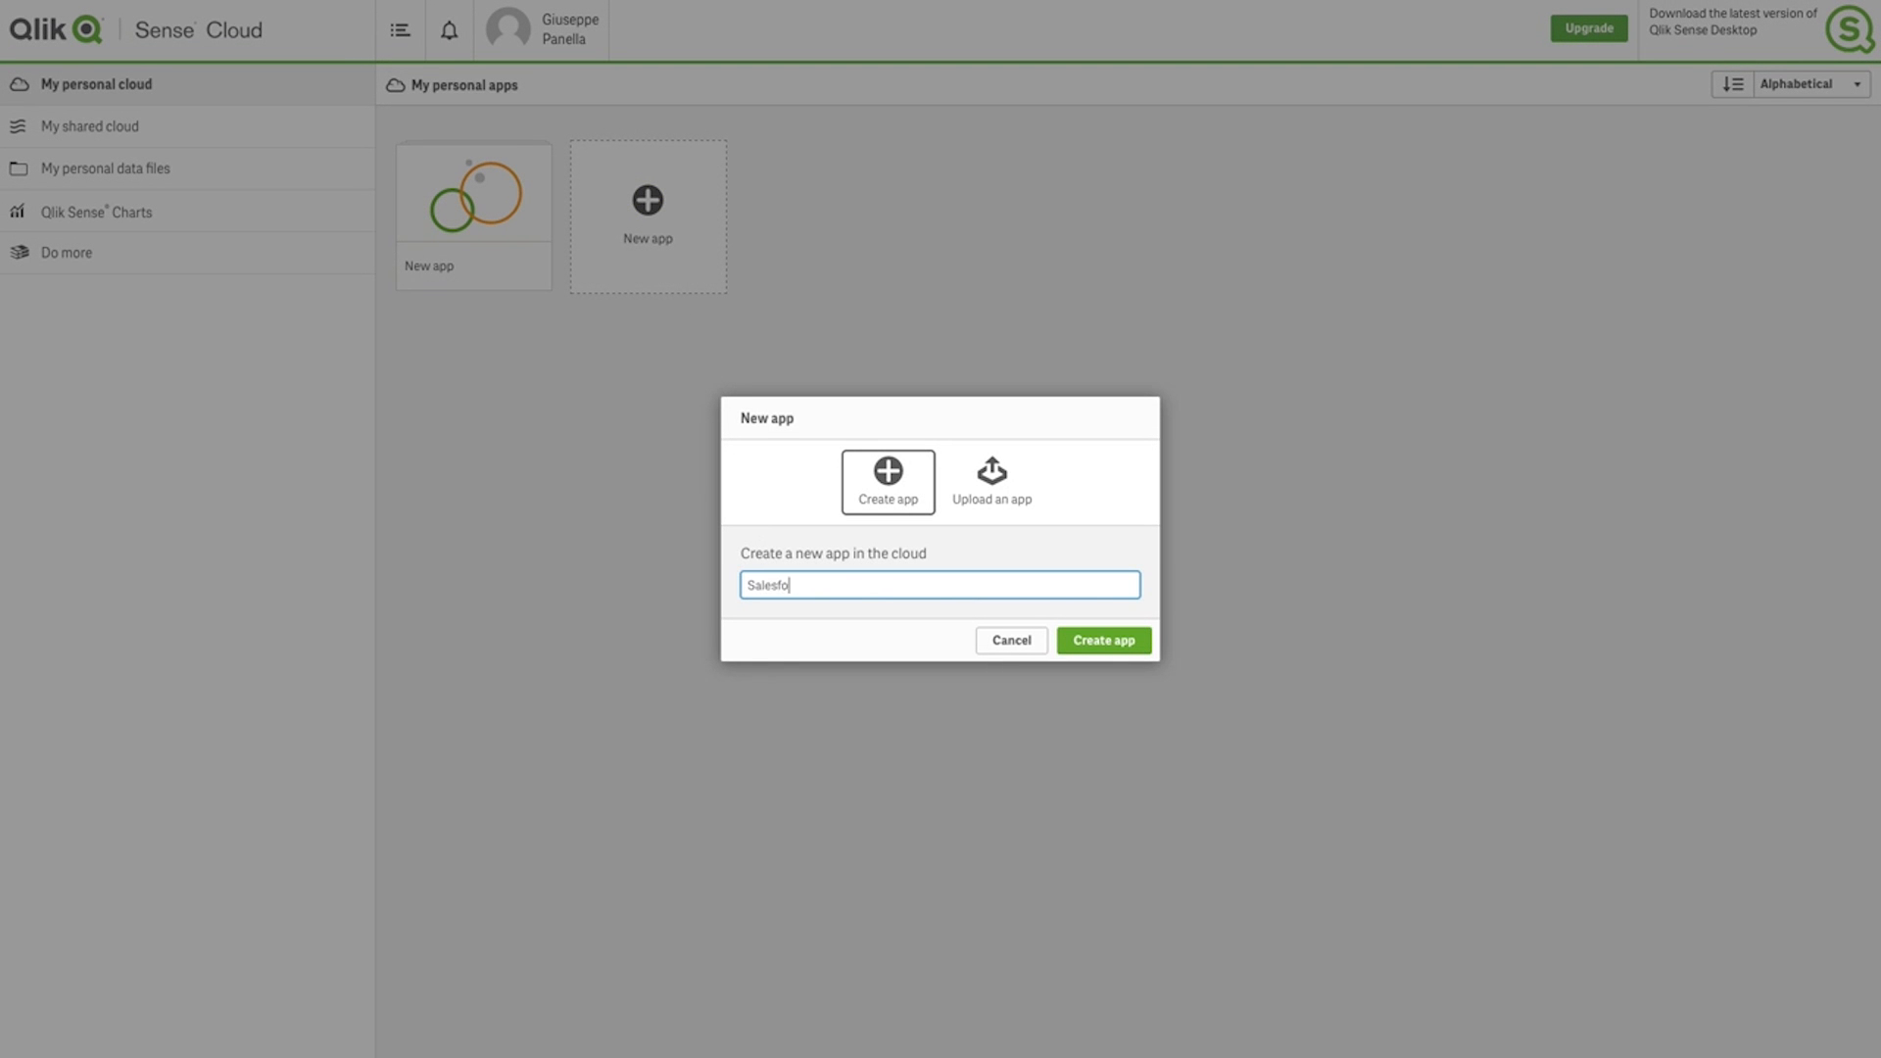
pyautogui.click(1099, 638)
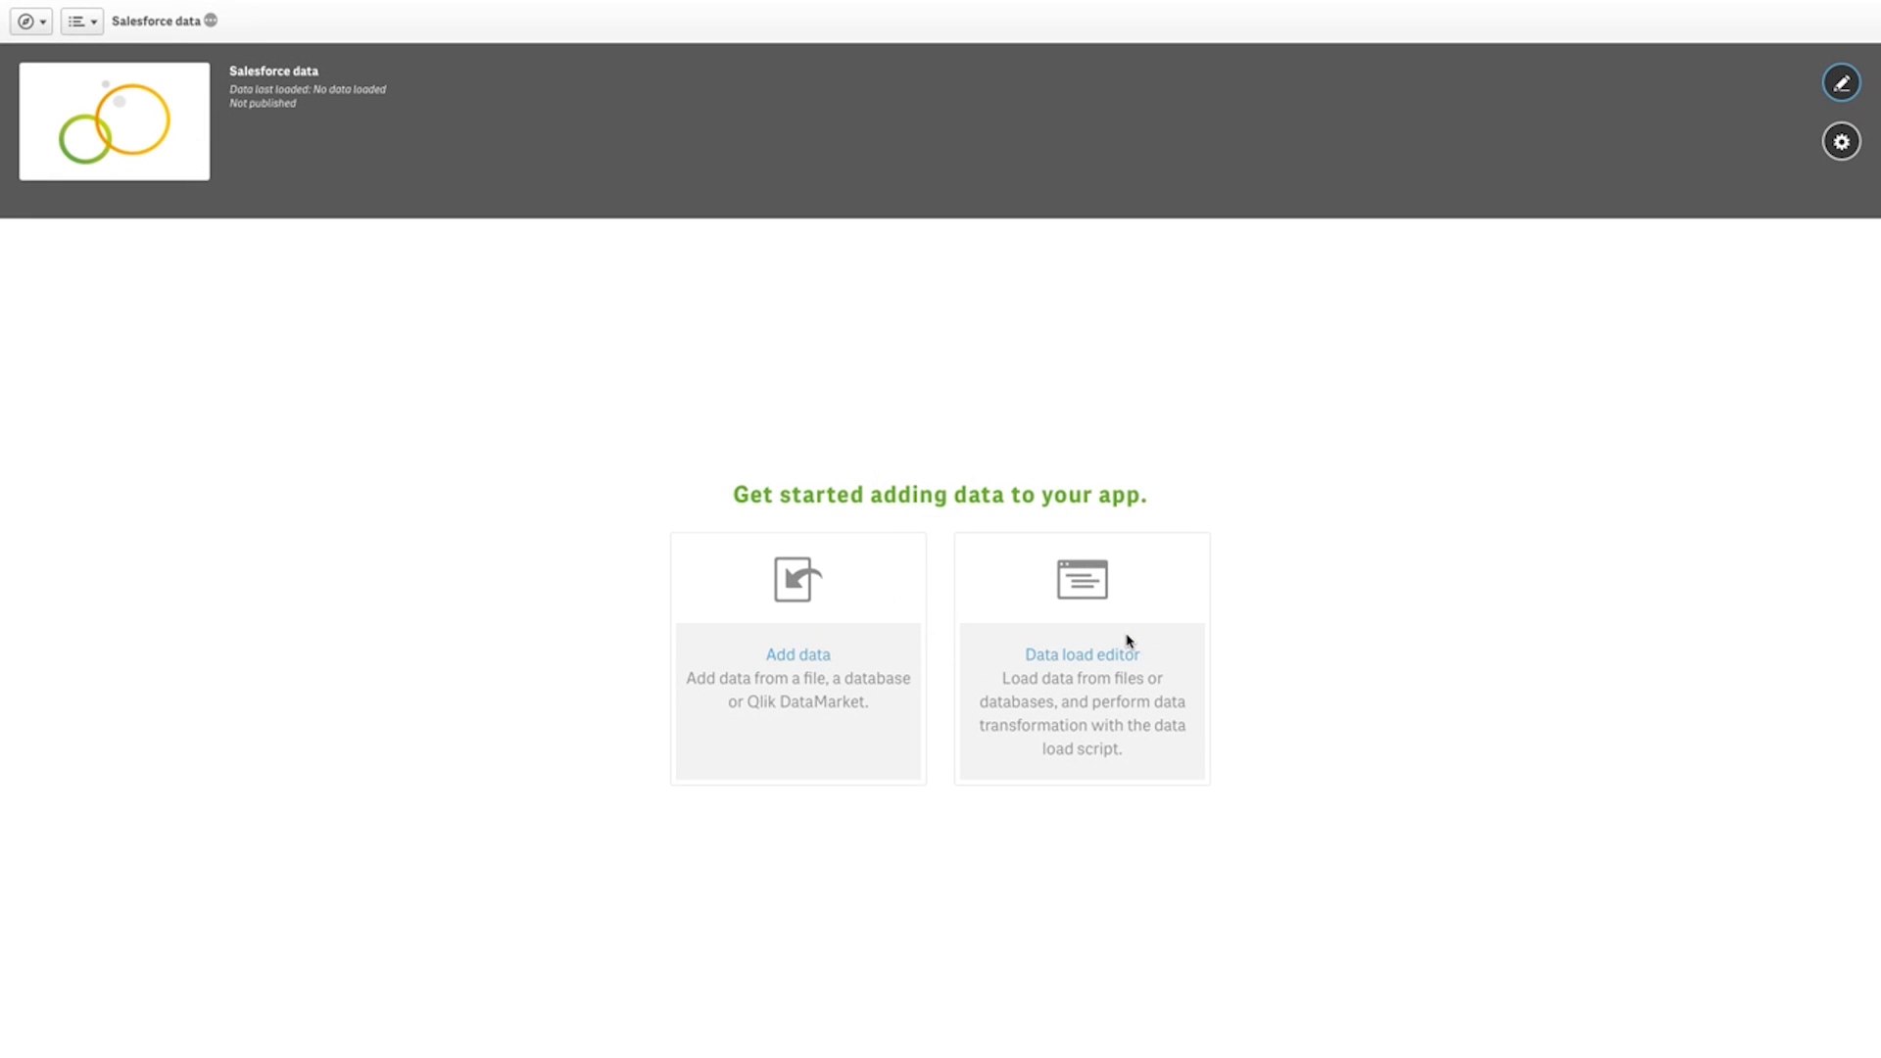
# Start a Salesforce connection with user name gpn and password entered, then go fetch the security token.
pyautogui.click(798, 654)
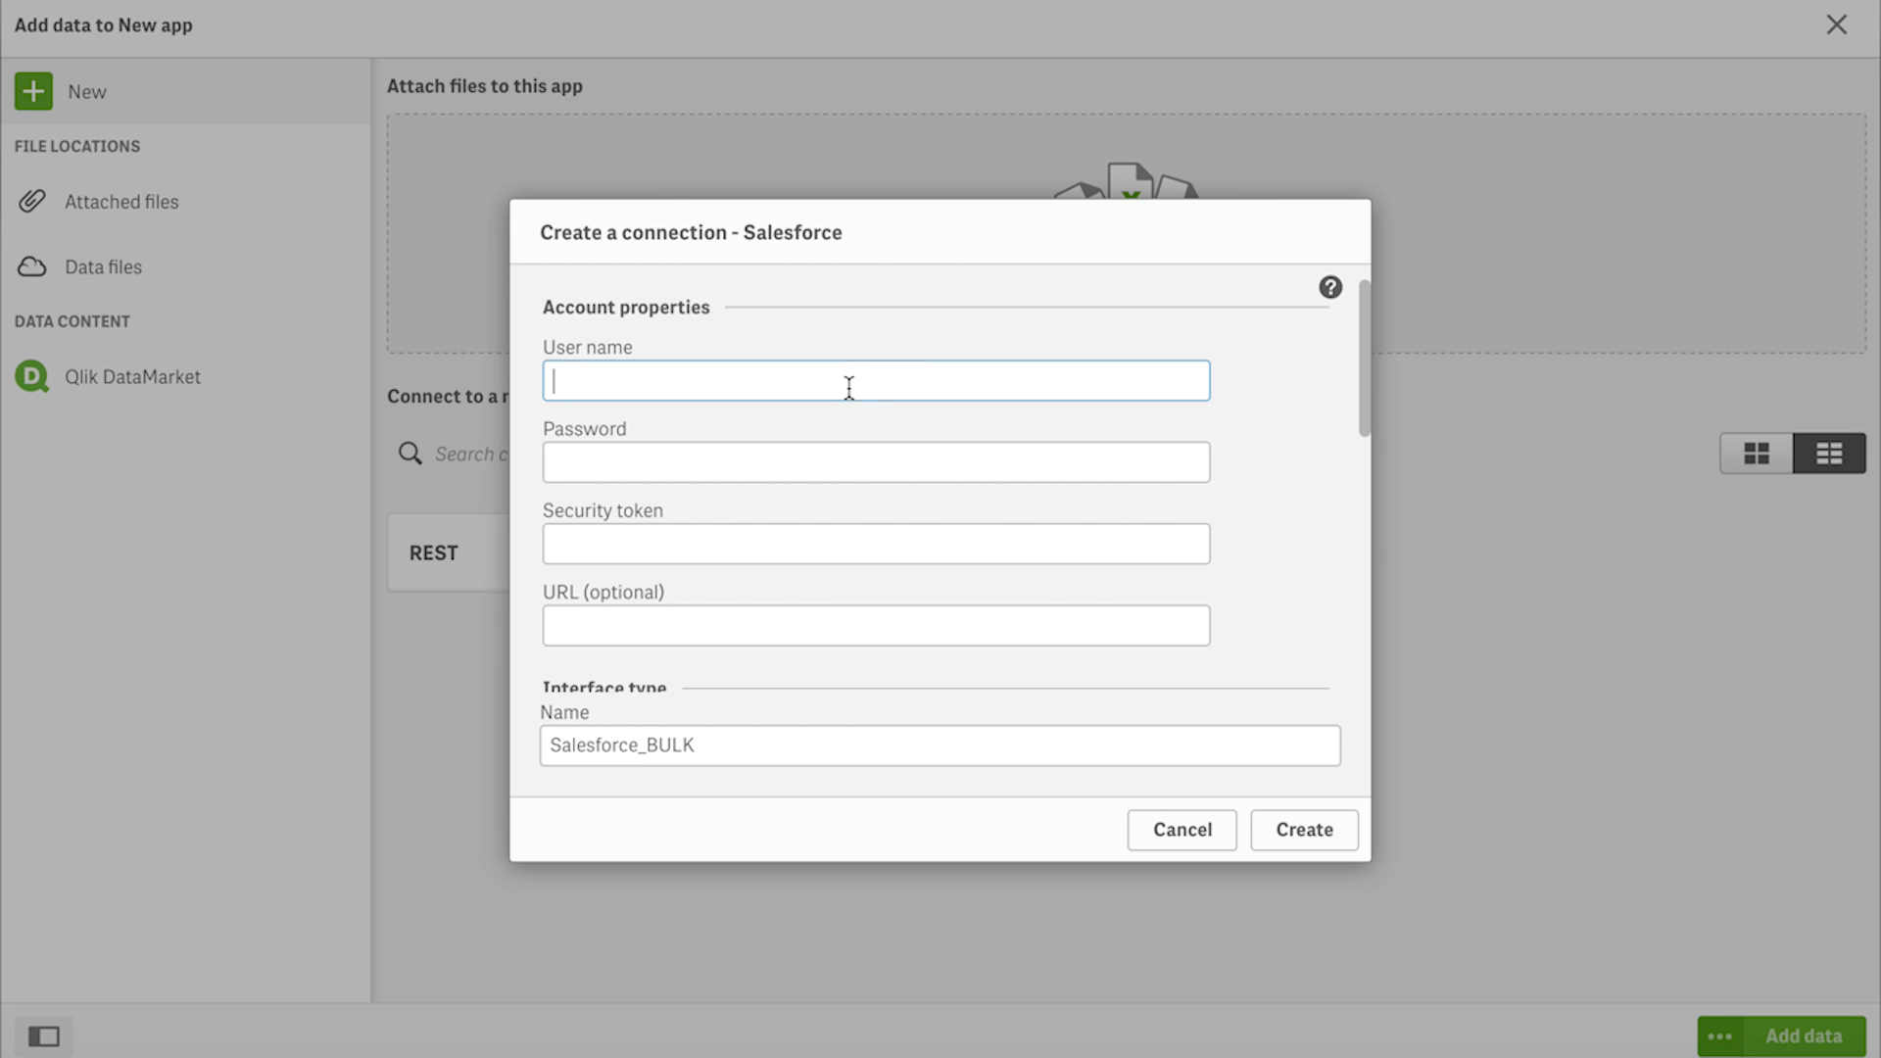
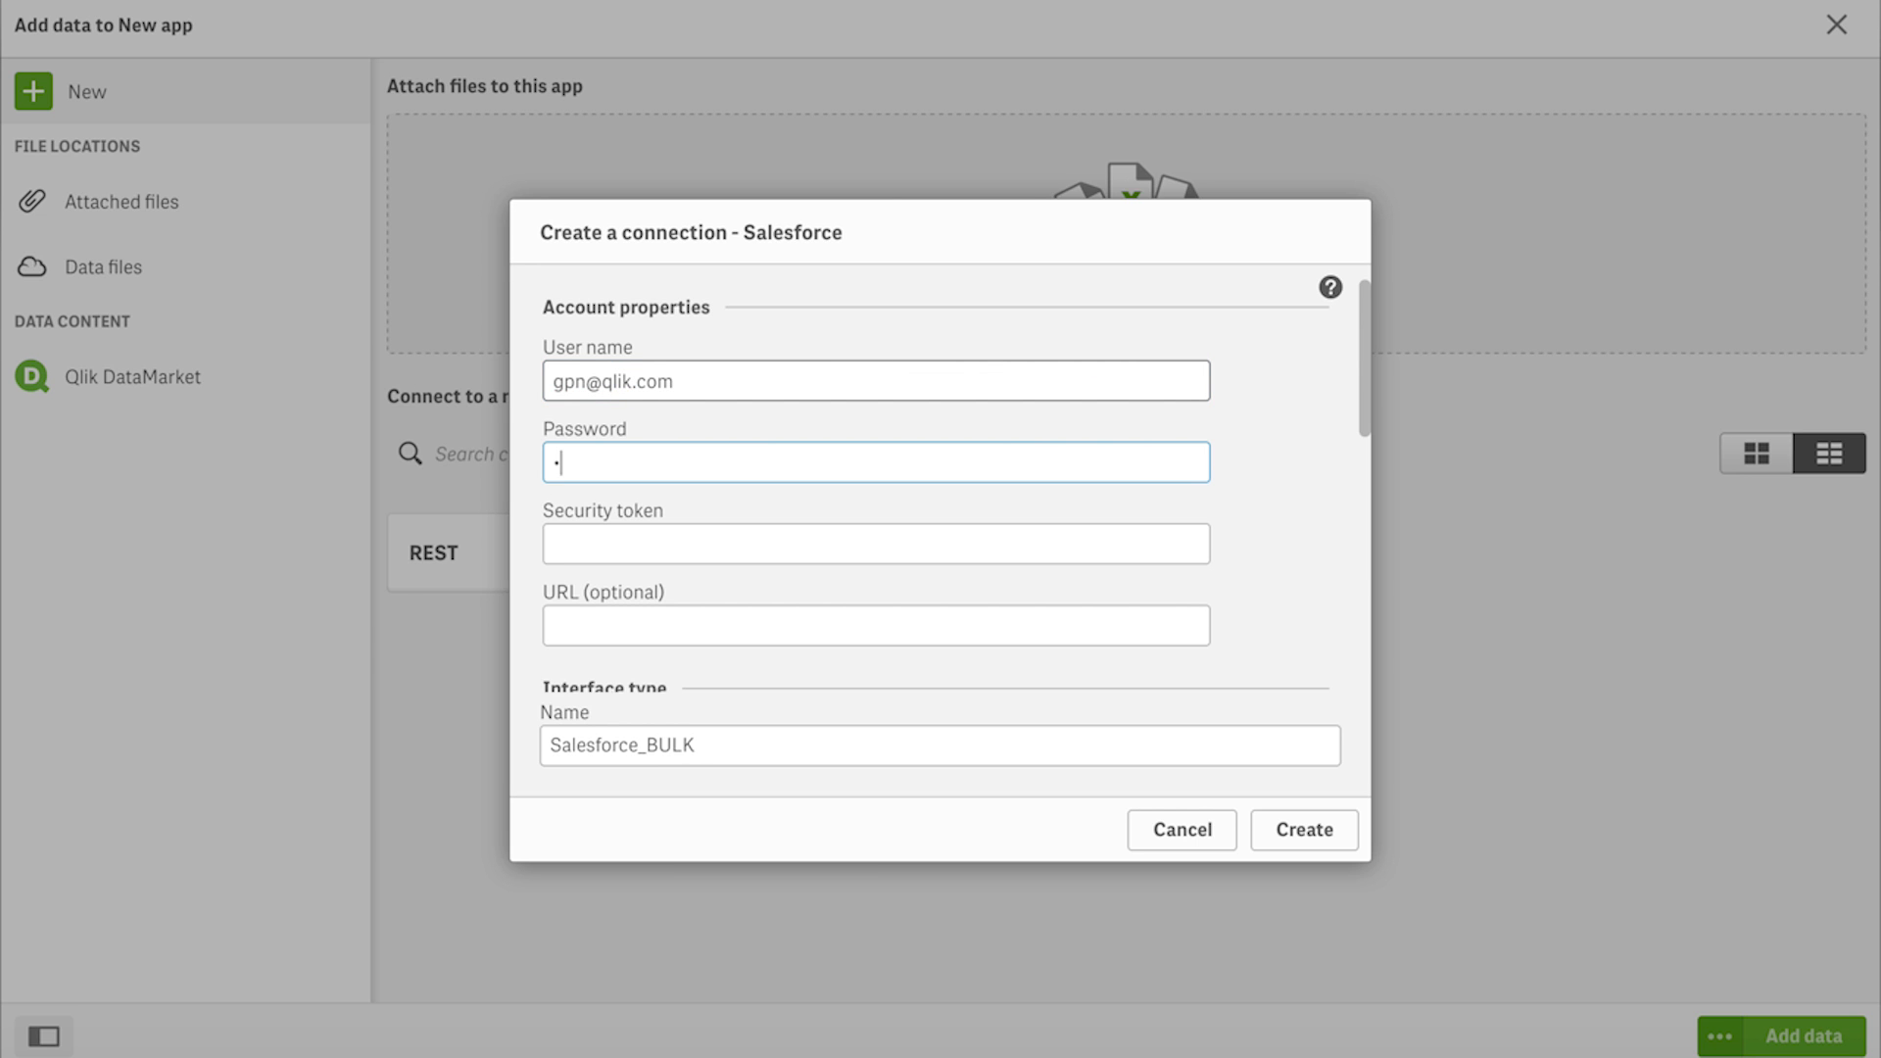
pyautogui.write('password')
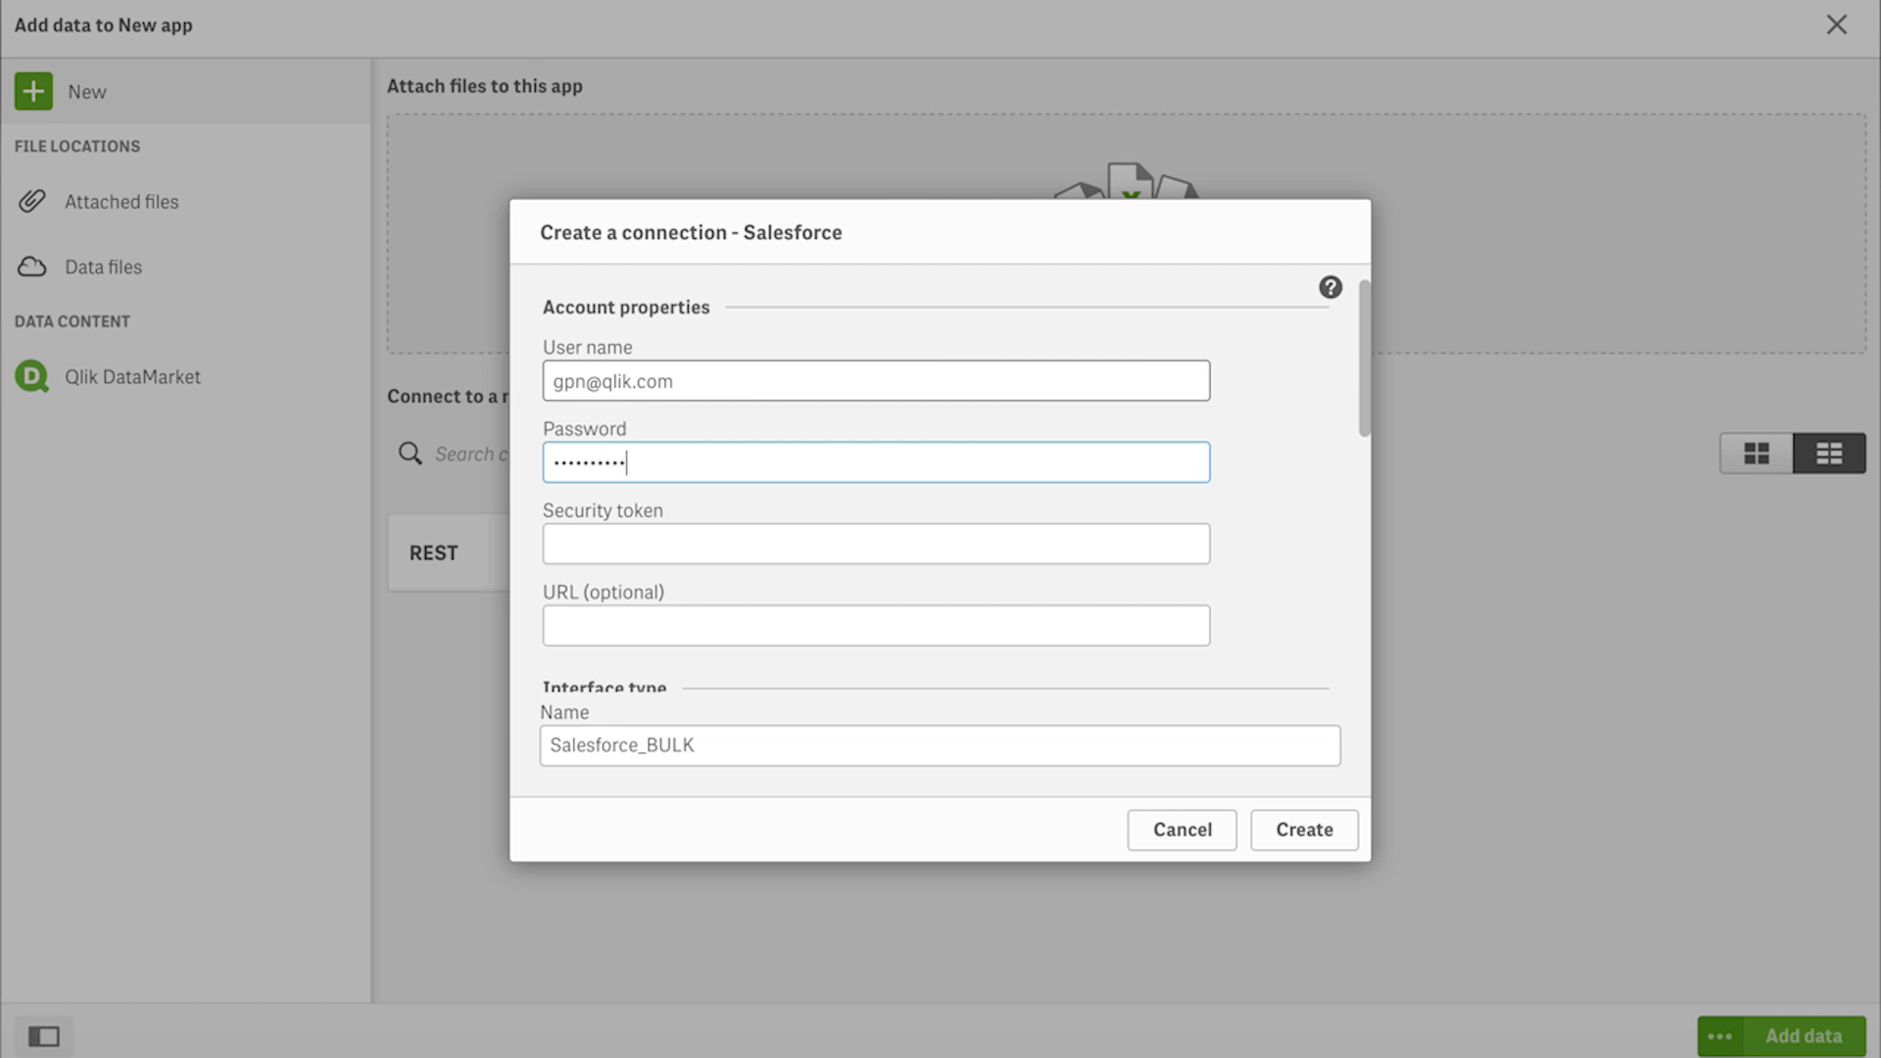
pyautogui.click(875, 542)
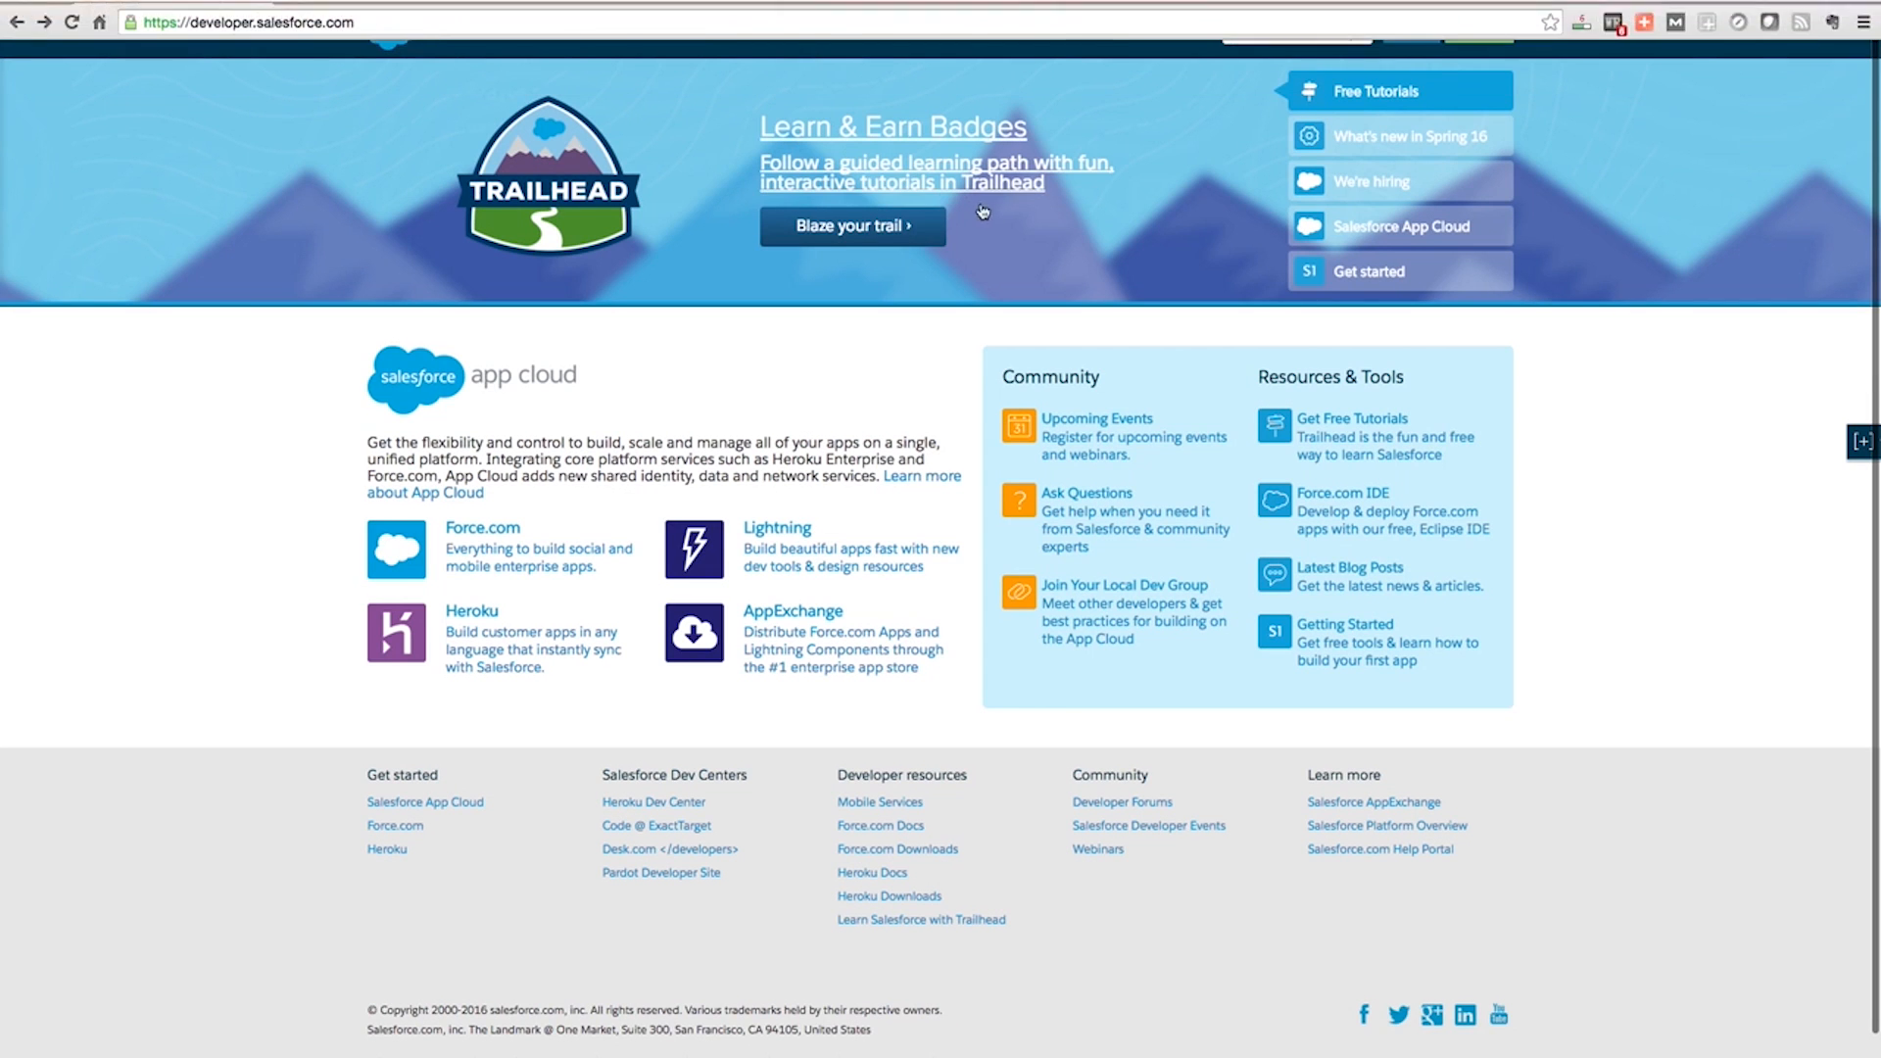
# Log in to Salesforce and reset the security token from My Settings > Personal so a new one is emailed.
pyautogui.click(468, 515)
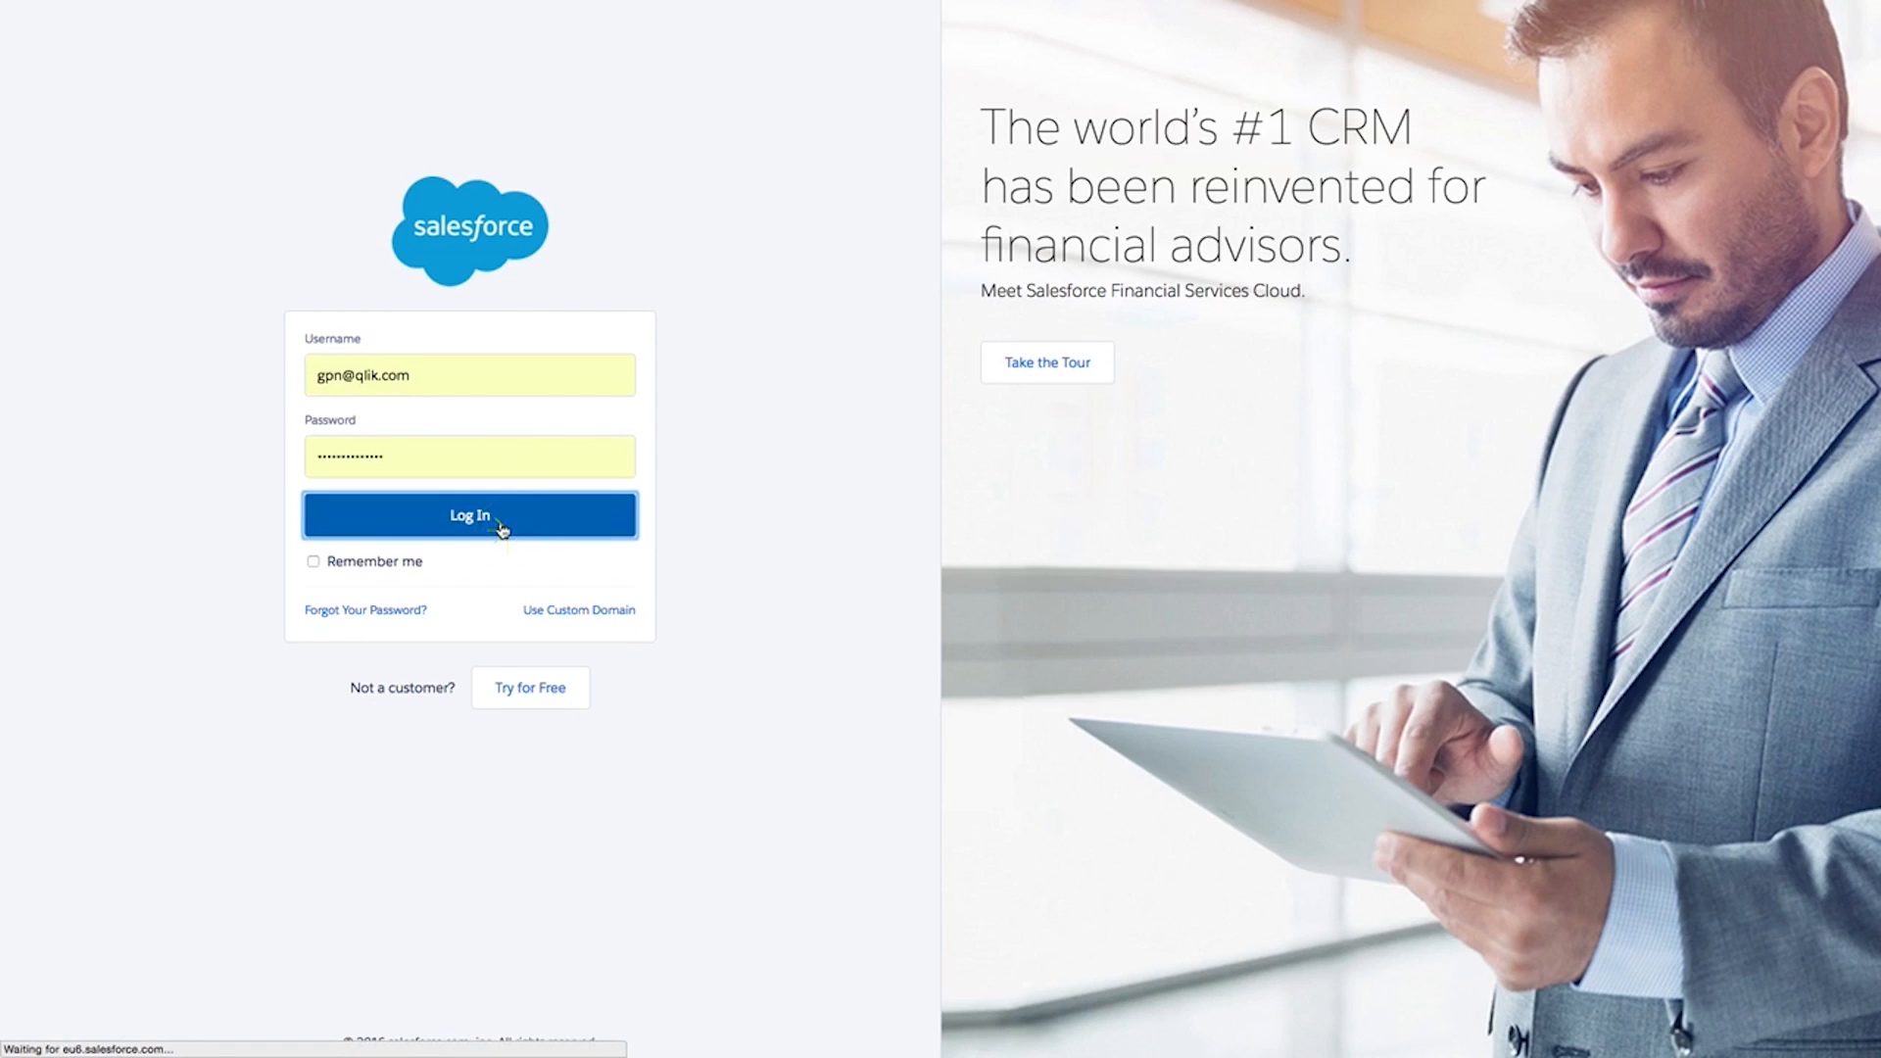
pyautogui.click(468, 516)
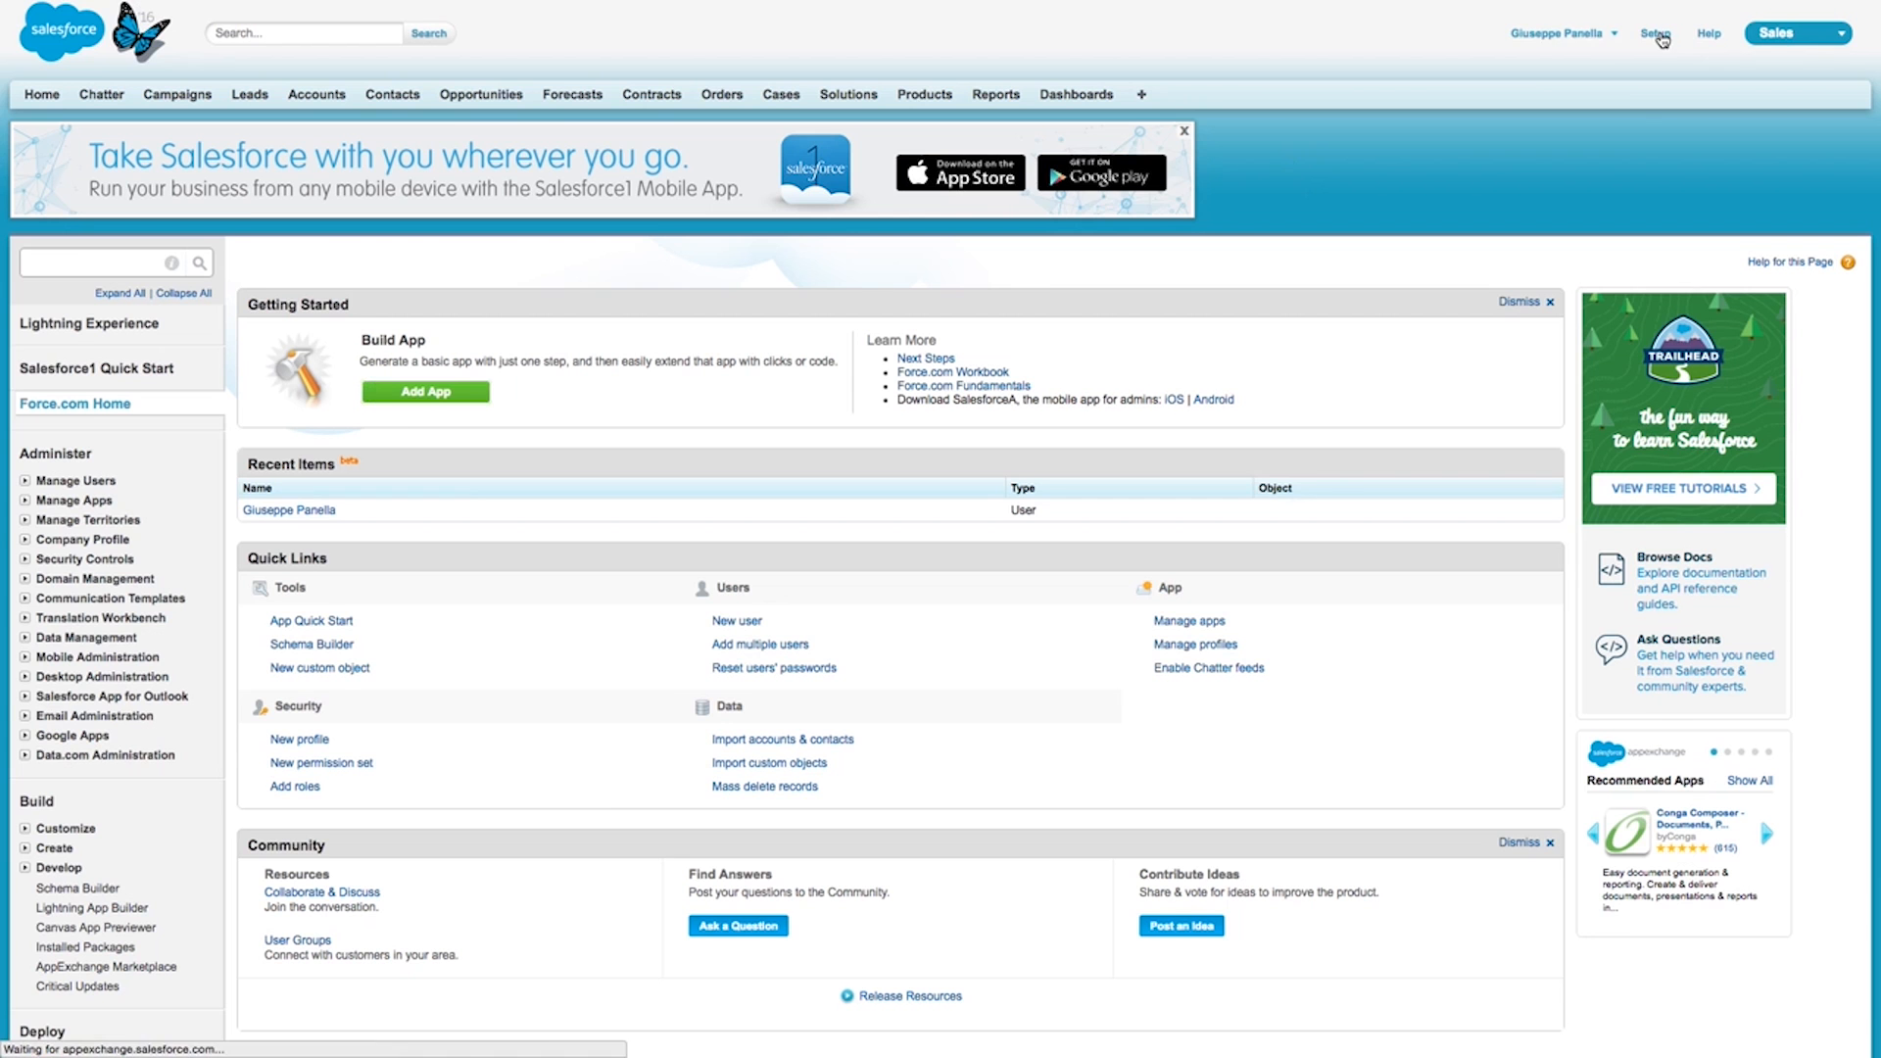
pyautogui.click(1560, 33)
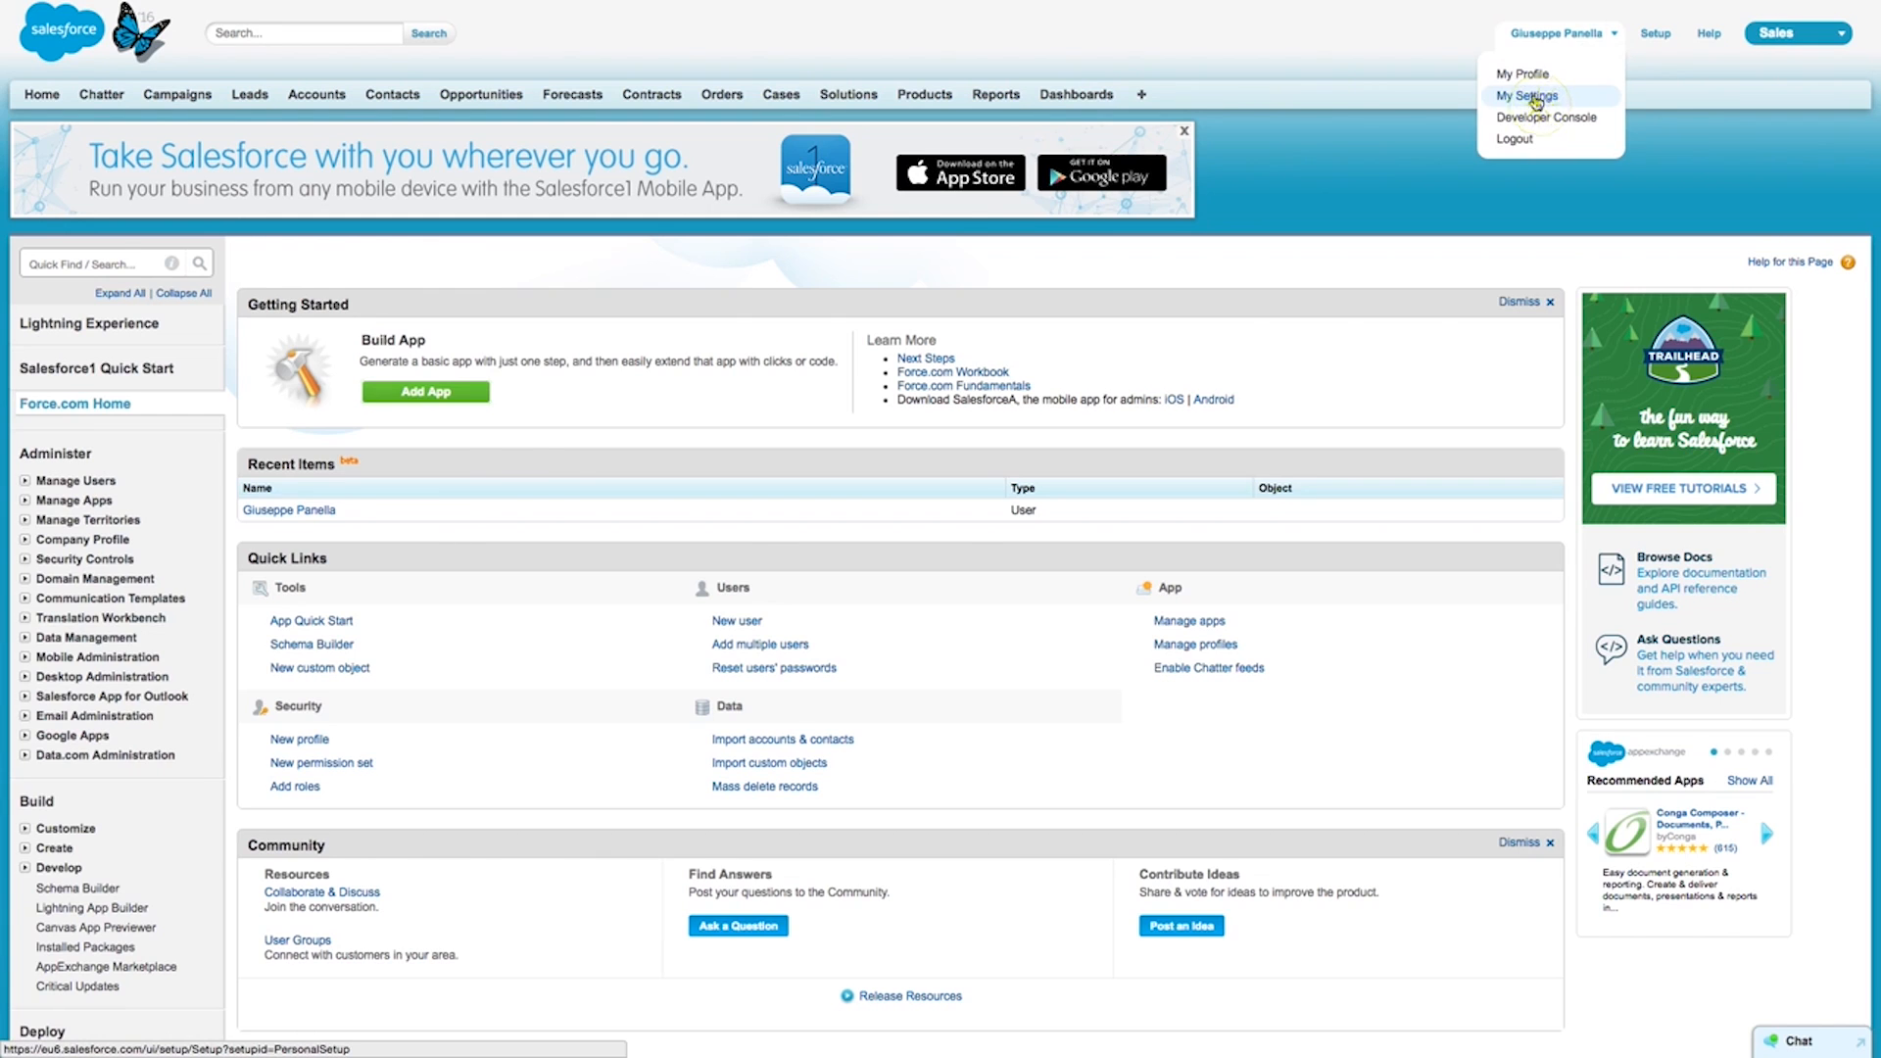
pyautogui.click(1526, 98)
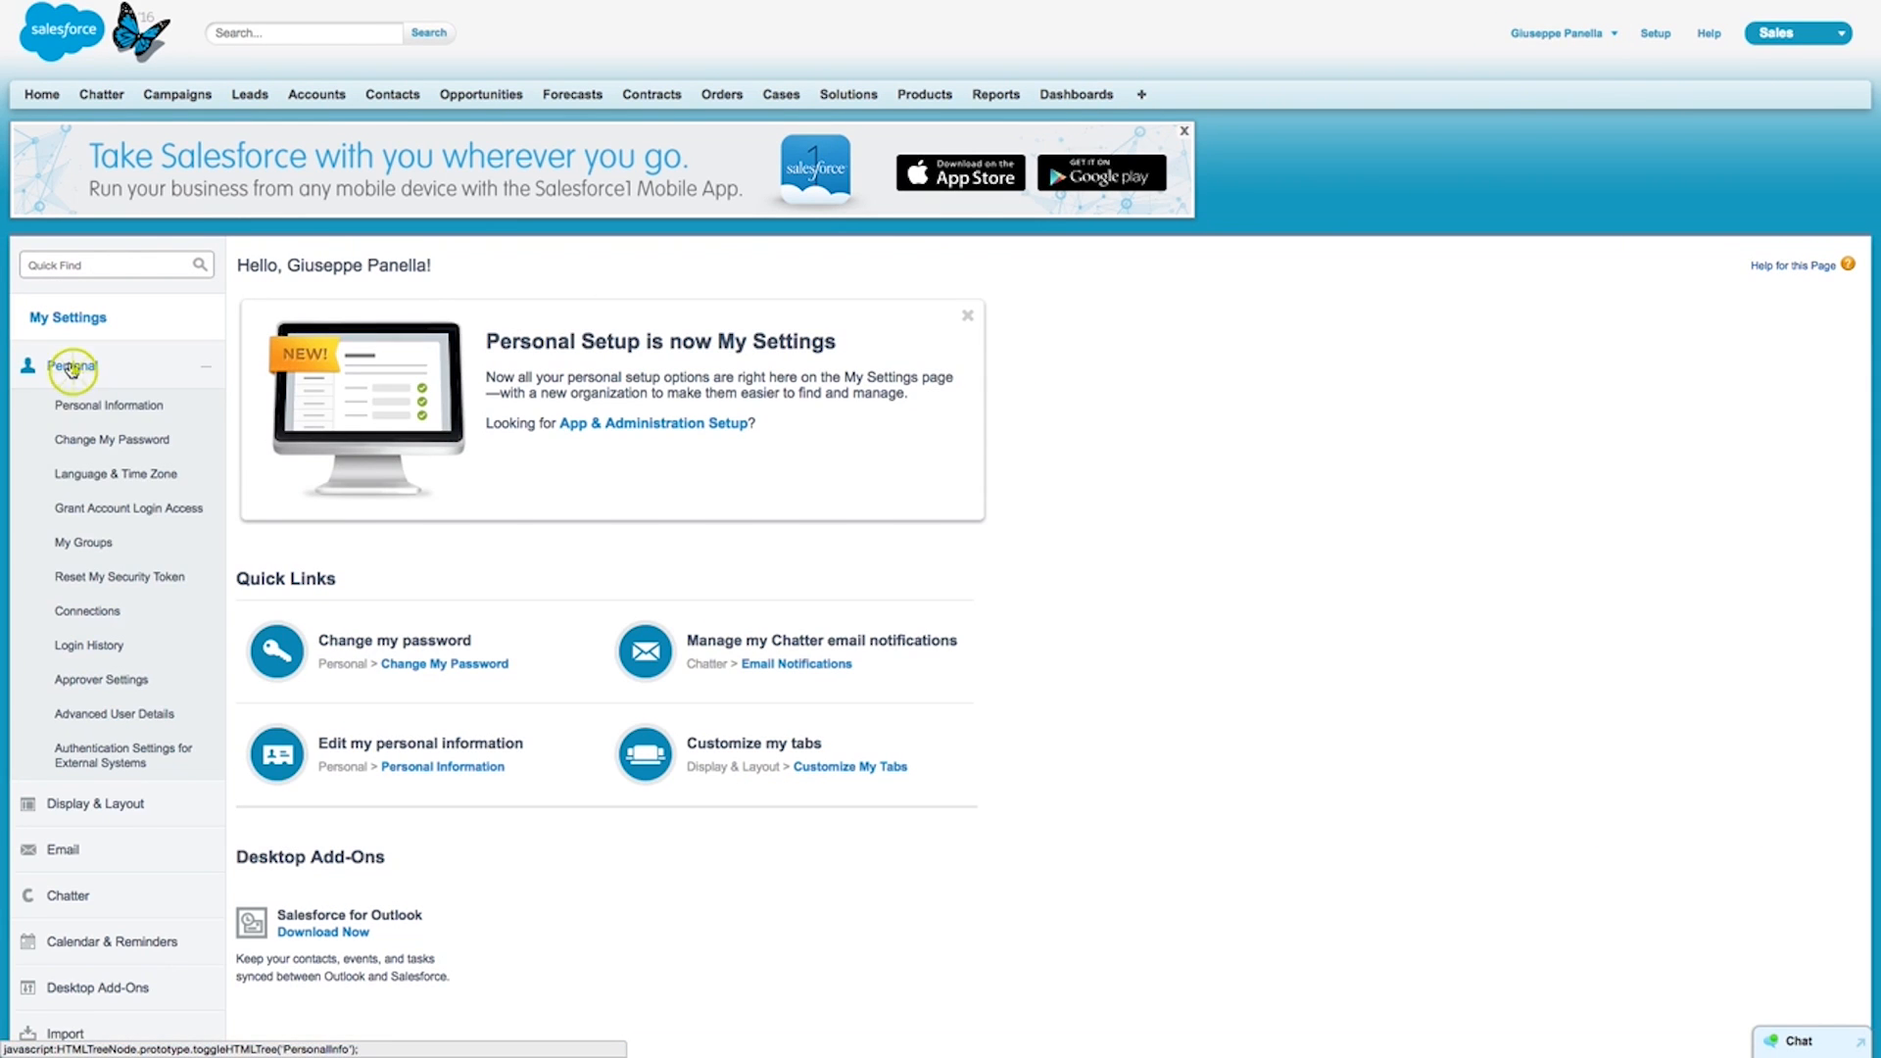
pyautogui.click(120, 576)
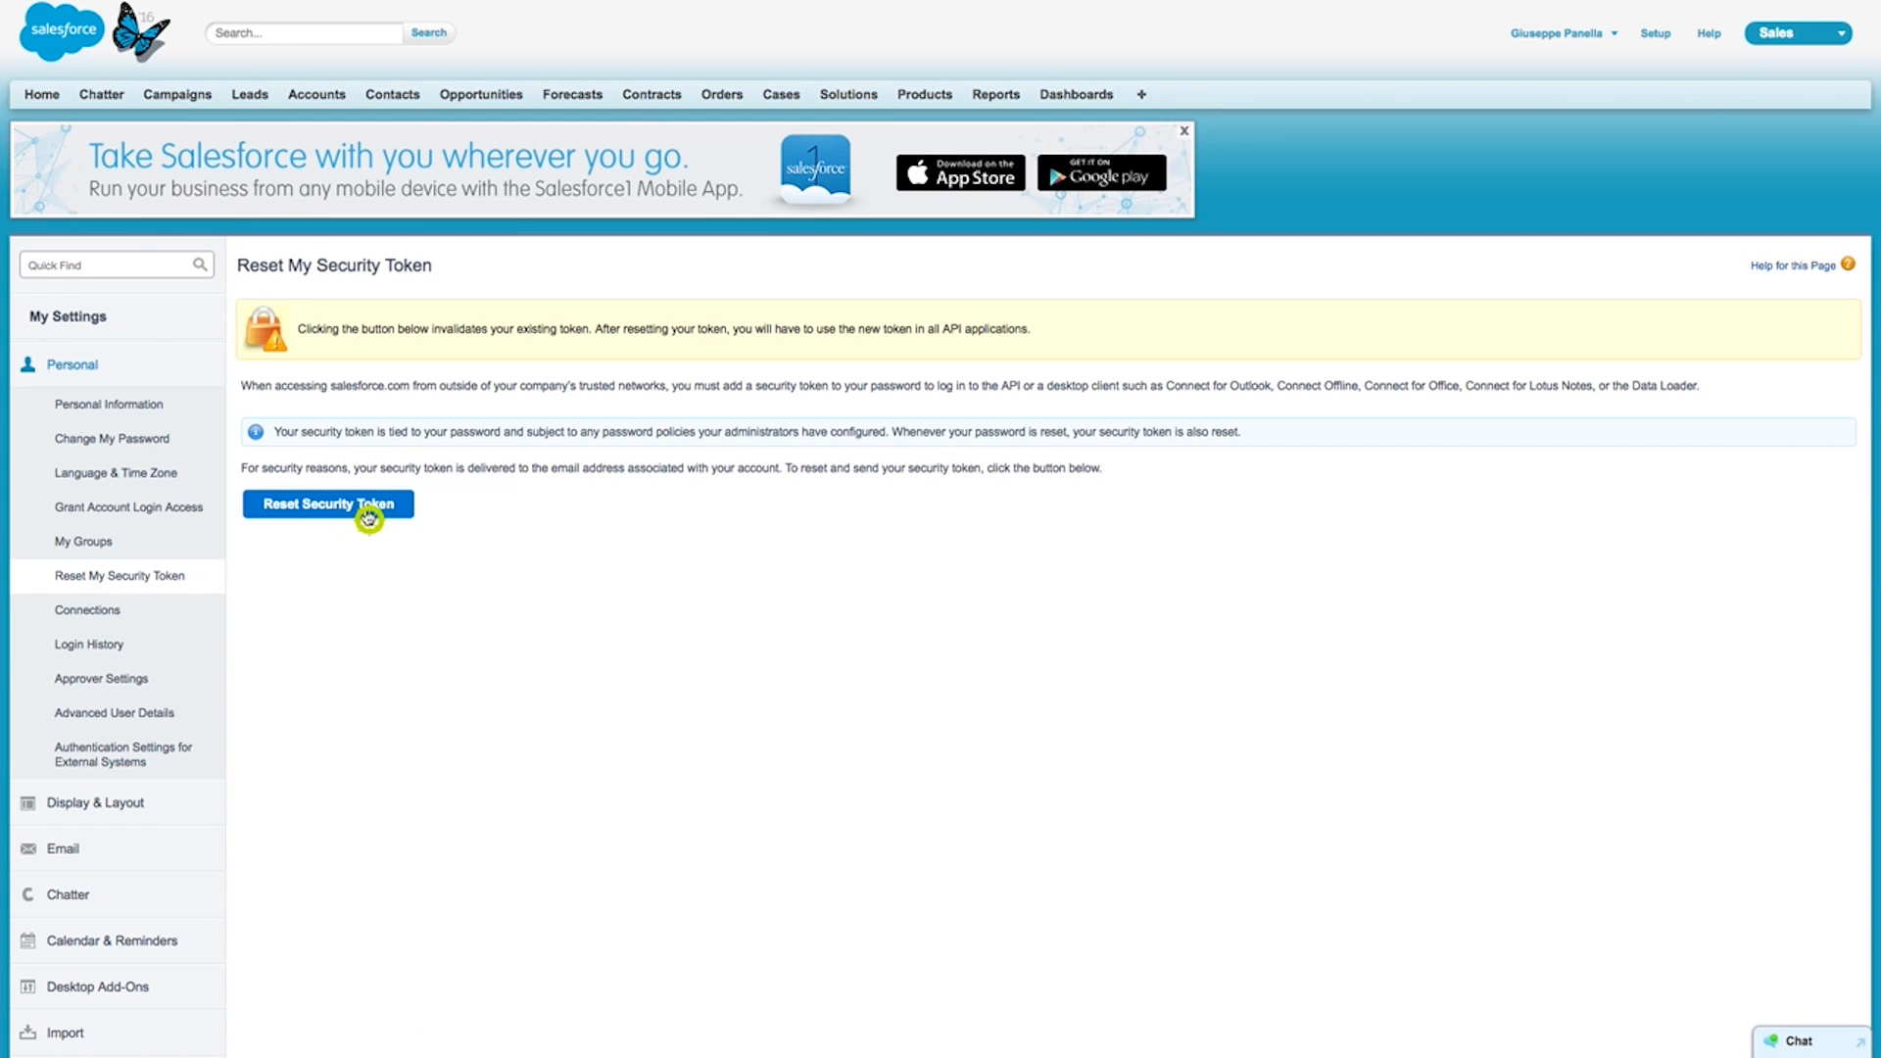
pyautogui.click(328, 504)
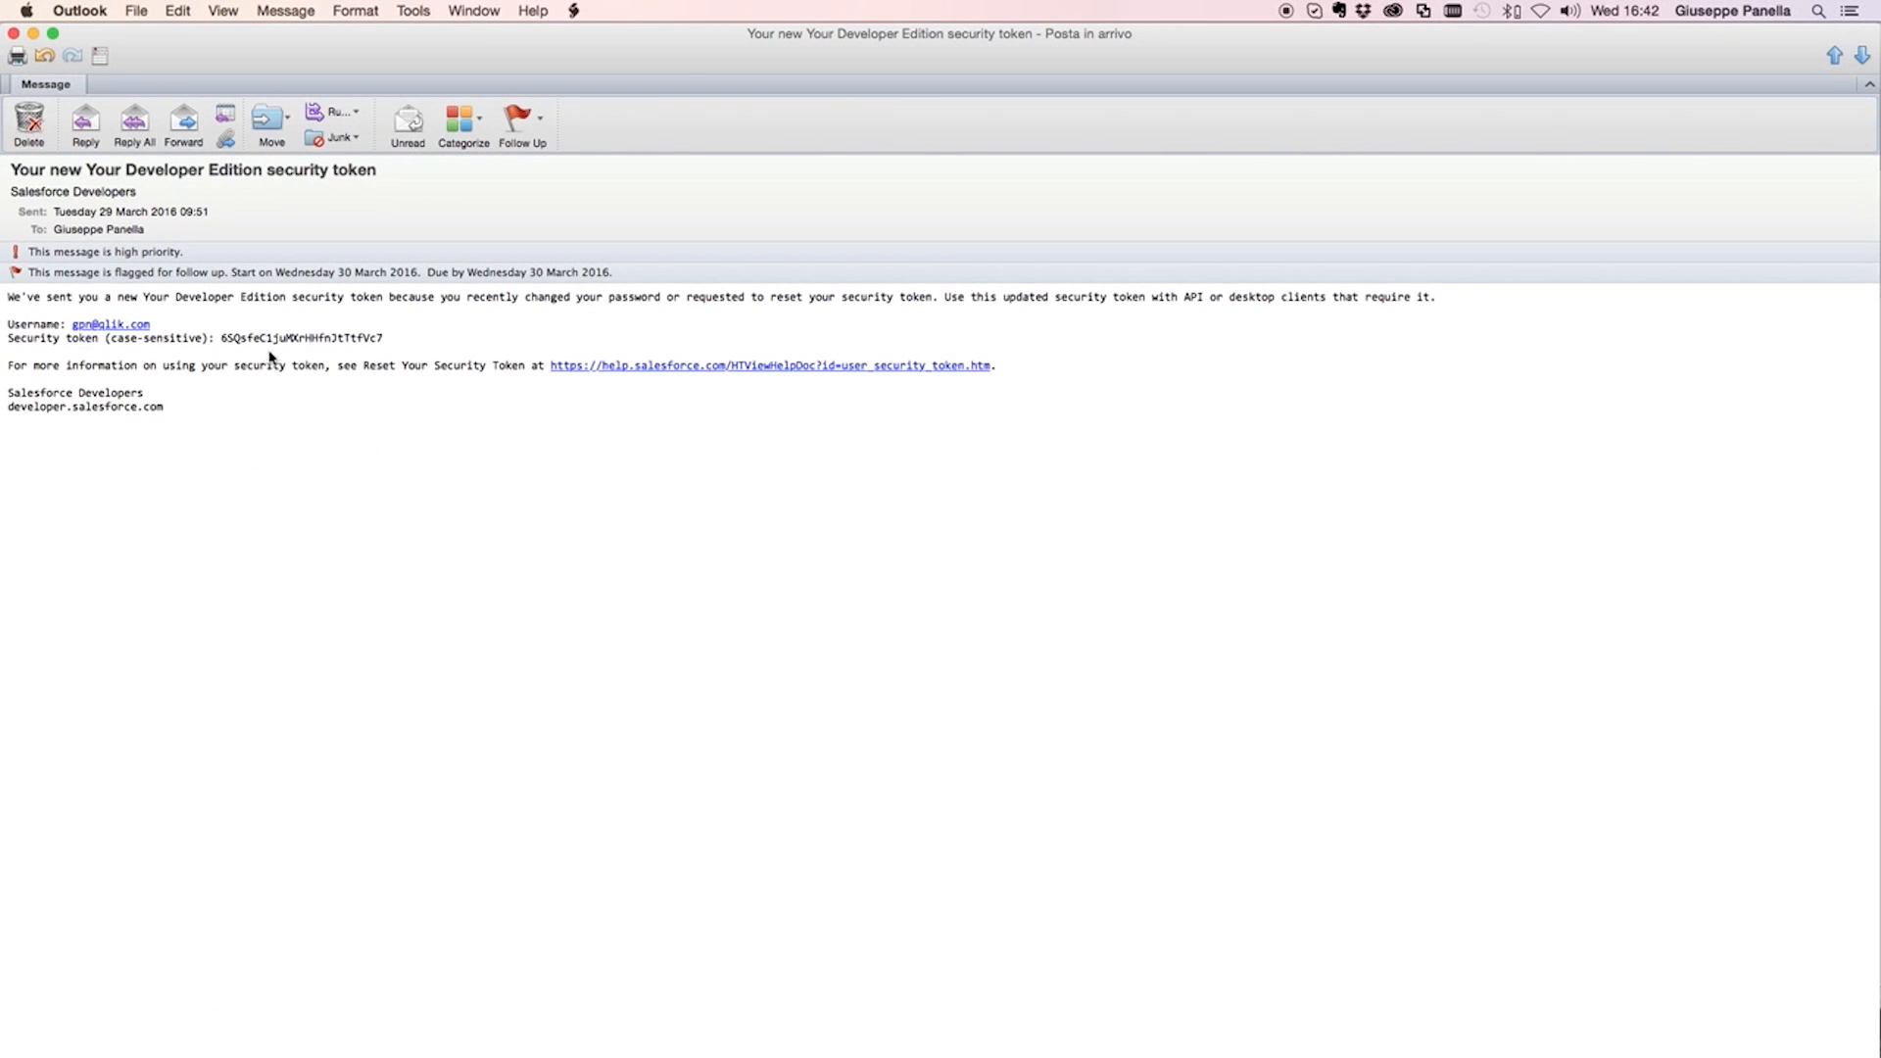
# Copy the new security token from the Outlook email.
pyautogui.rightClick(239, 337)
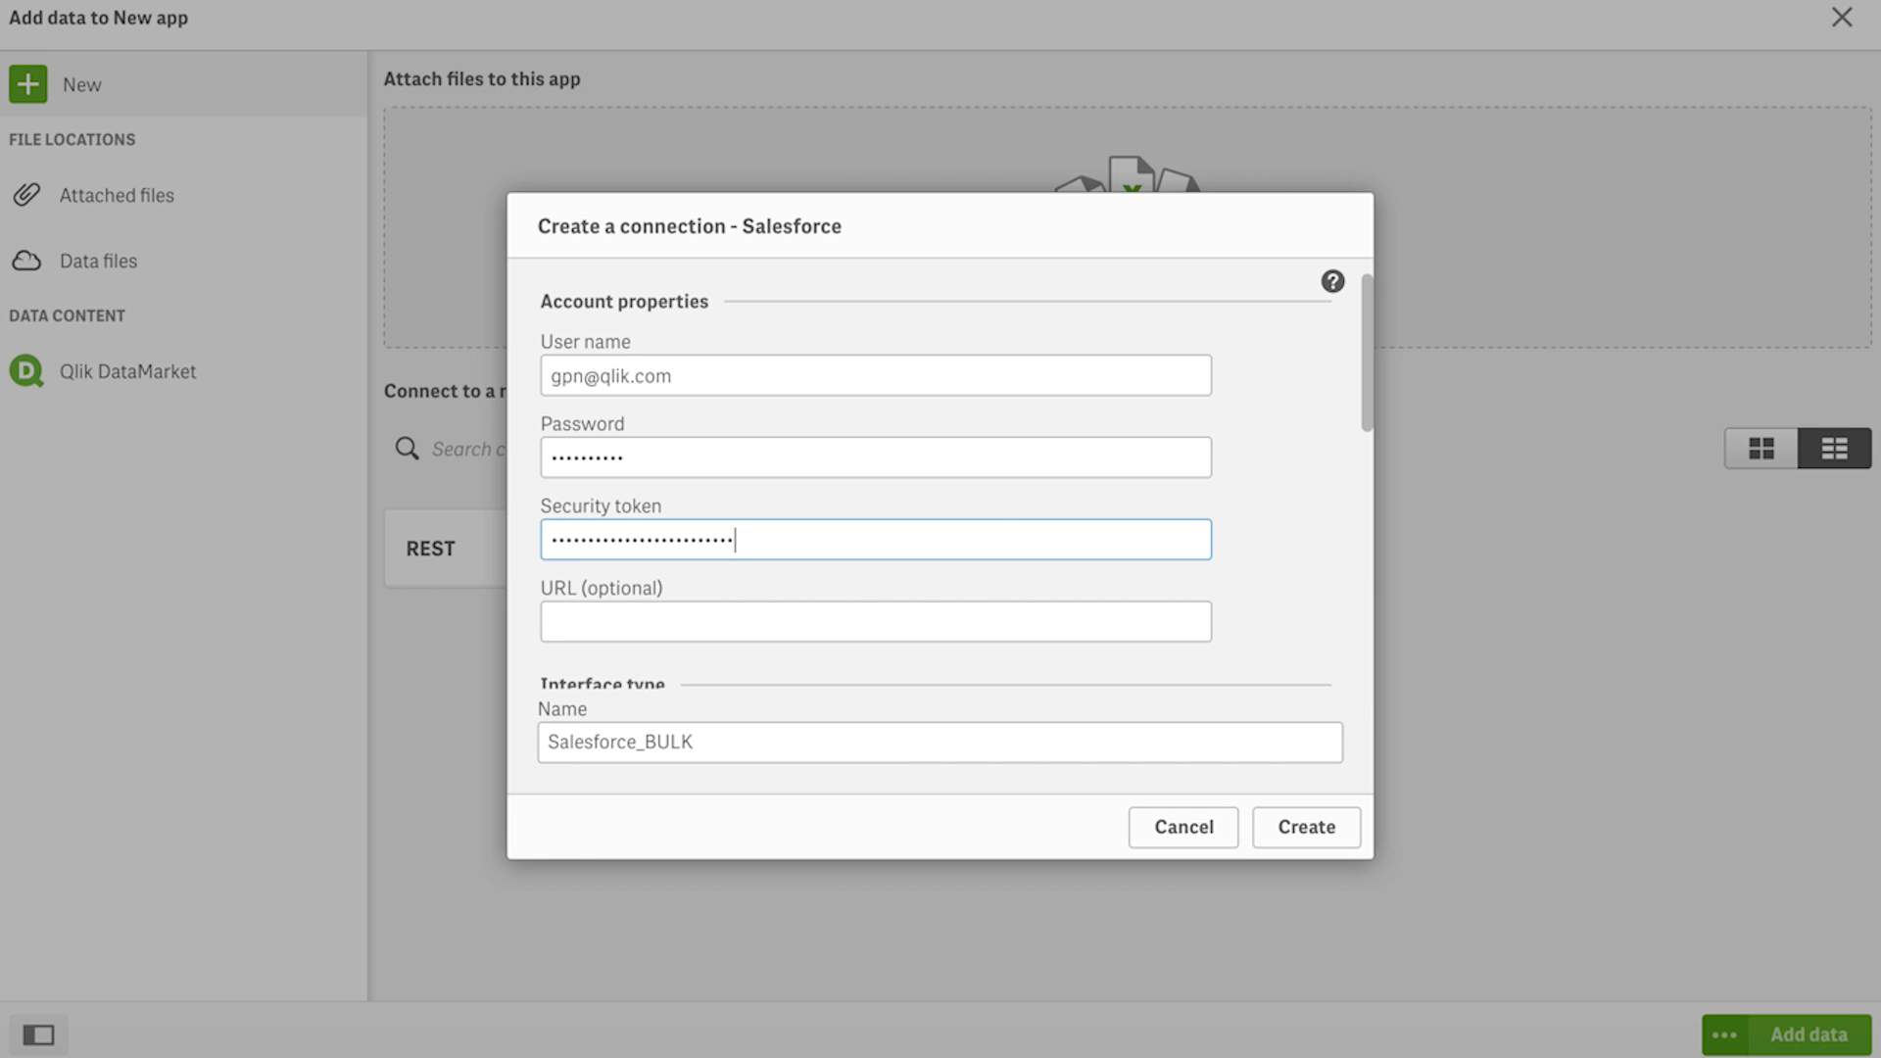
# Enter the security token in the connection form and move to the optional URL field.
pyautogui.click(874, 621)
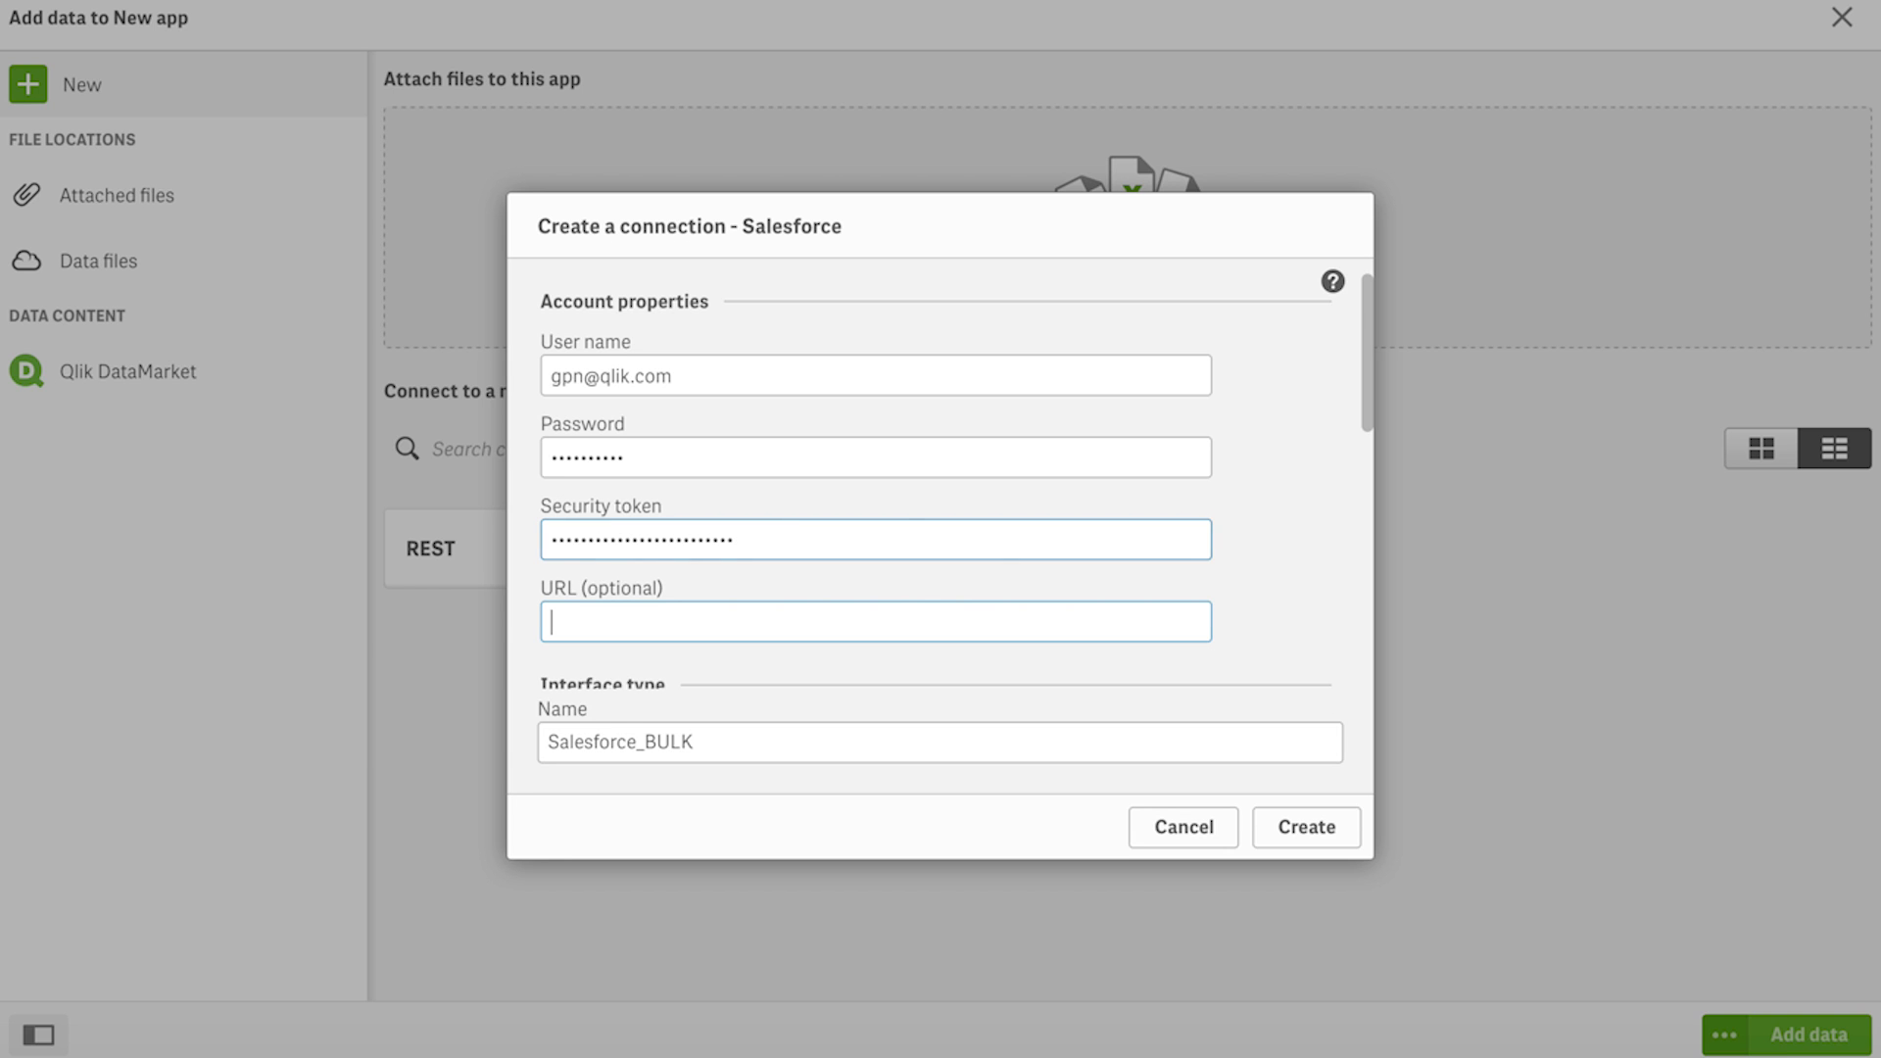
pyautogui.click(873, 621)
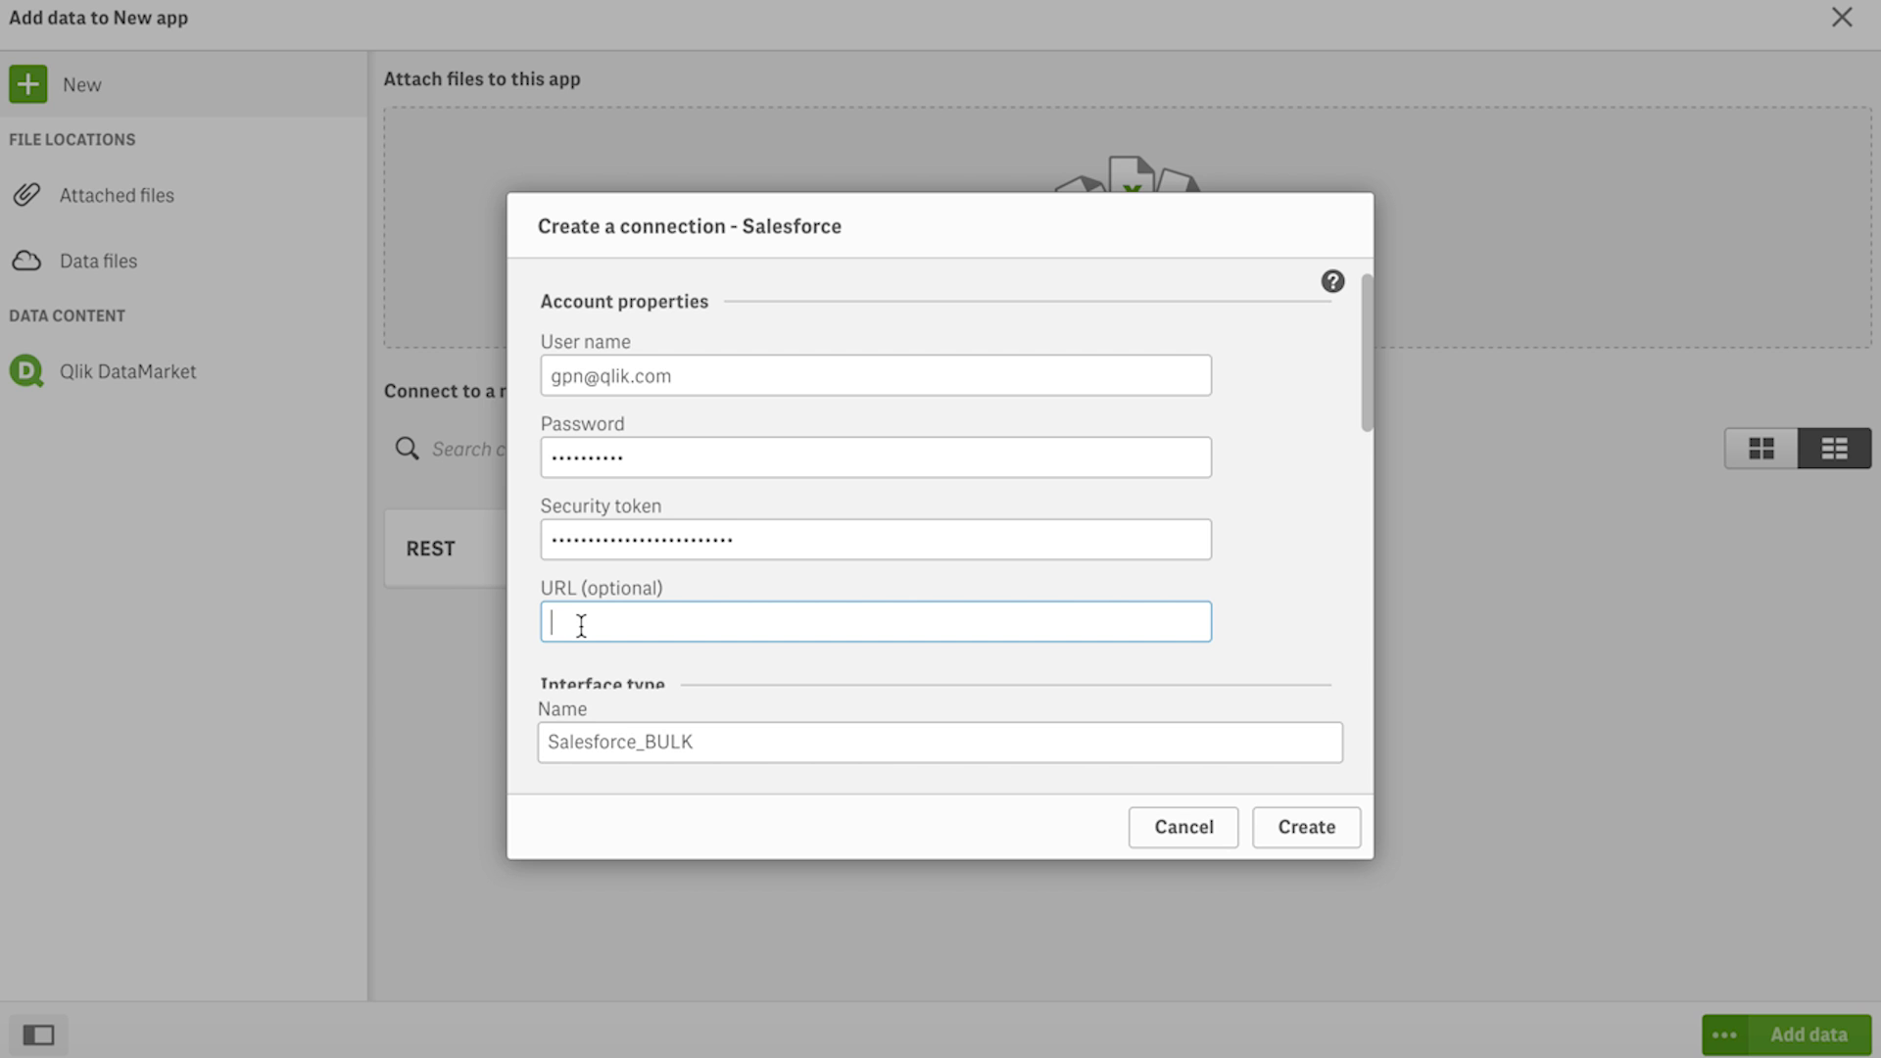
# Switch the connection to SOAP API with Query mode, timeout 100, batch size 500, named Salesforce_SOAP.
pyautogui.scroll(-3)
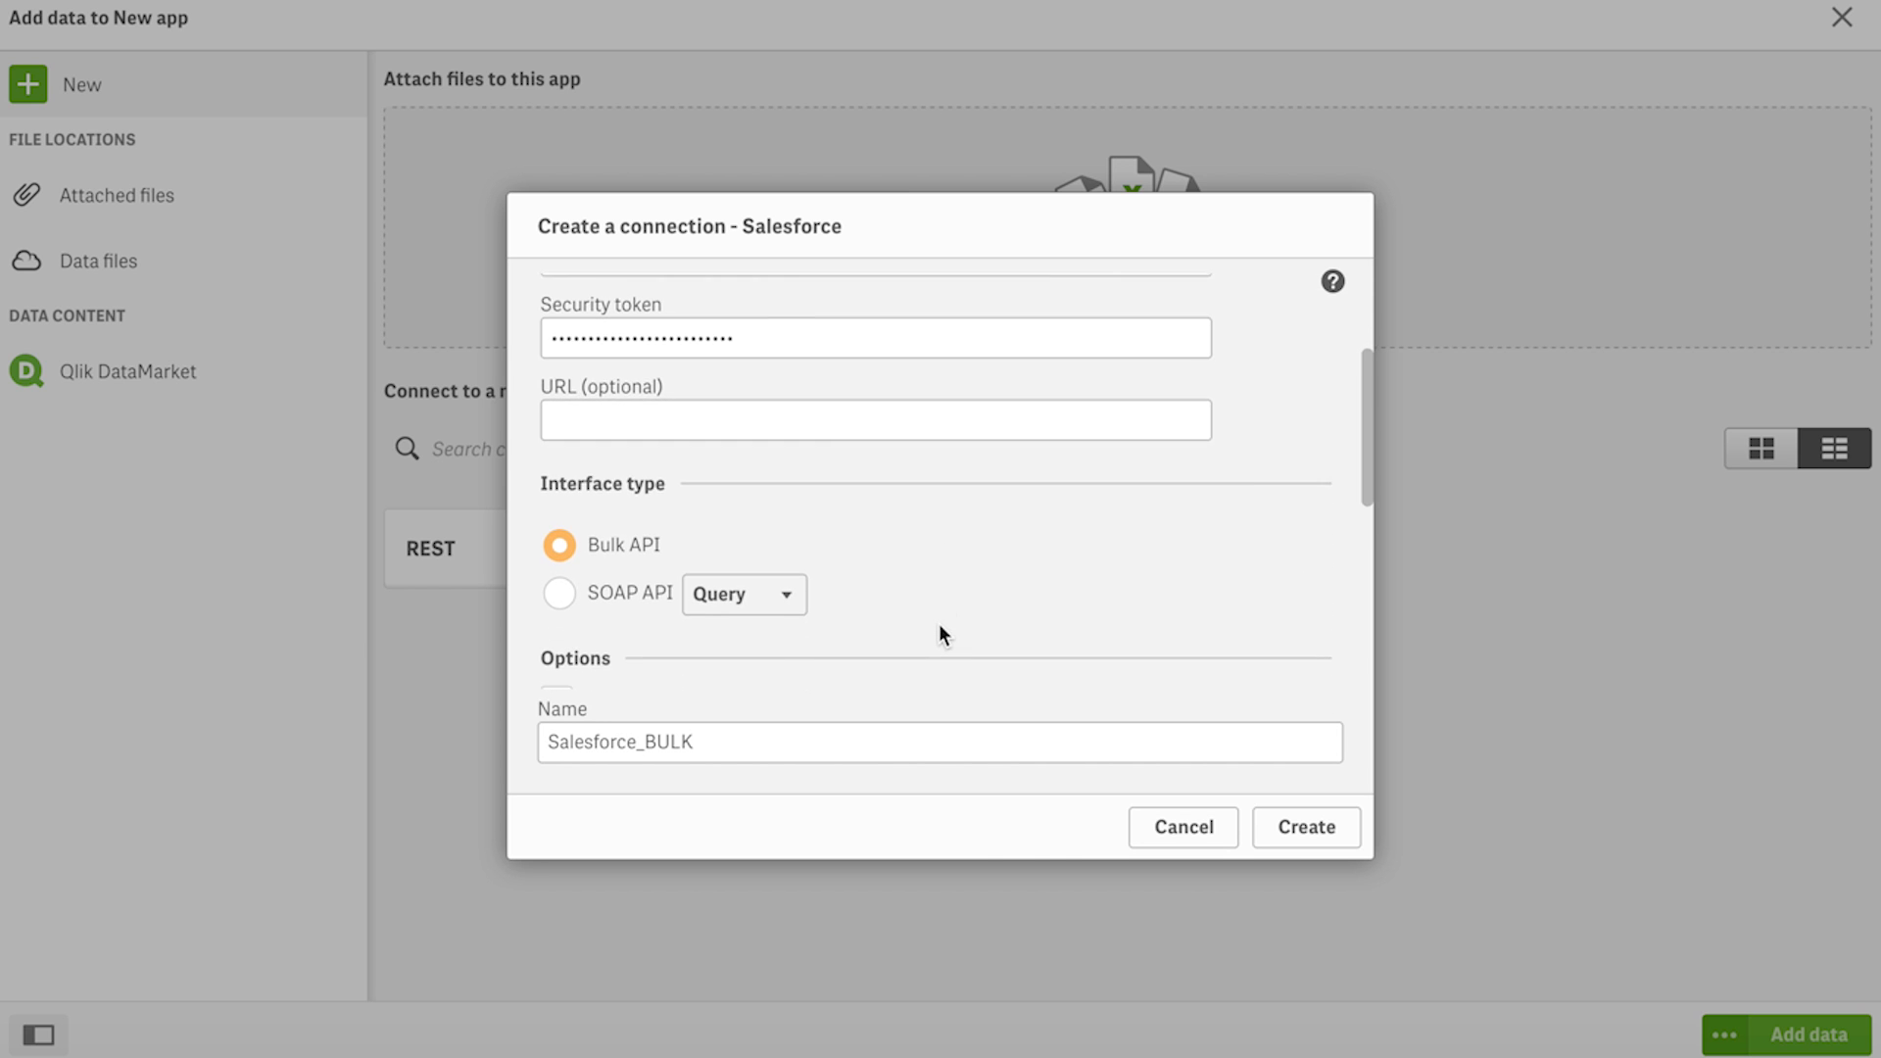
pyautogui.scroll(-3)
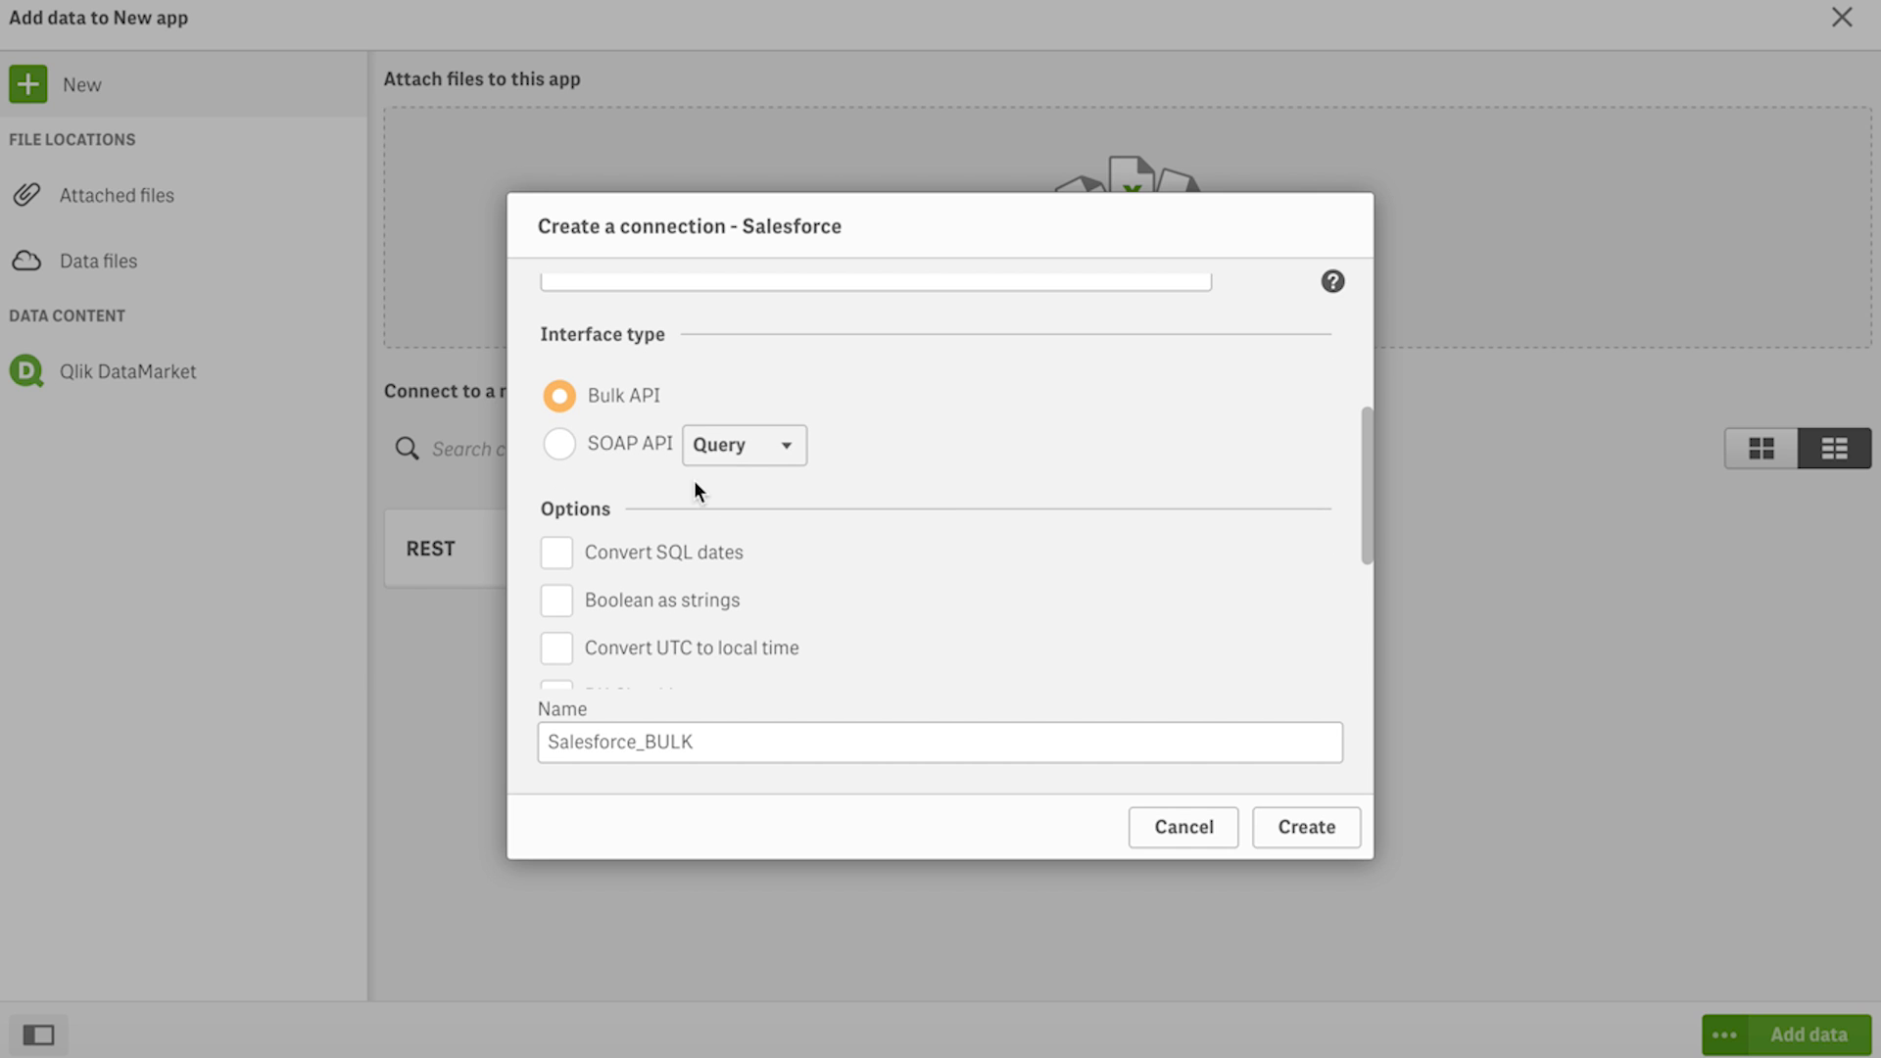
pyautogui.moveTo(633, 466)
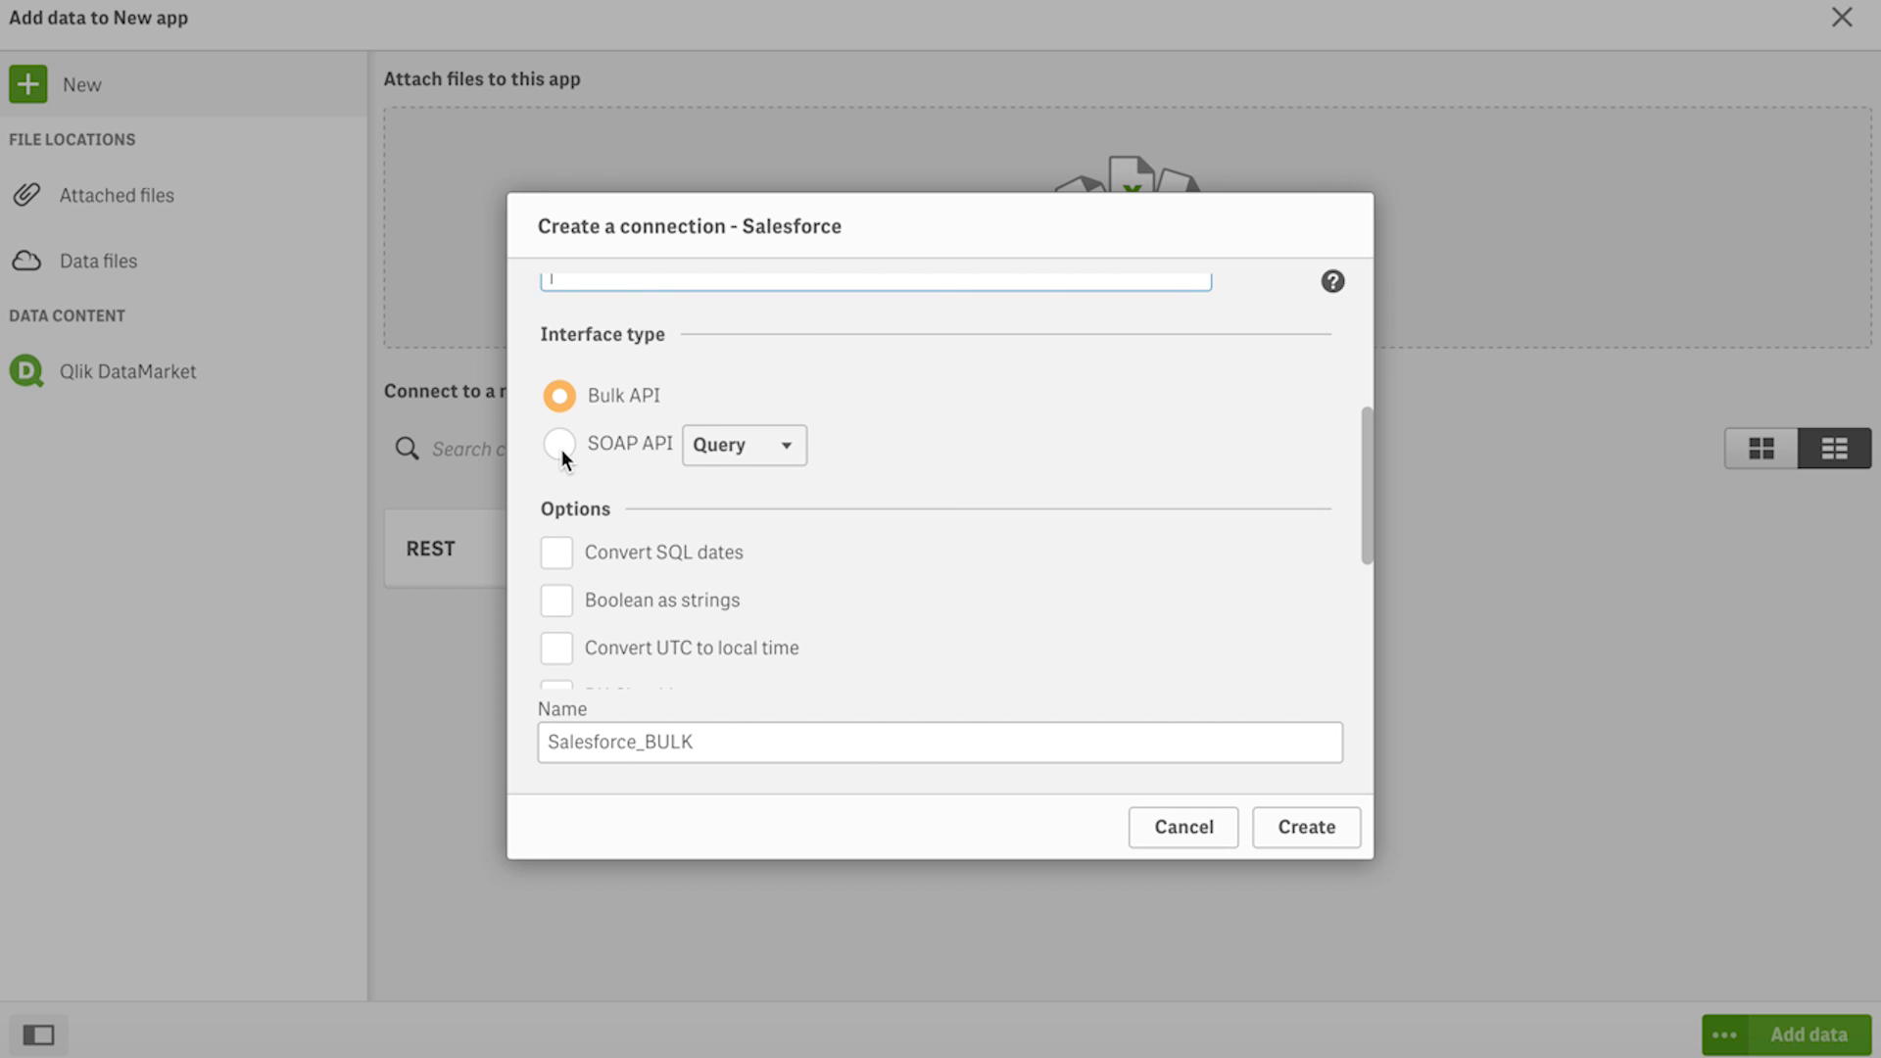
pyautogui.click(558, 445)
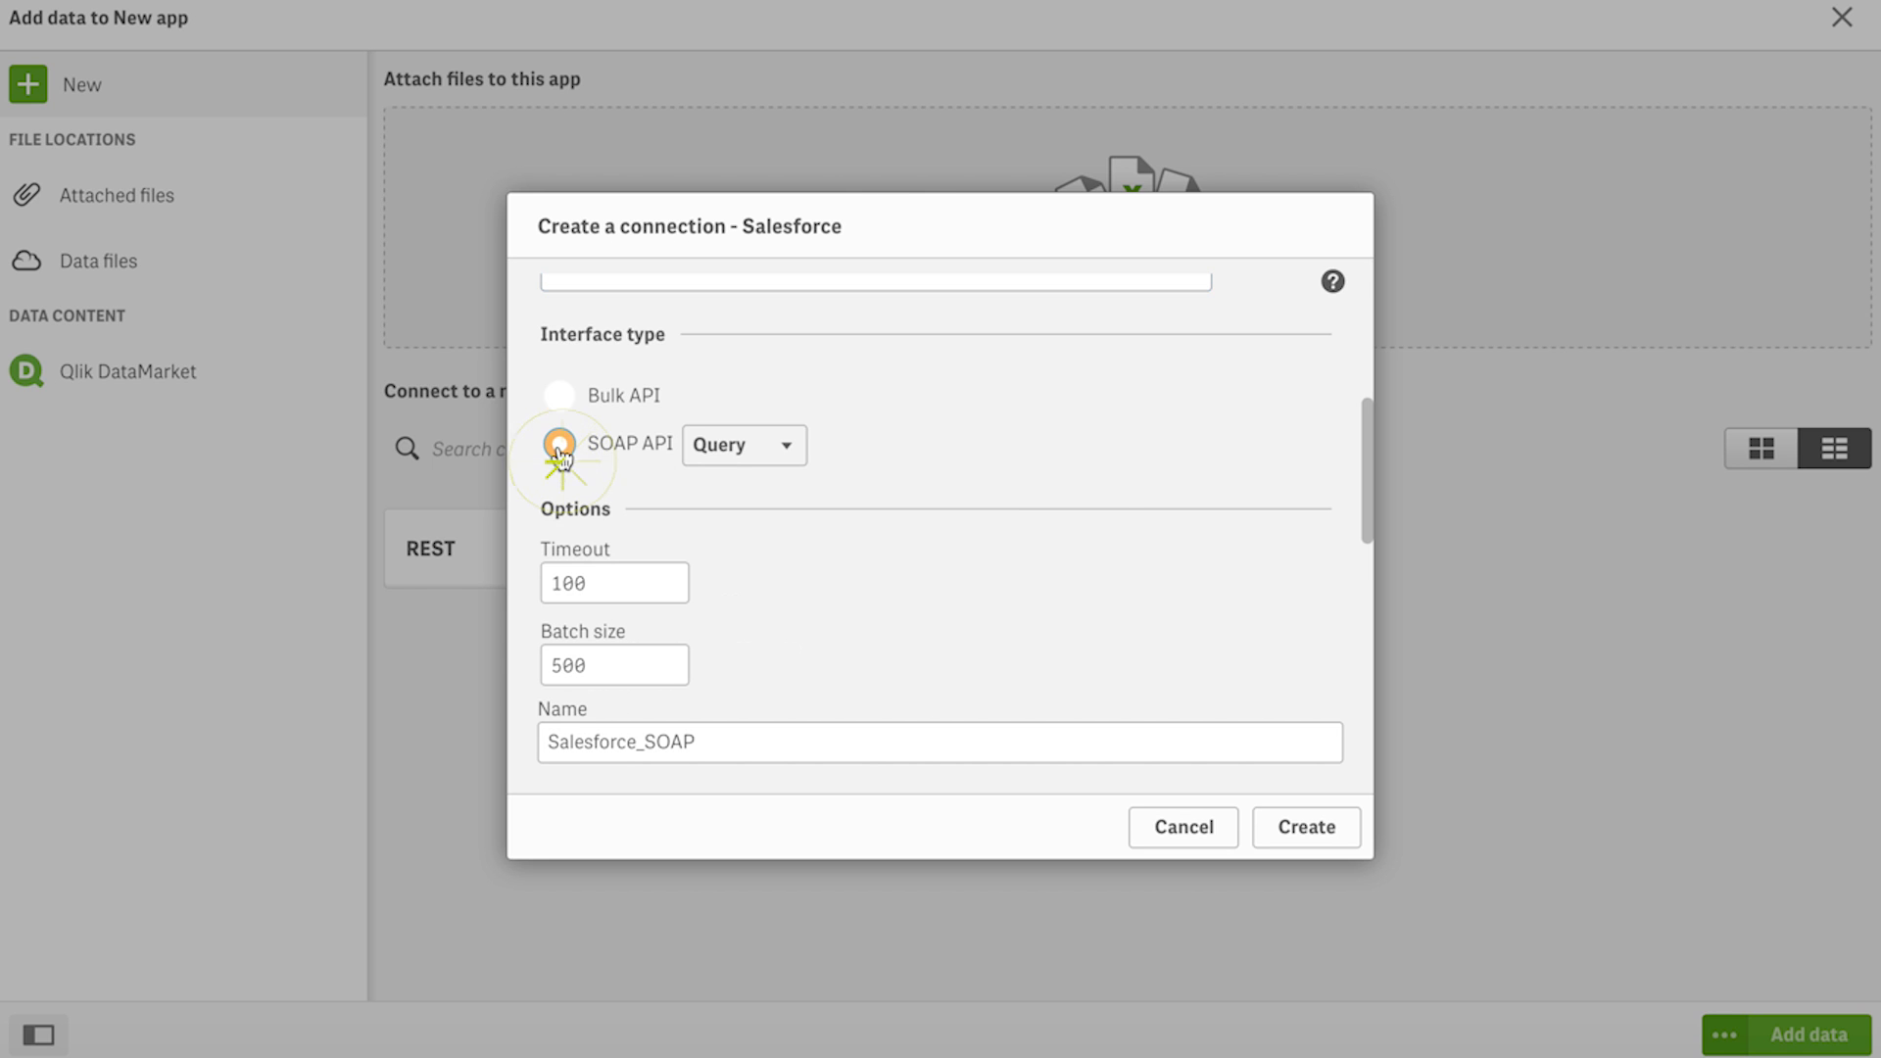
pyautogui.click(742, 445)
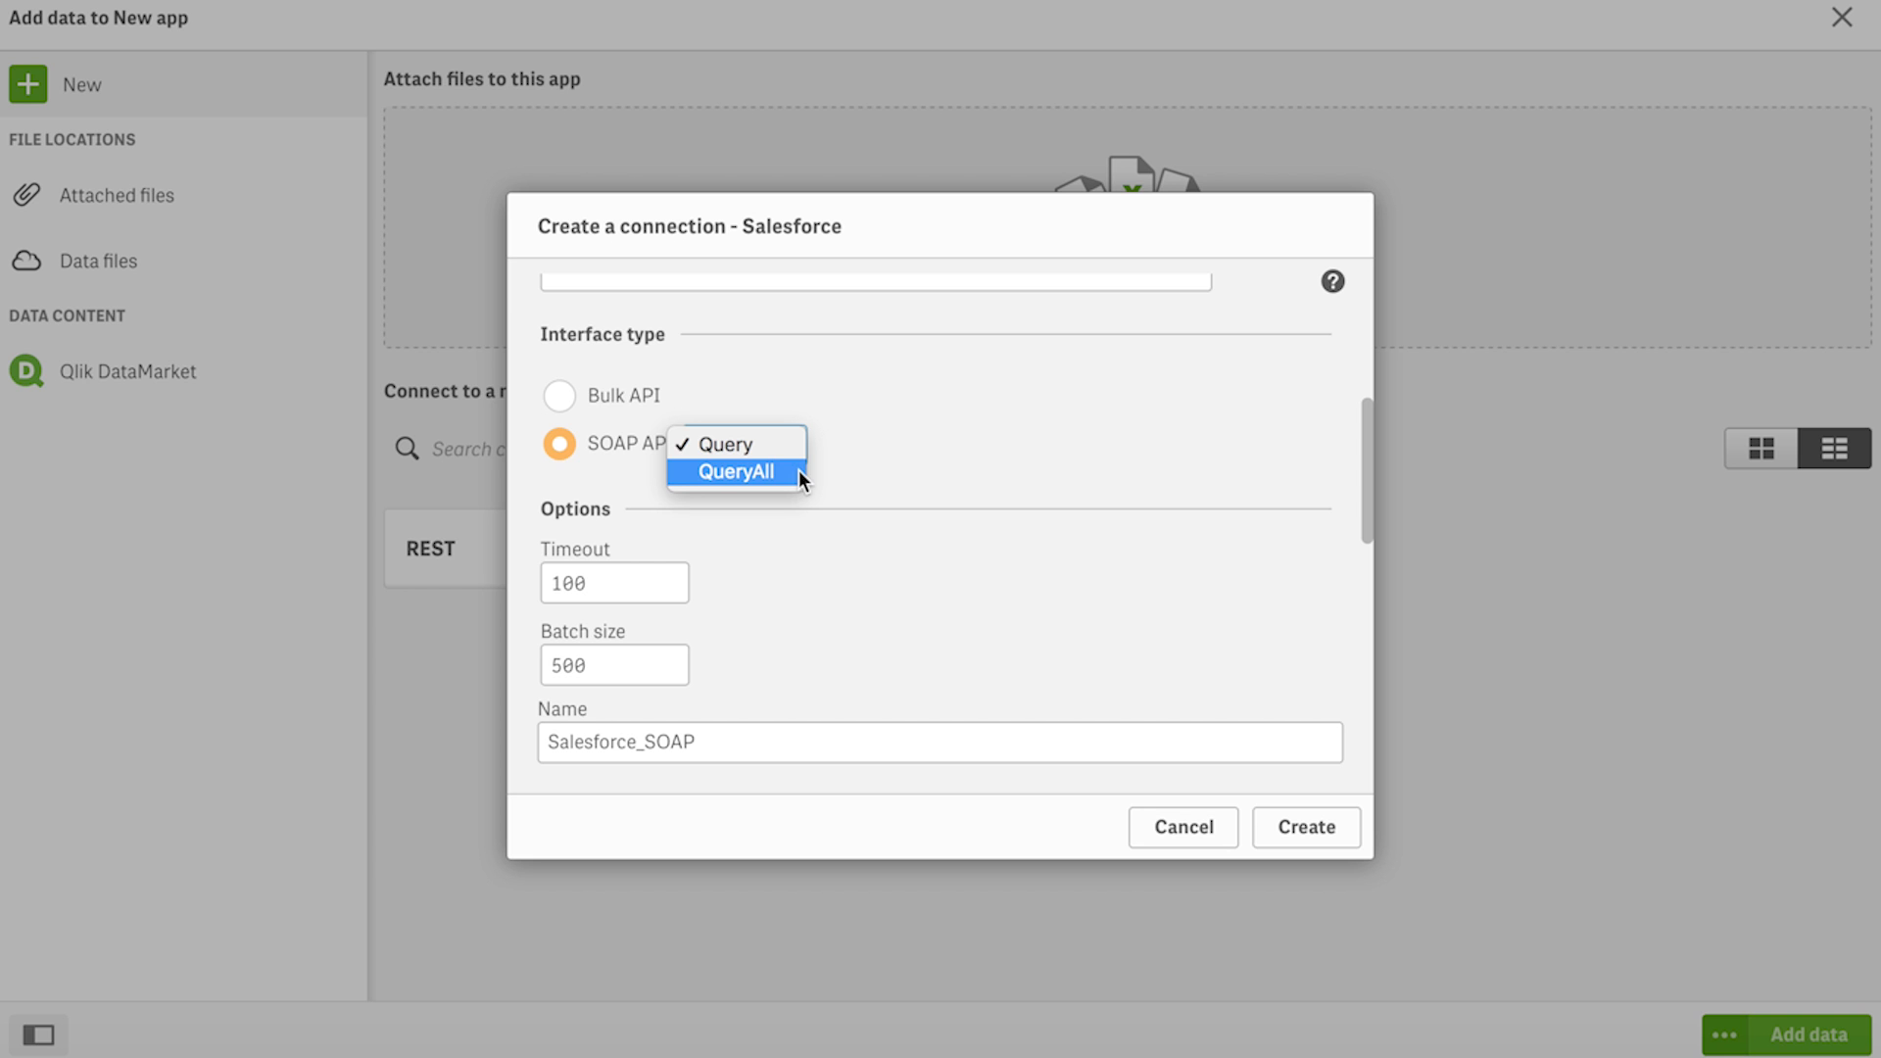
pyautogui.click(723, 443)
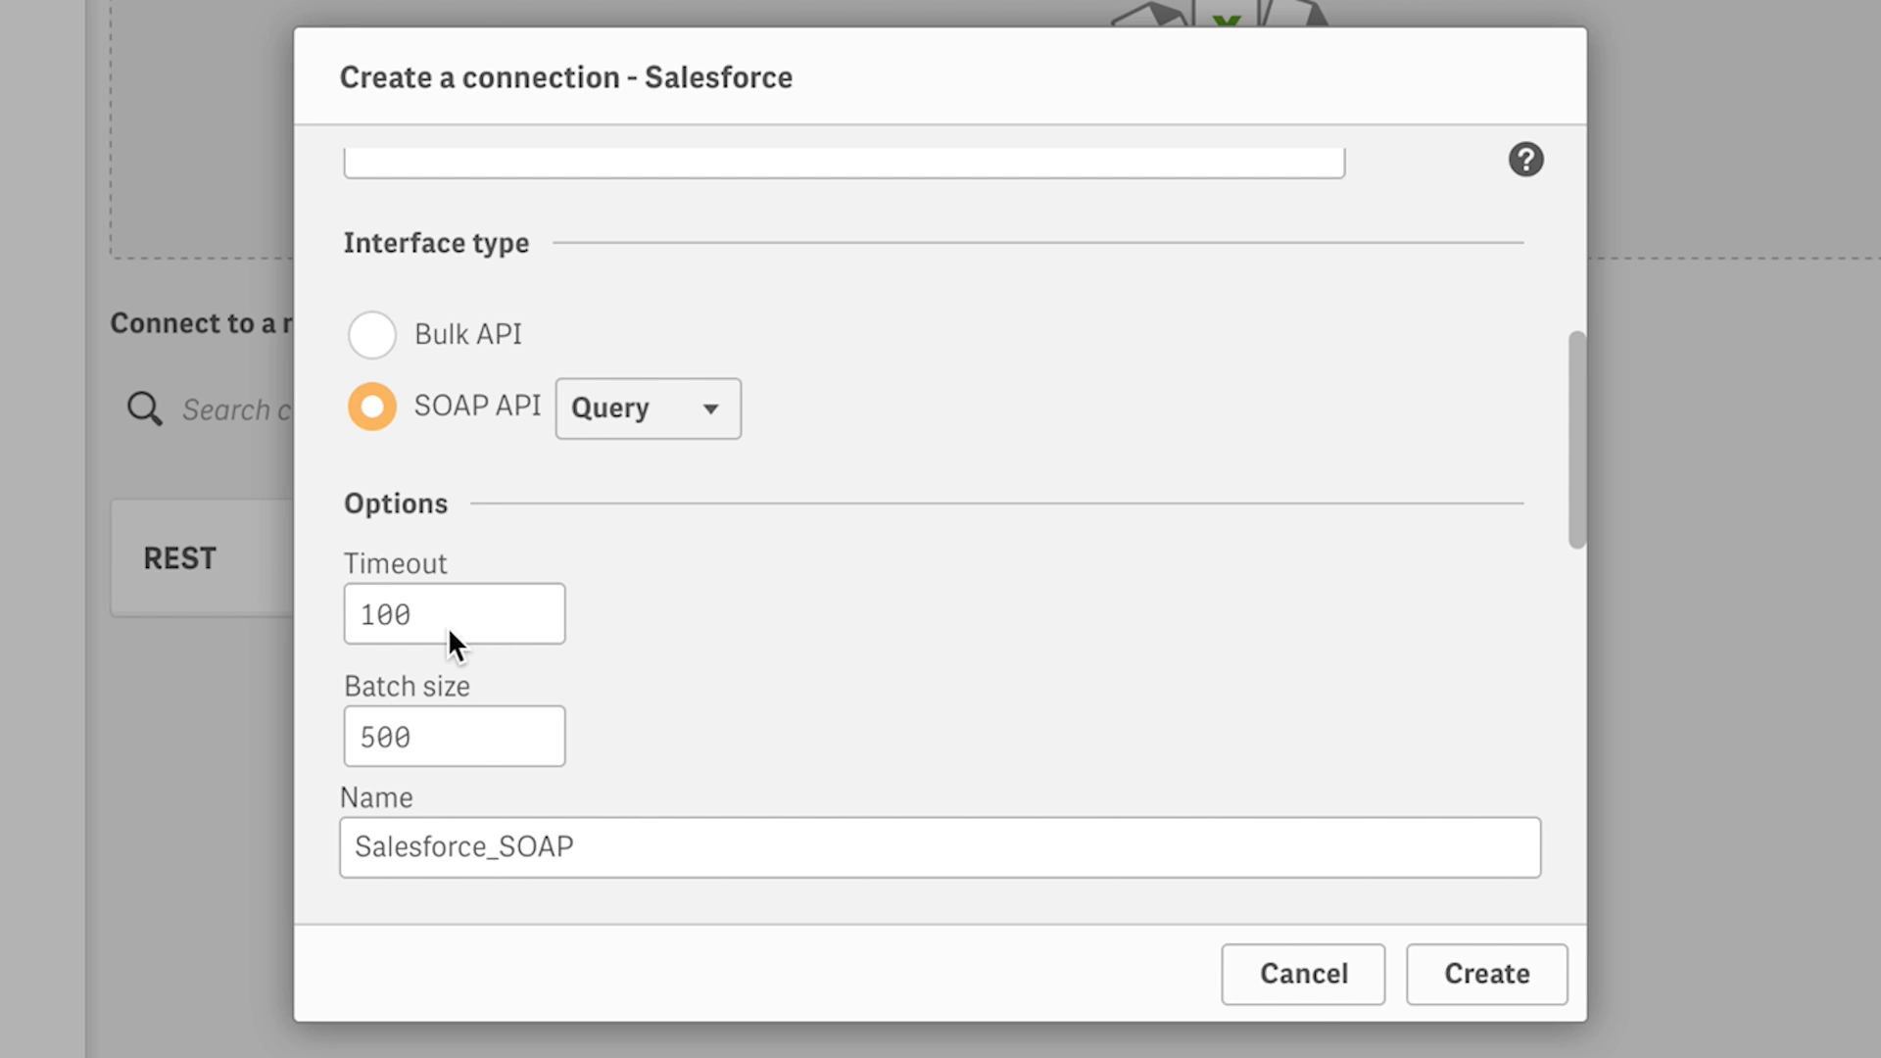
pyautogui.moveTo(431, 772)
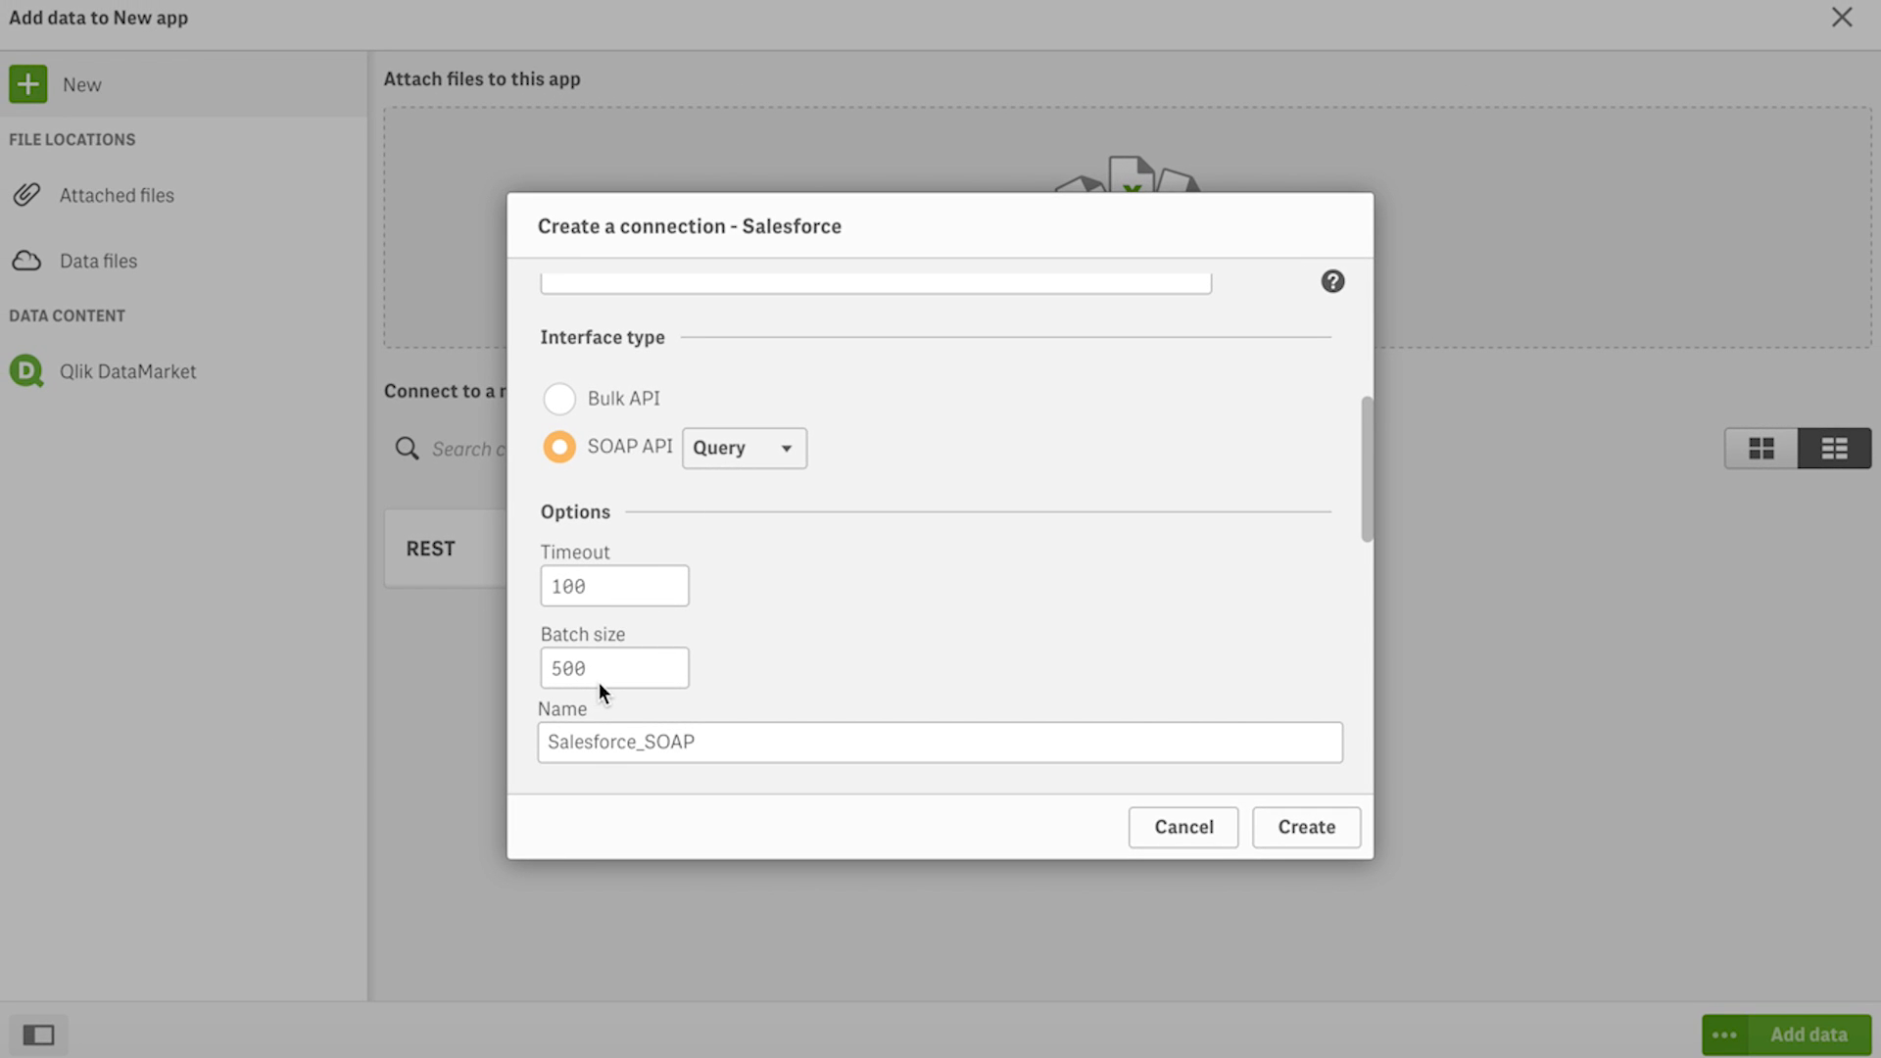
# Enable Convert SQL dates and Convert UTC to local time in the connection options.
pyautogui.scroll(-3)
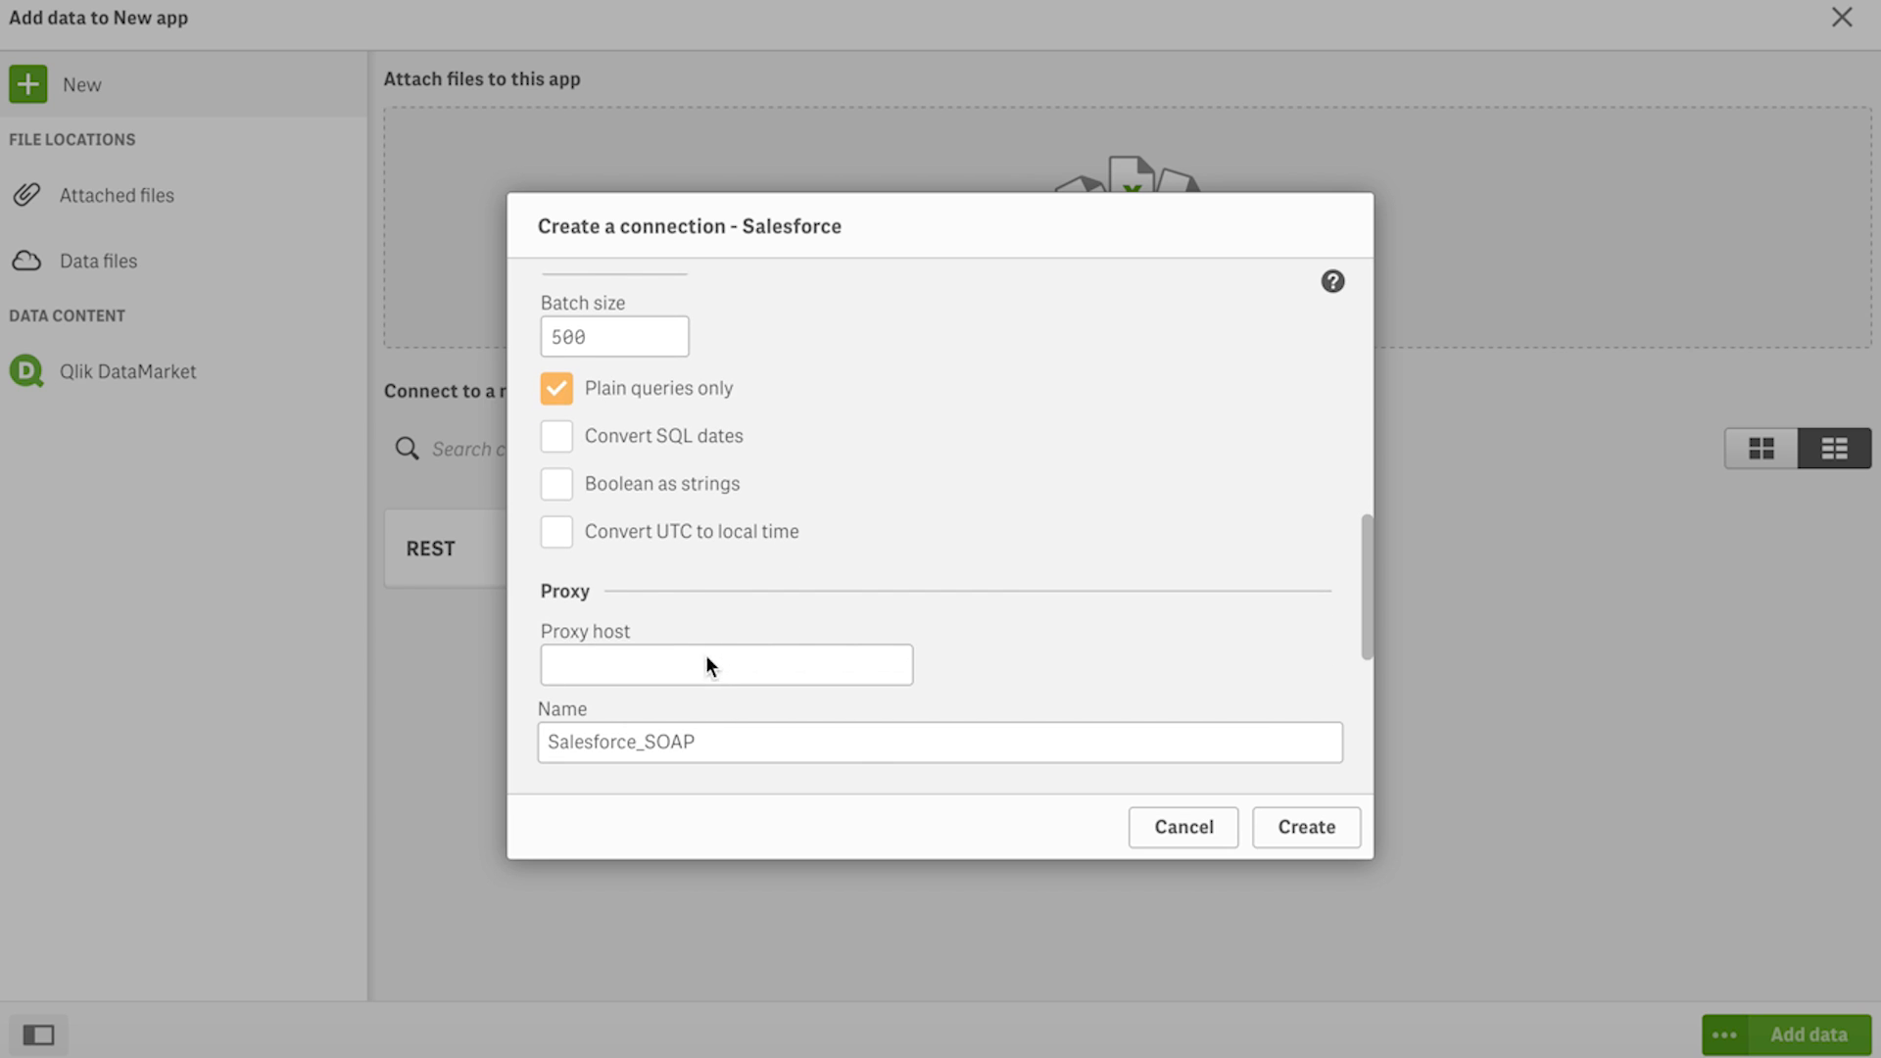
pyautogui.click(554, 435)
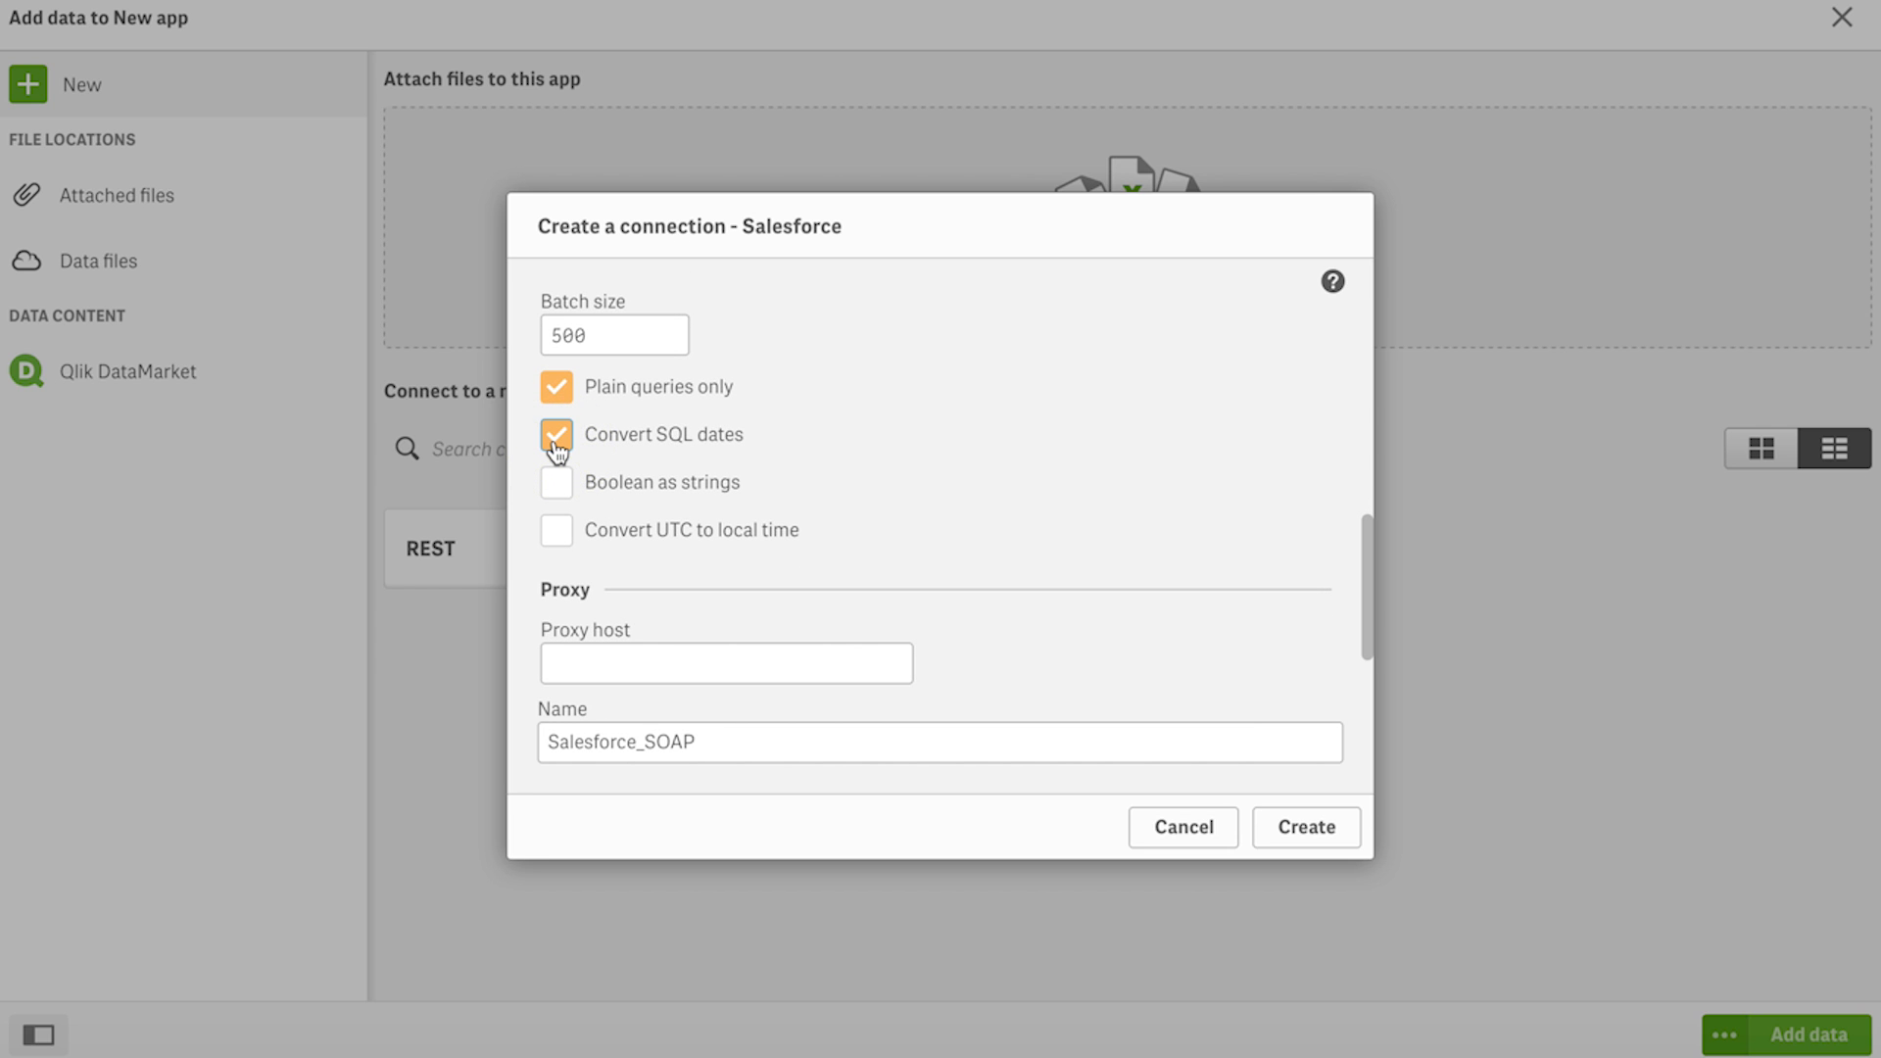
pyautogui.click(555, 529)
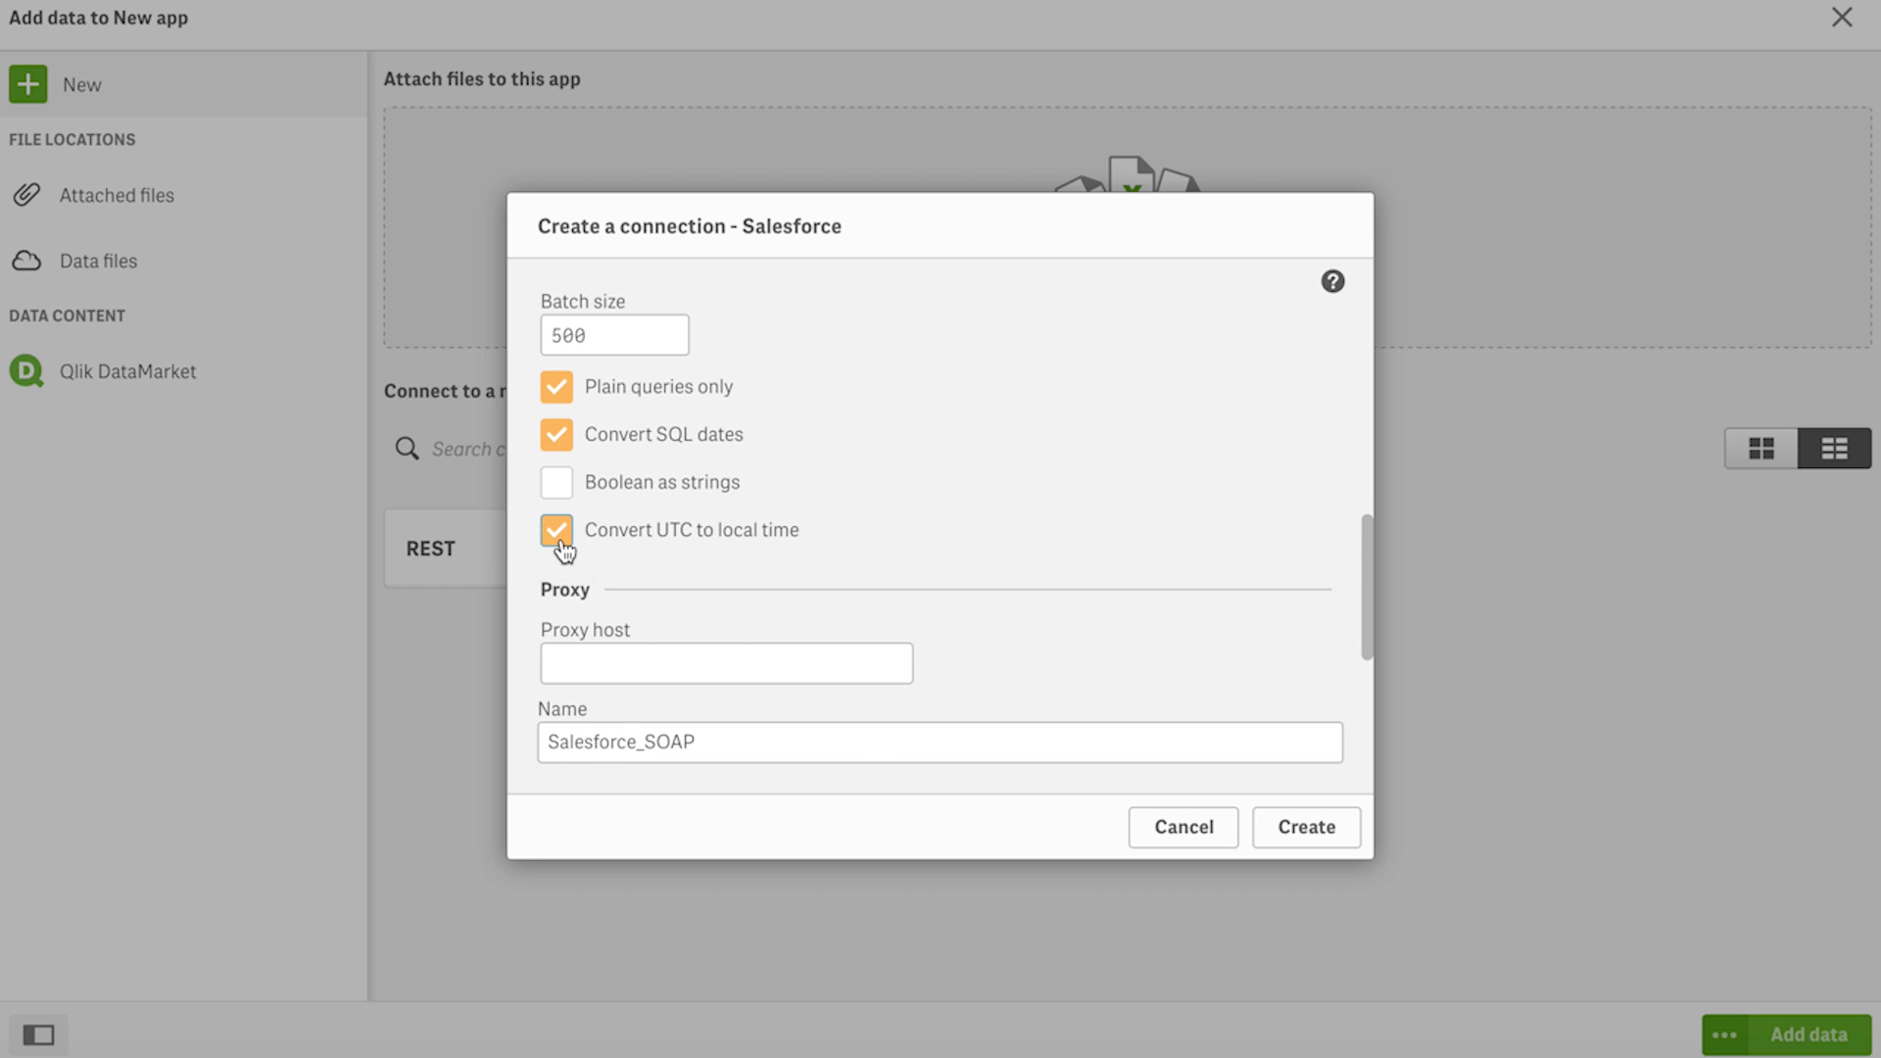
pyautogui.moveTo(564, 564)
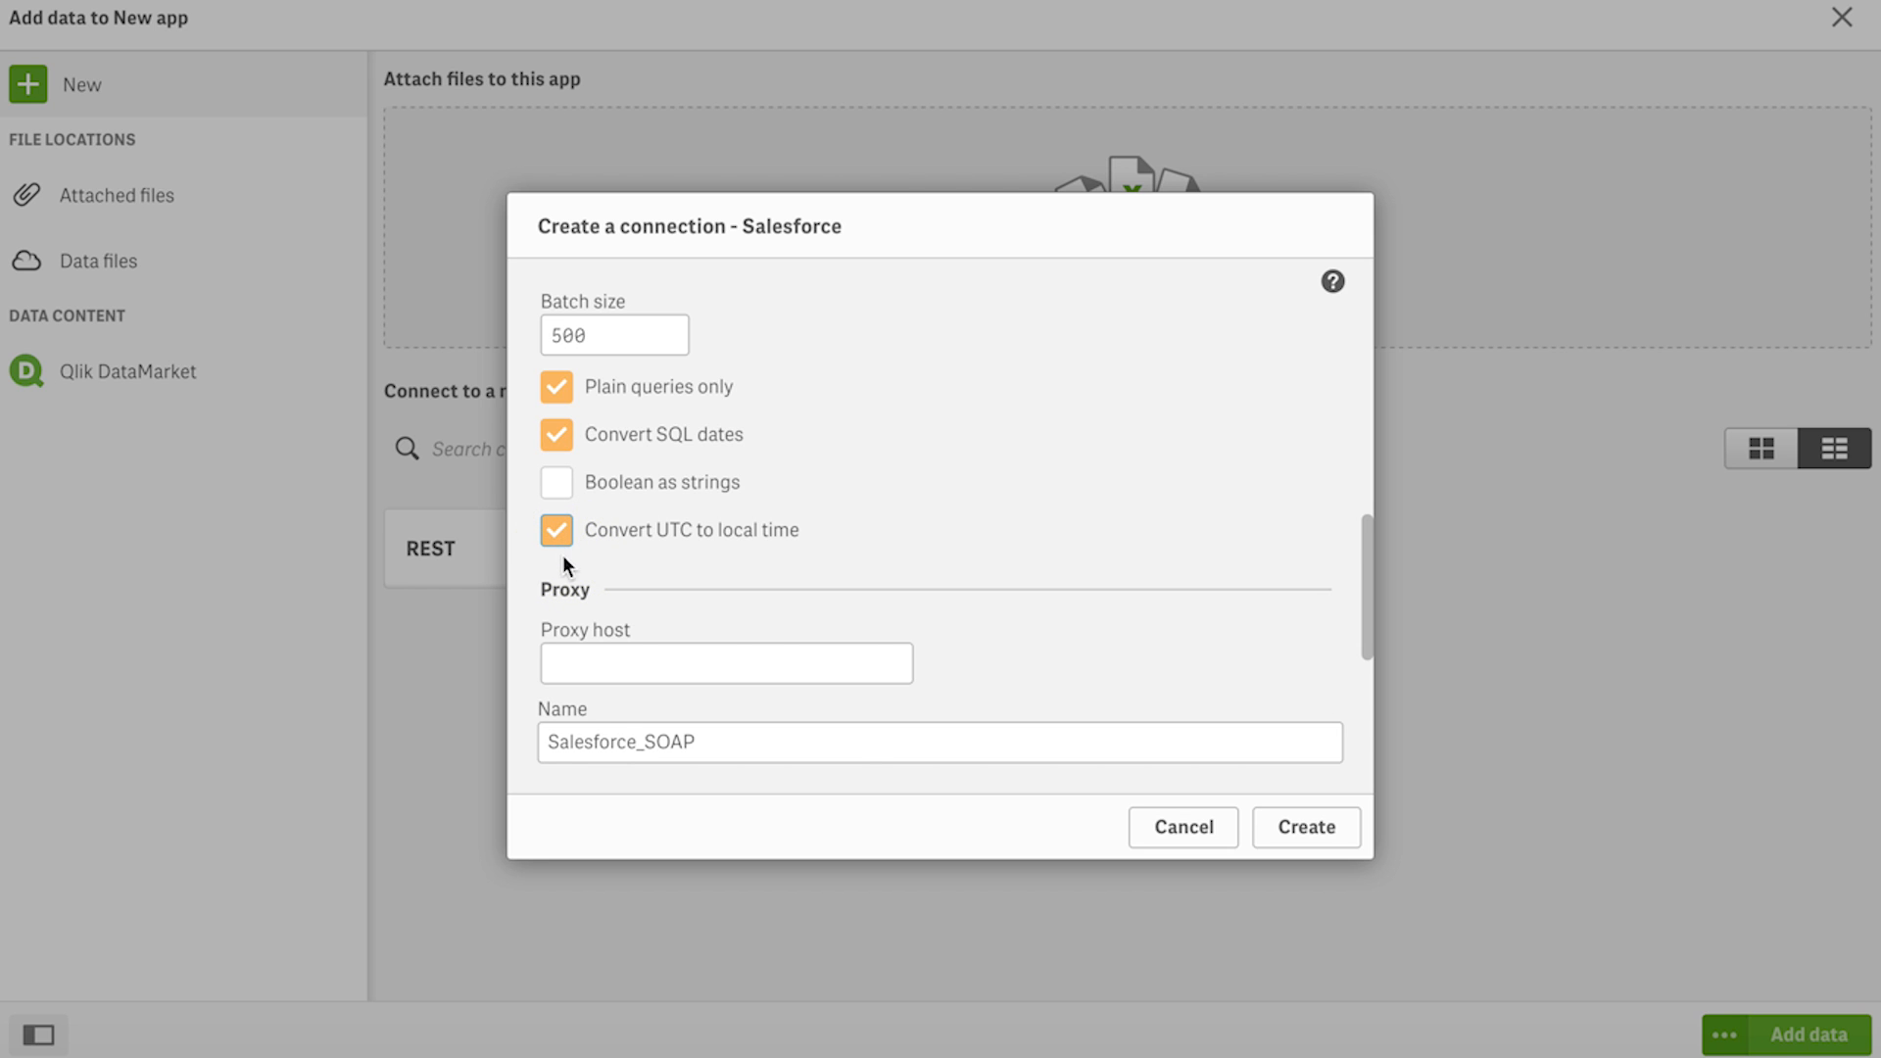
pyautogui.moveTo(787, 559)
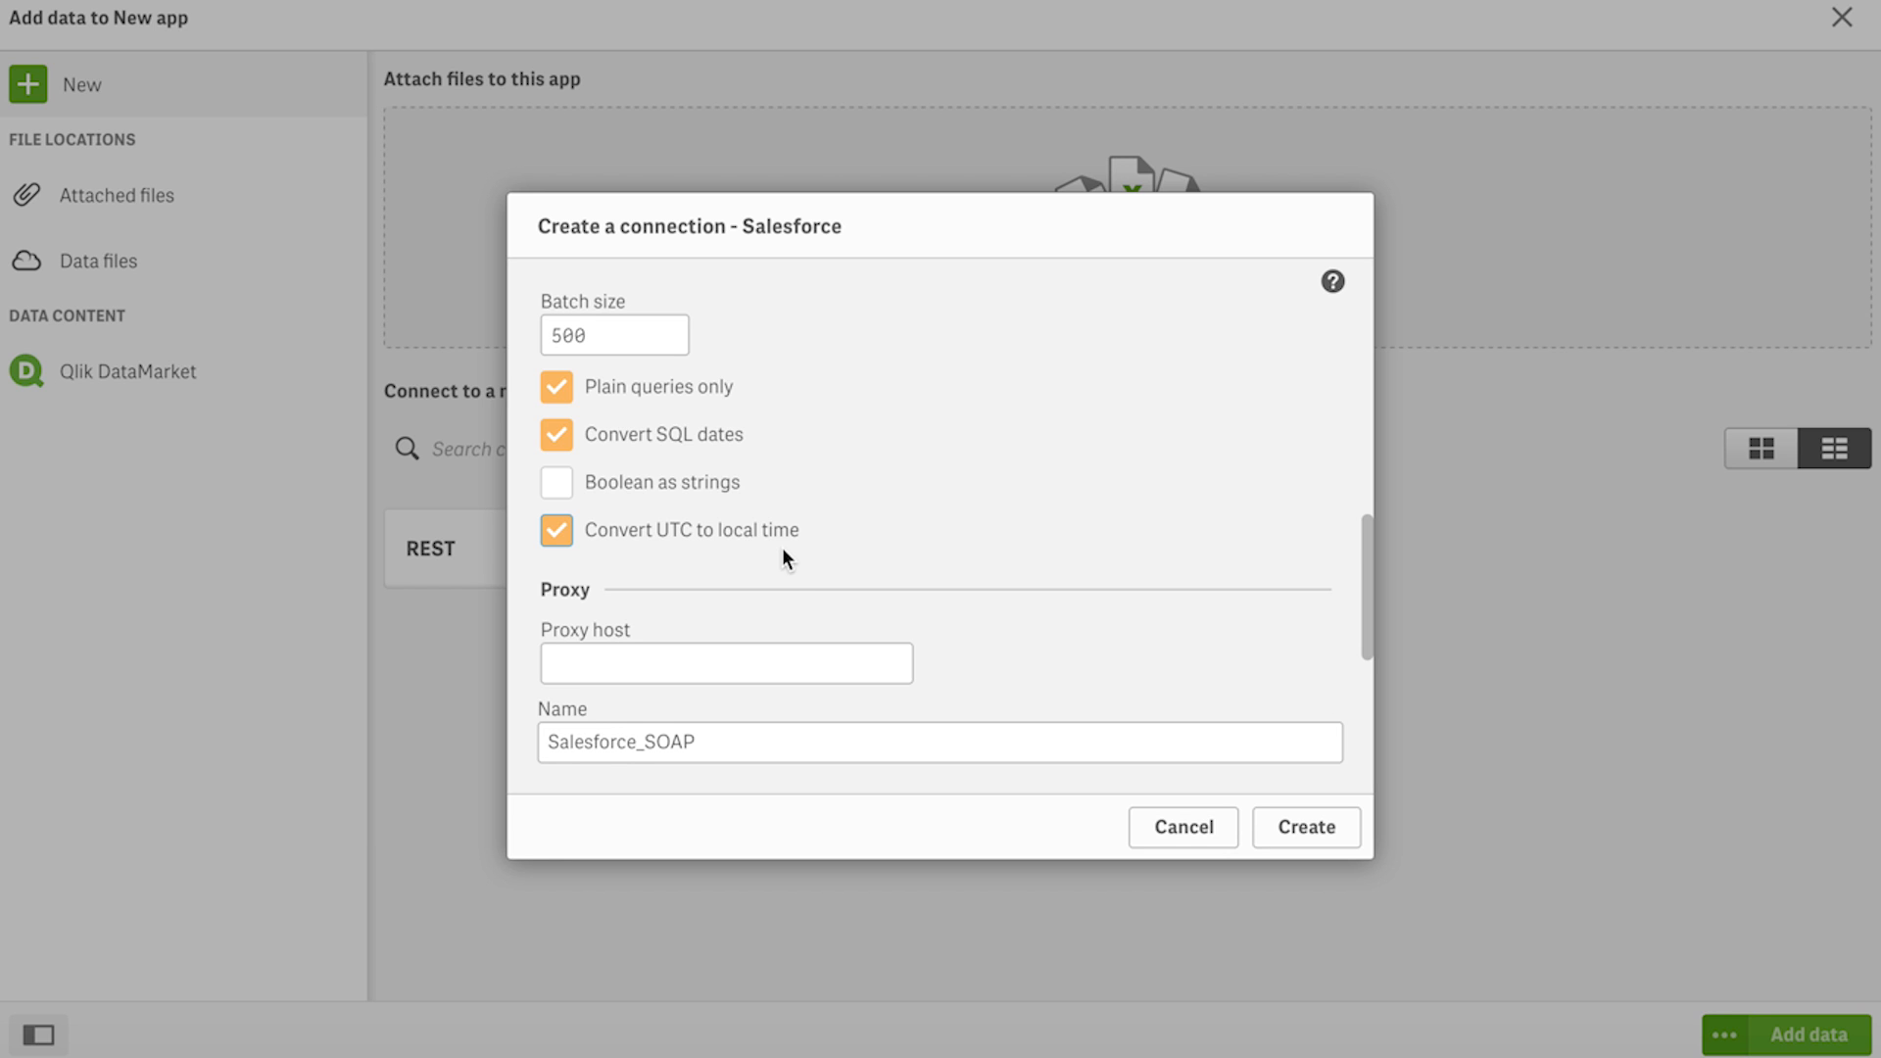
pyautogui.scroll(-3)
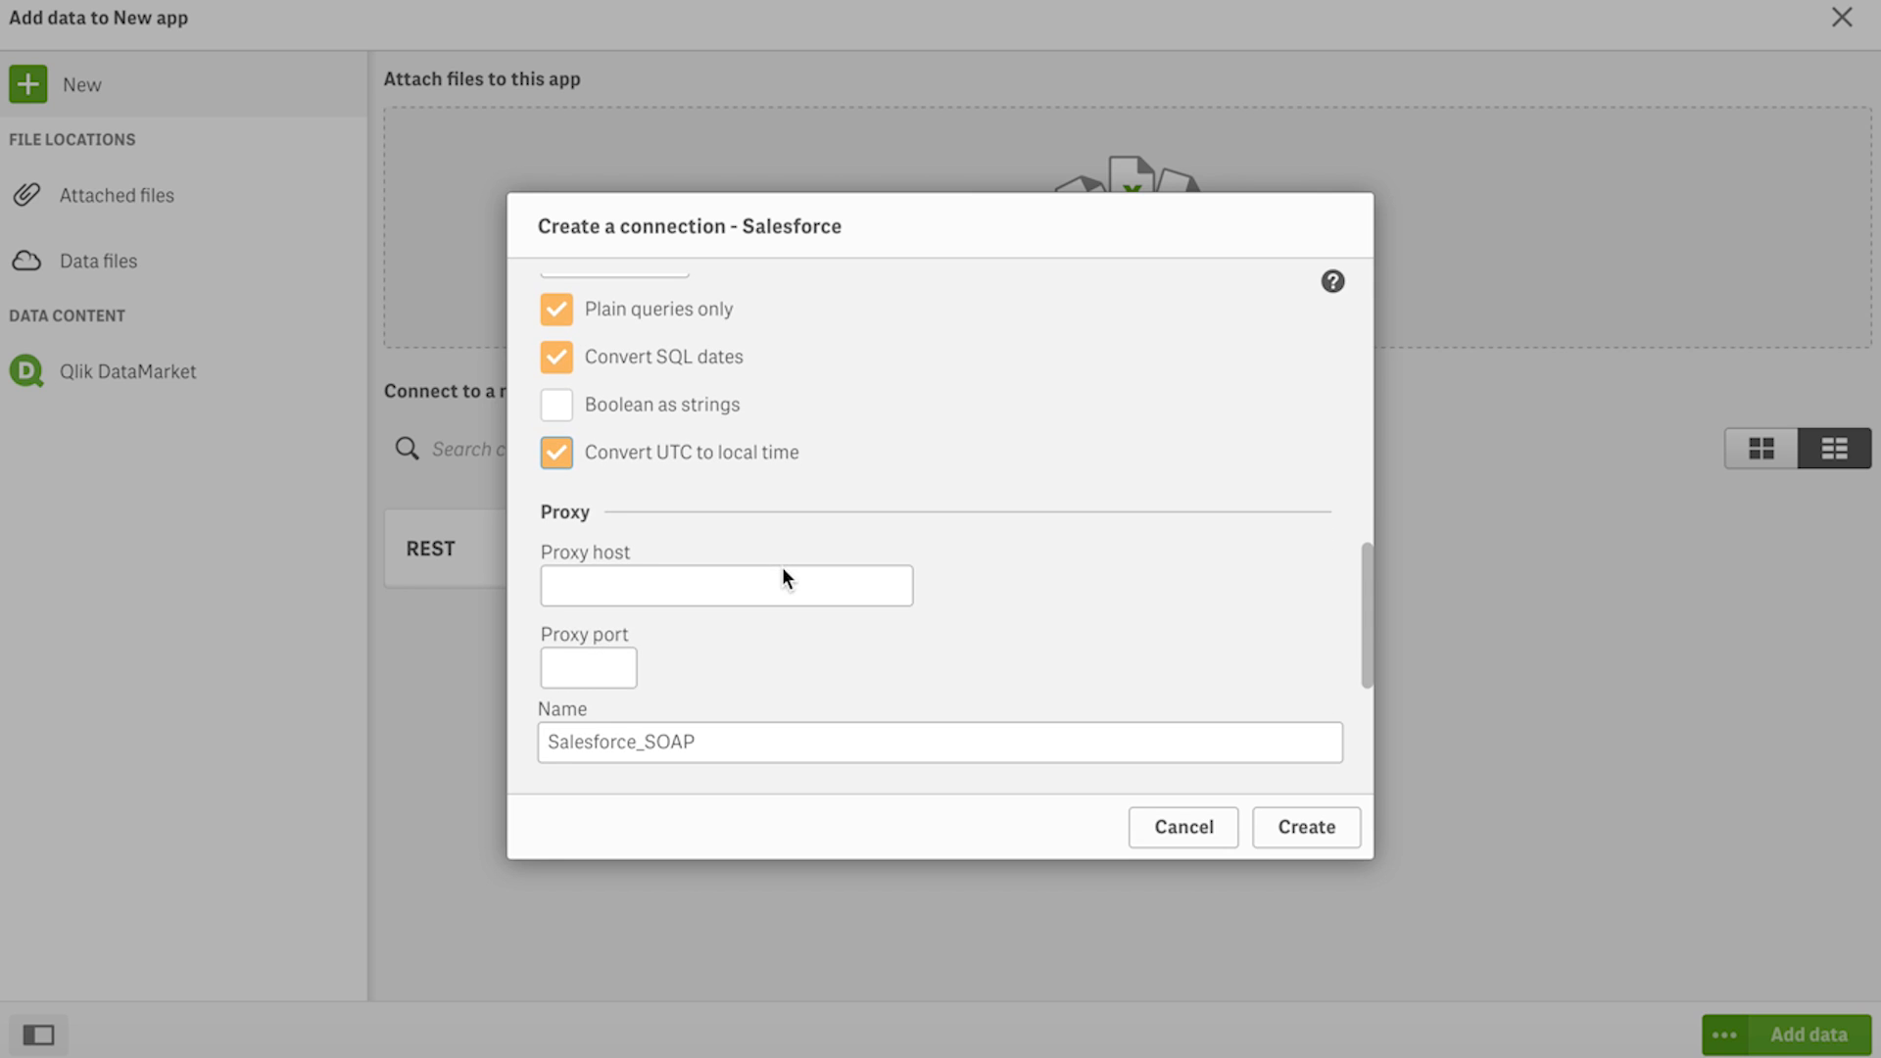
pyautogui.click(725, 585)
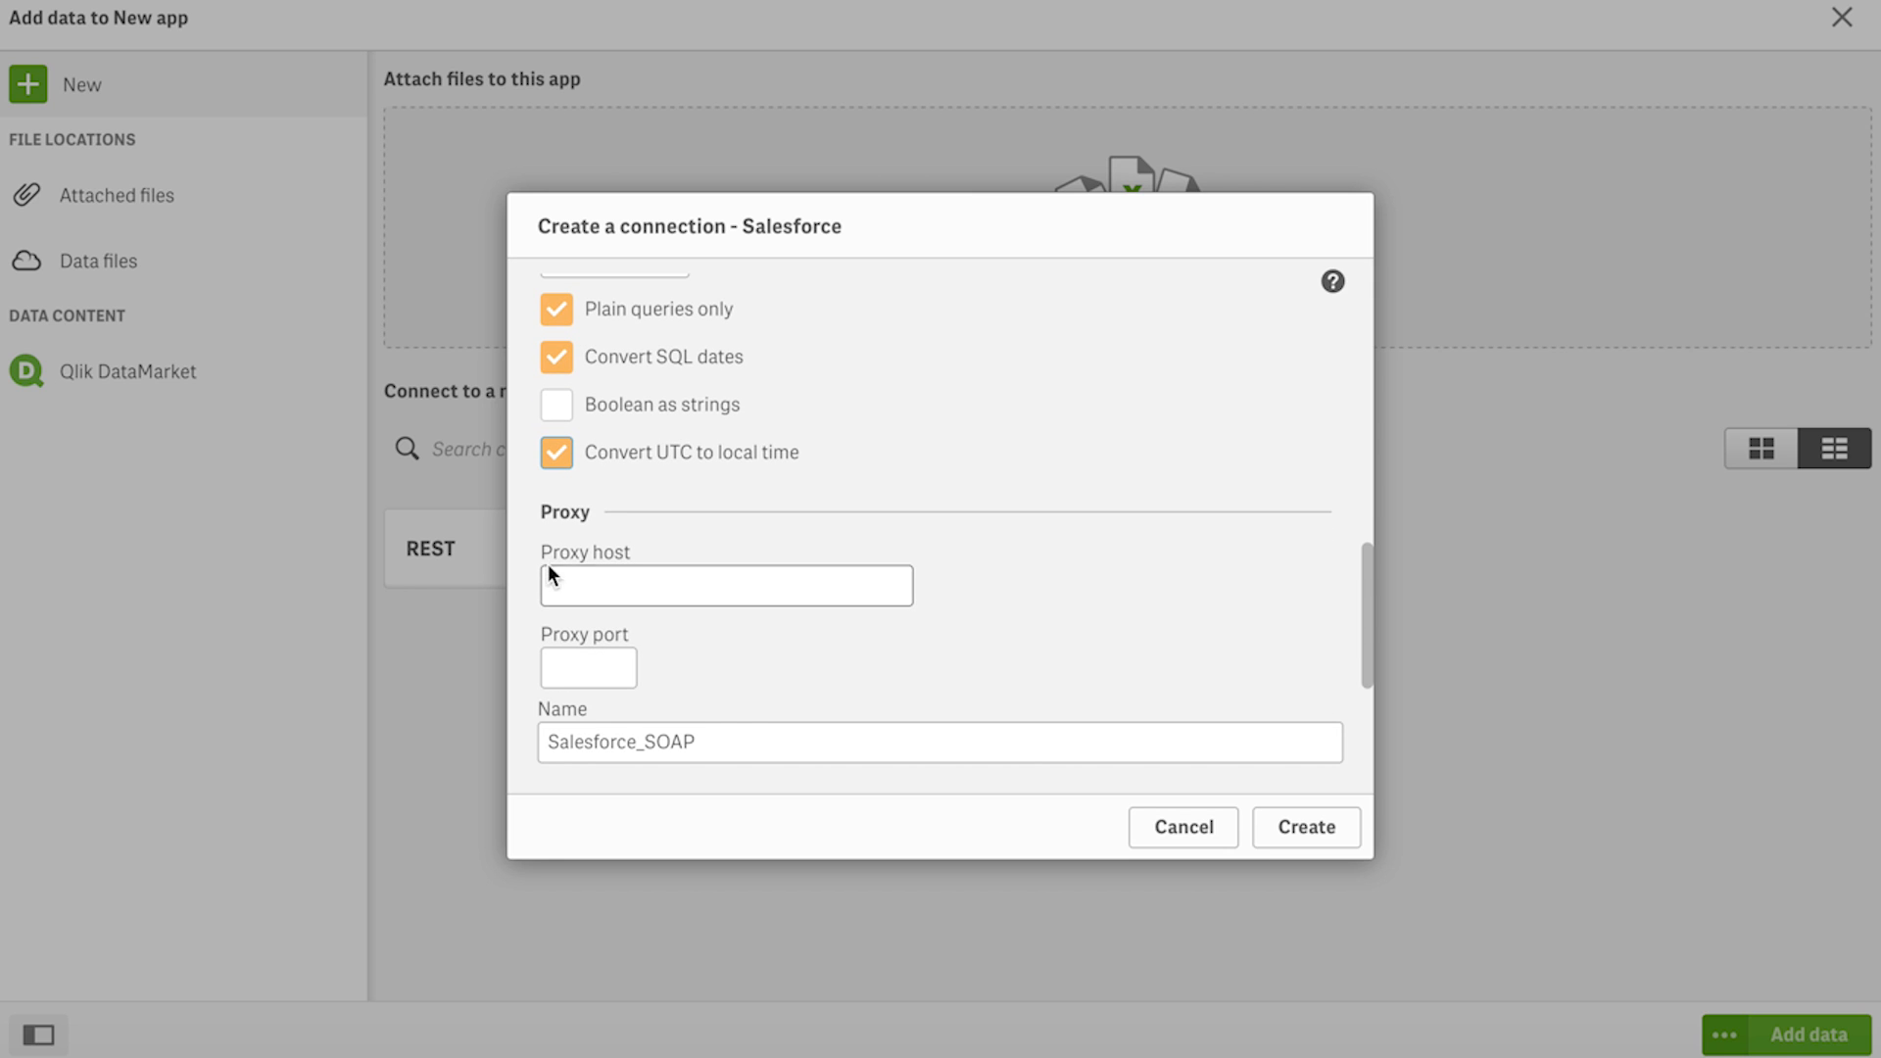
pyautogui.moveTo(638, 653)
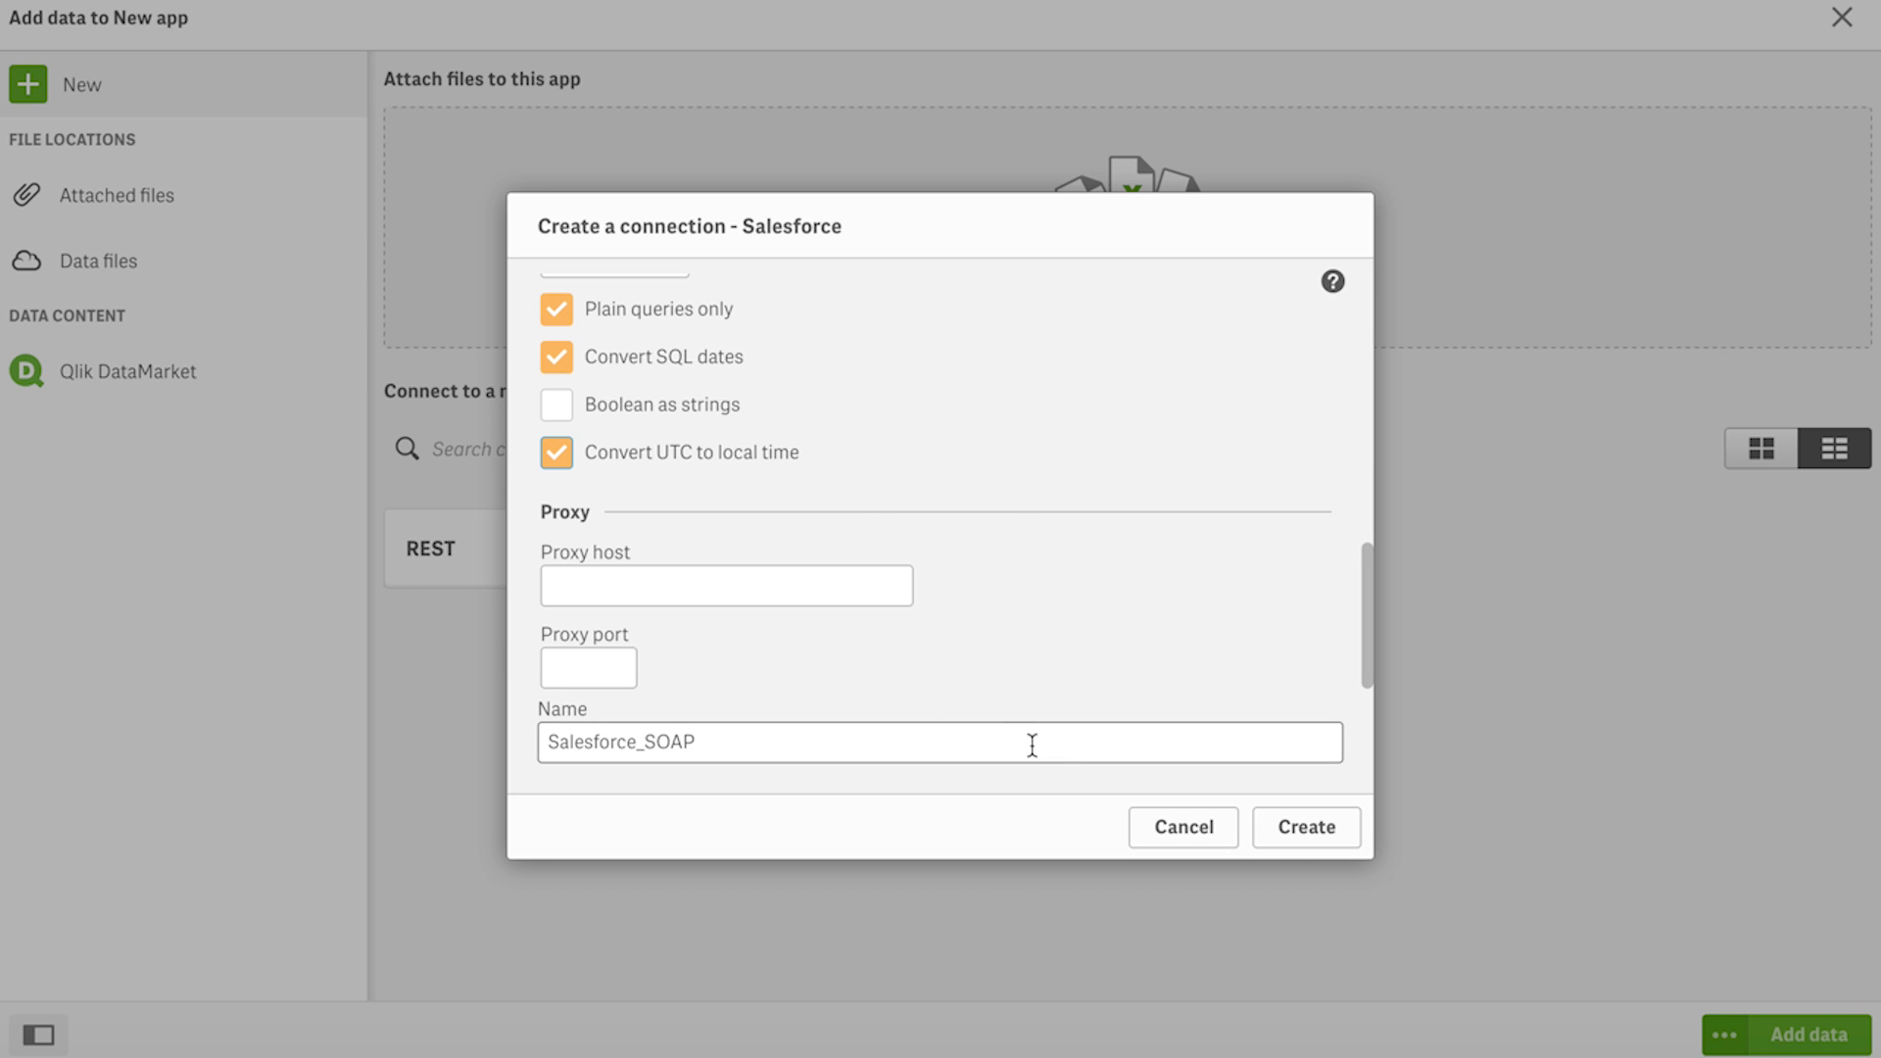
# Create the Salesforce_SOAP connection and select AcceptedEventRelation through AccountHistory tables.
pyautogui.click(1304, 826)
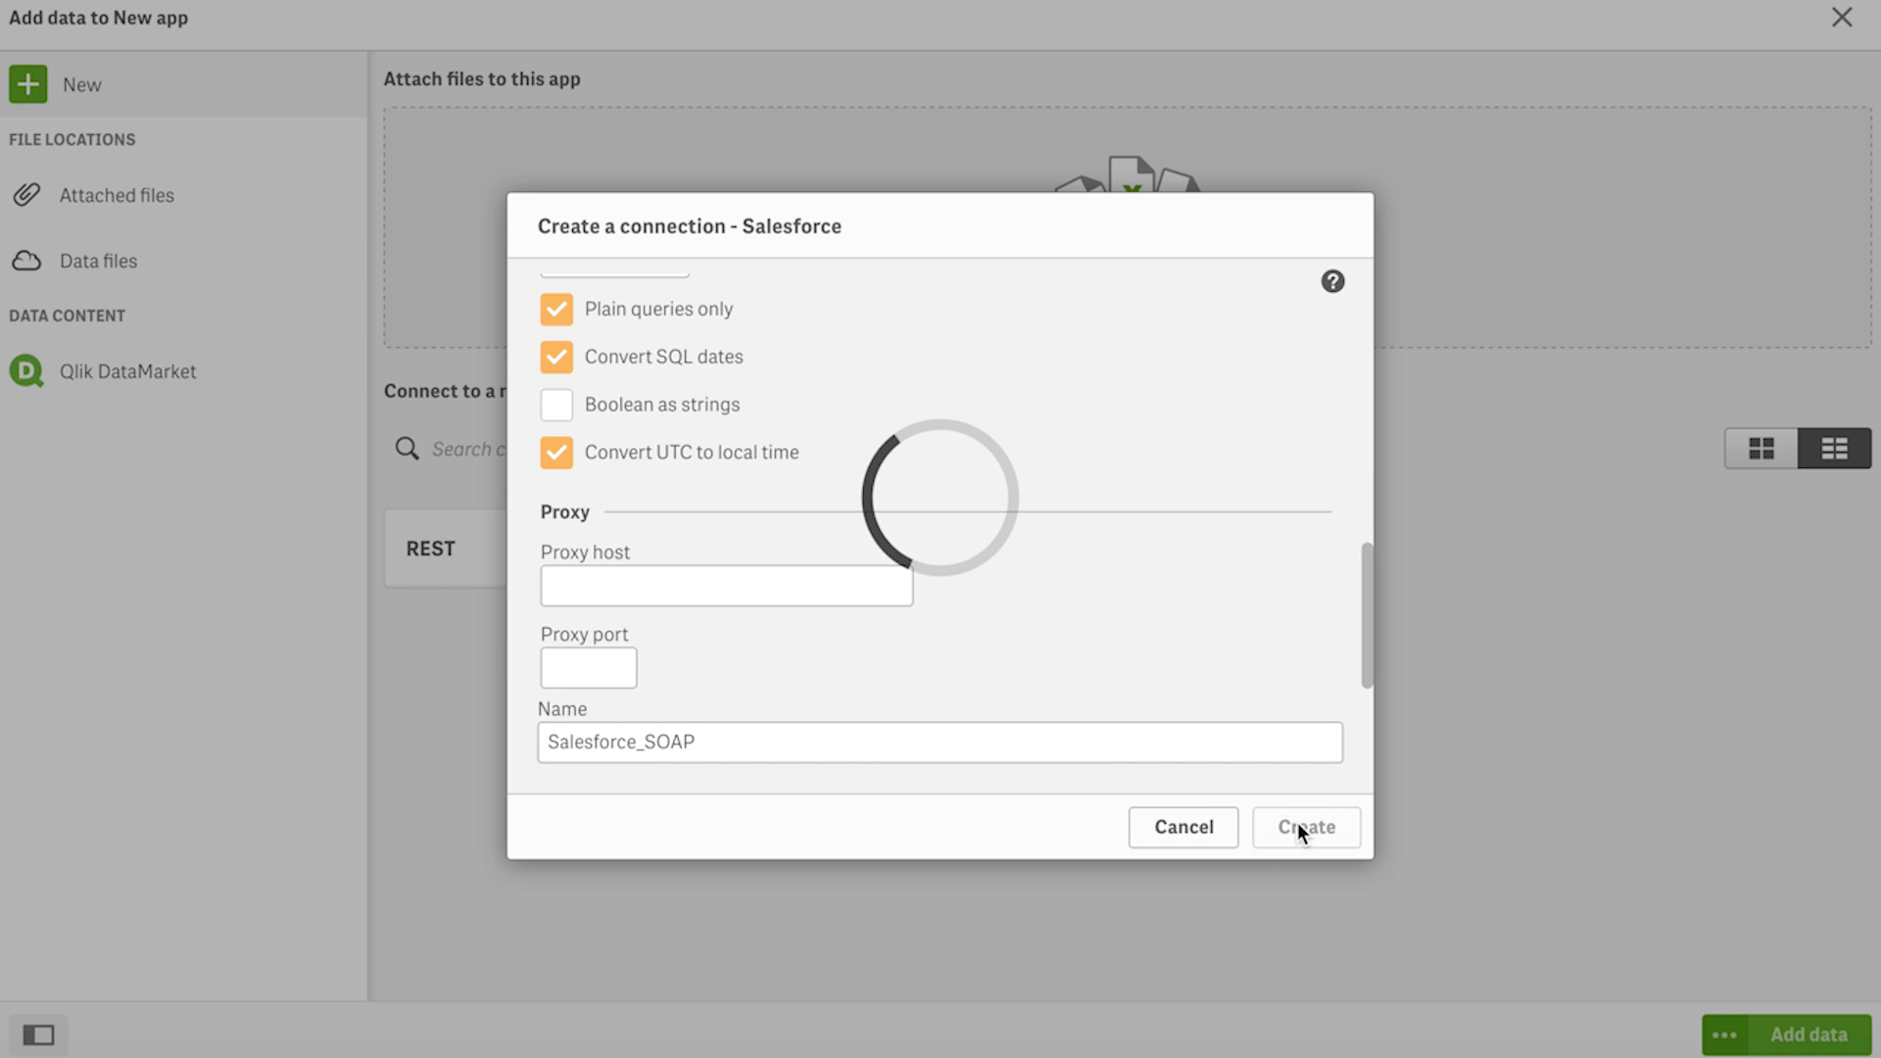
pyautogui.click(1305, 827)
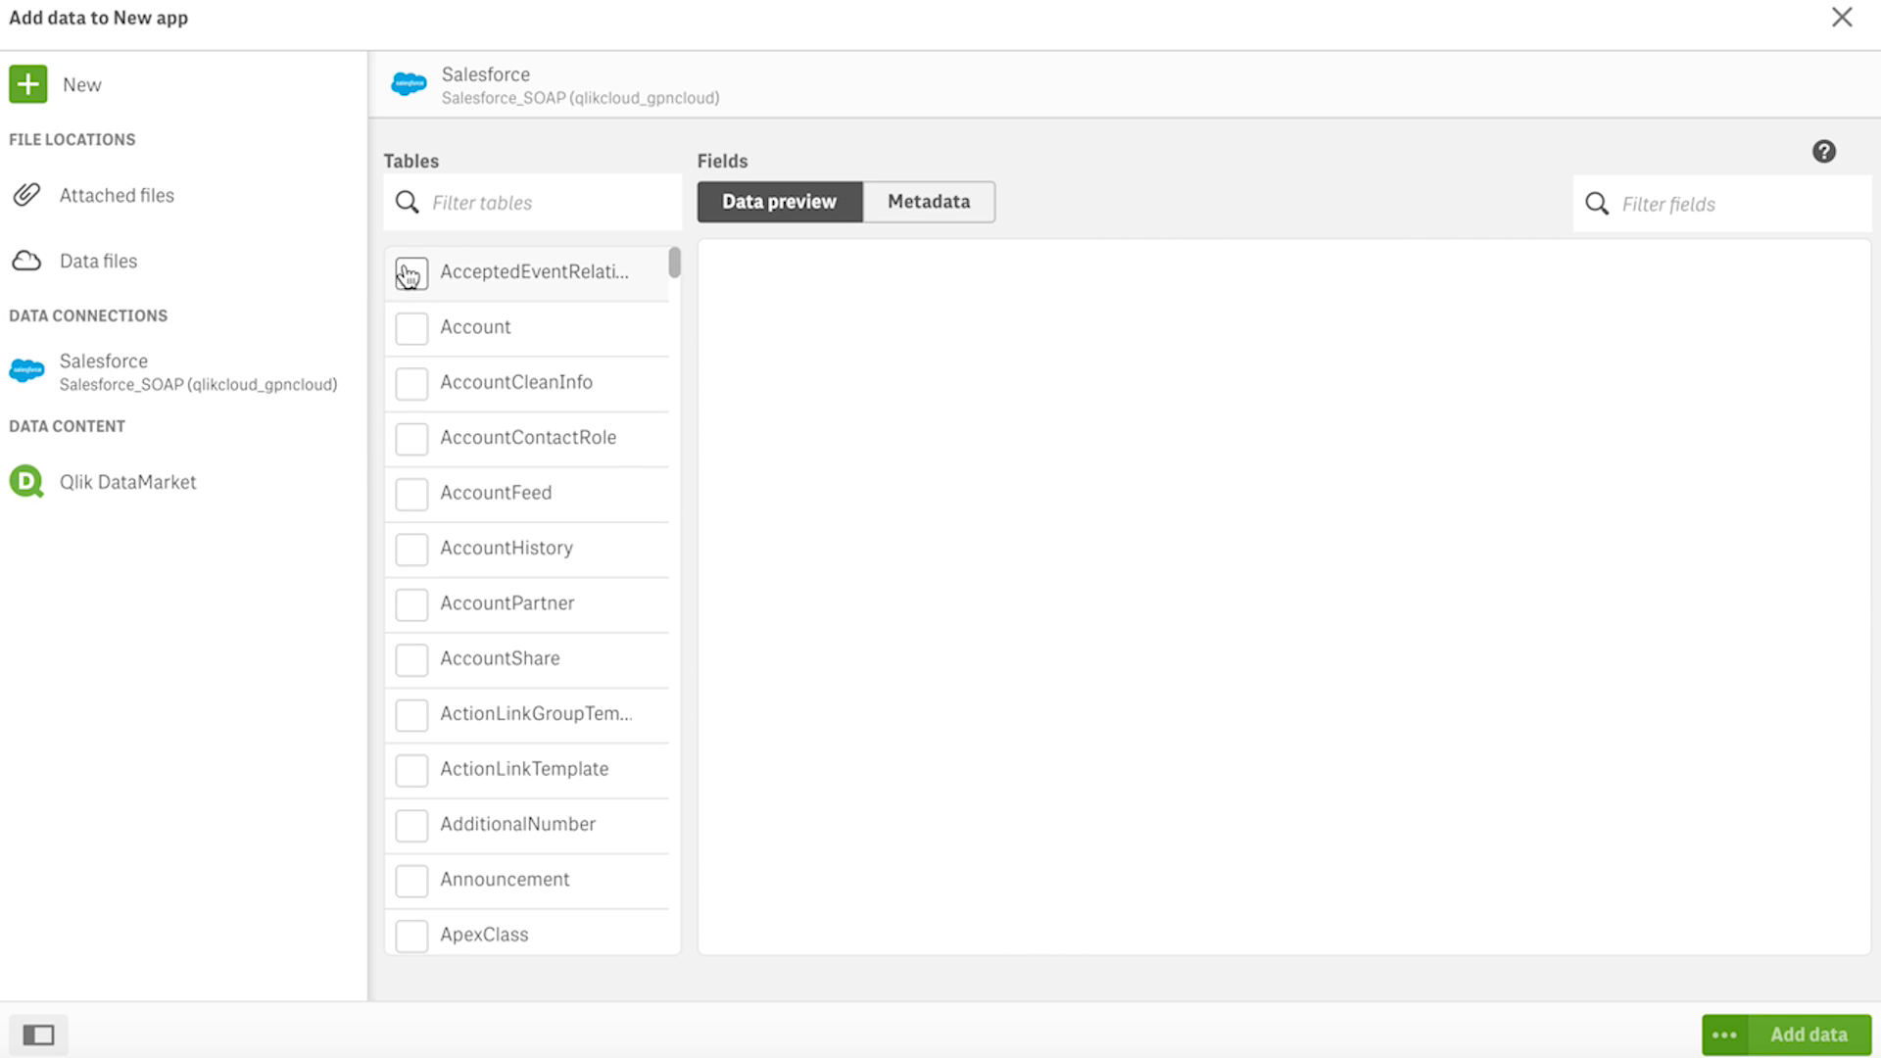
pyautogui.click(409, 327)
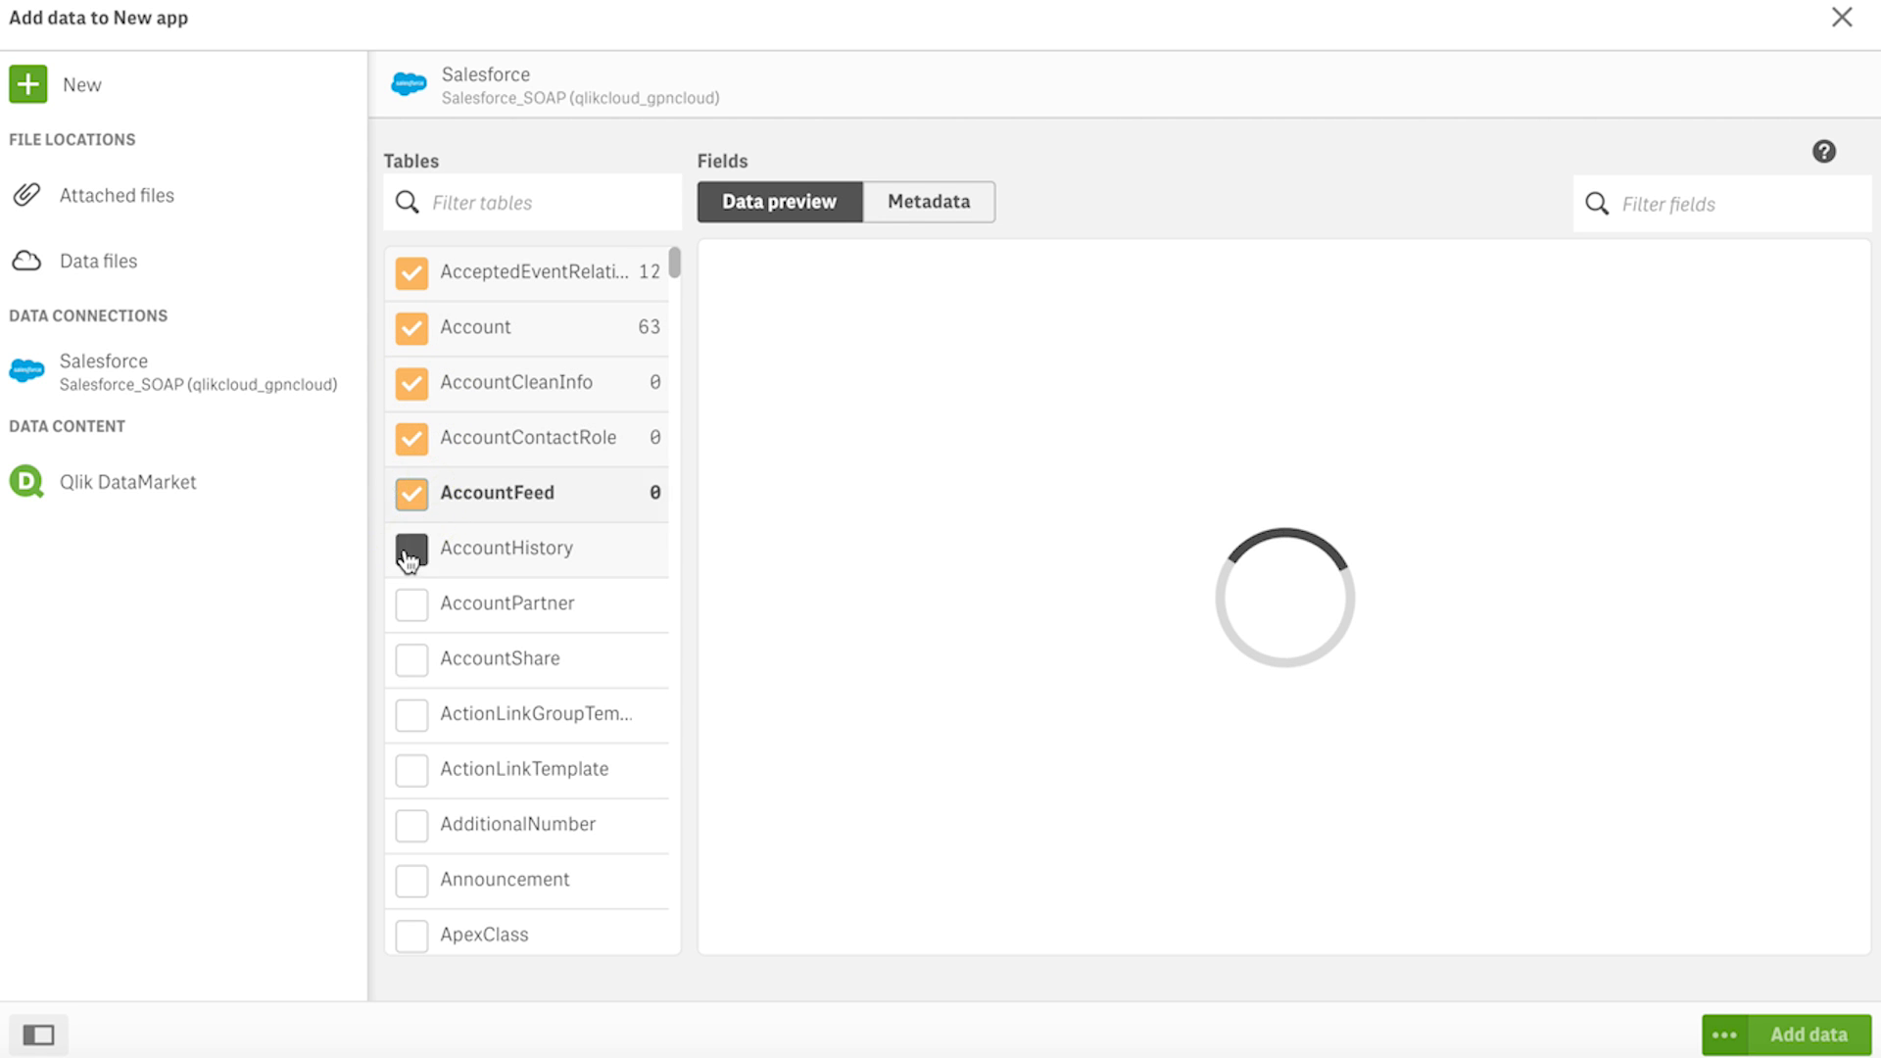
pyautogui.click(409, 547)
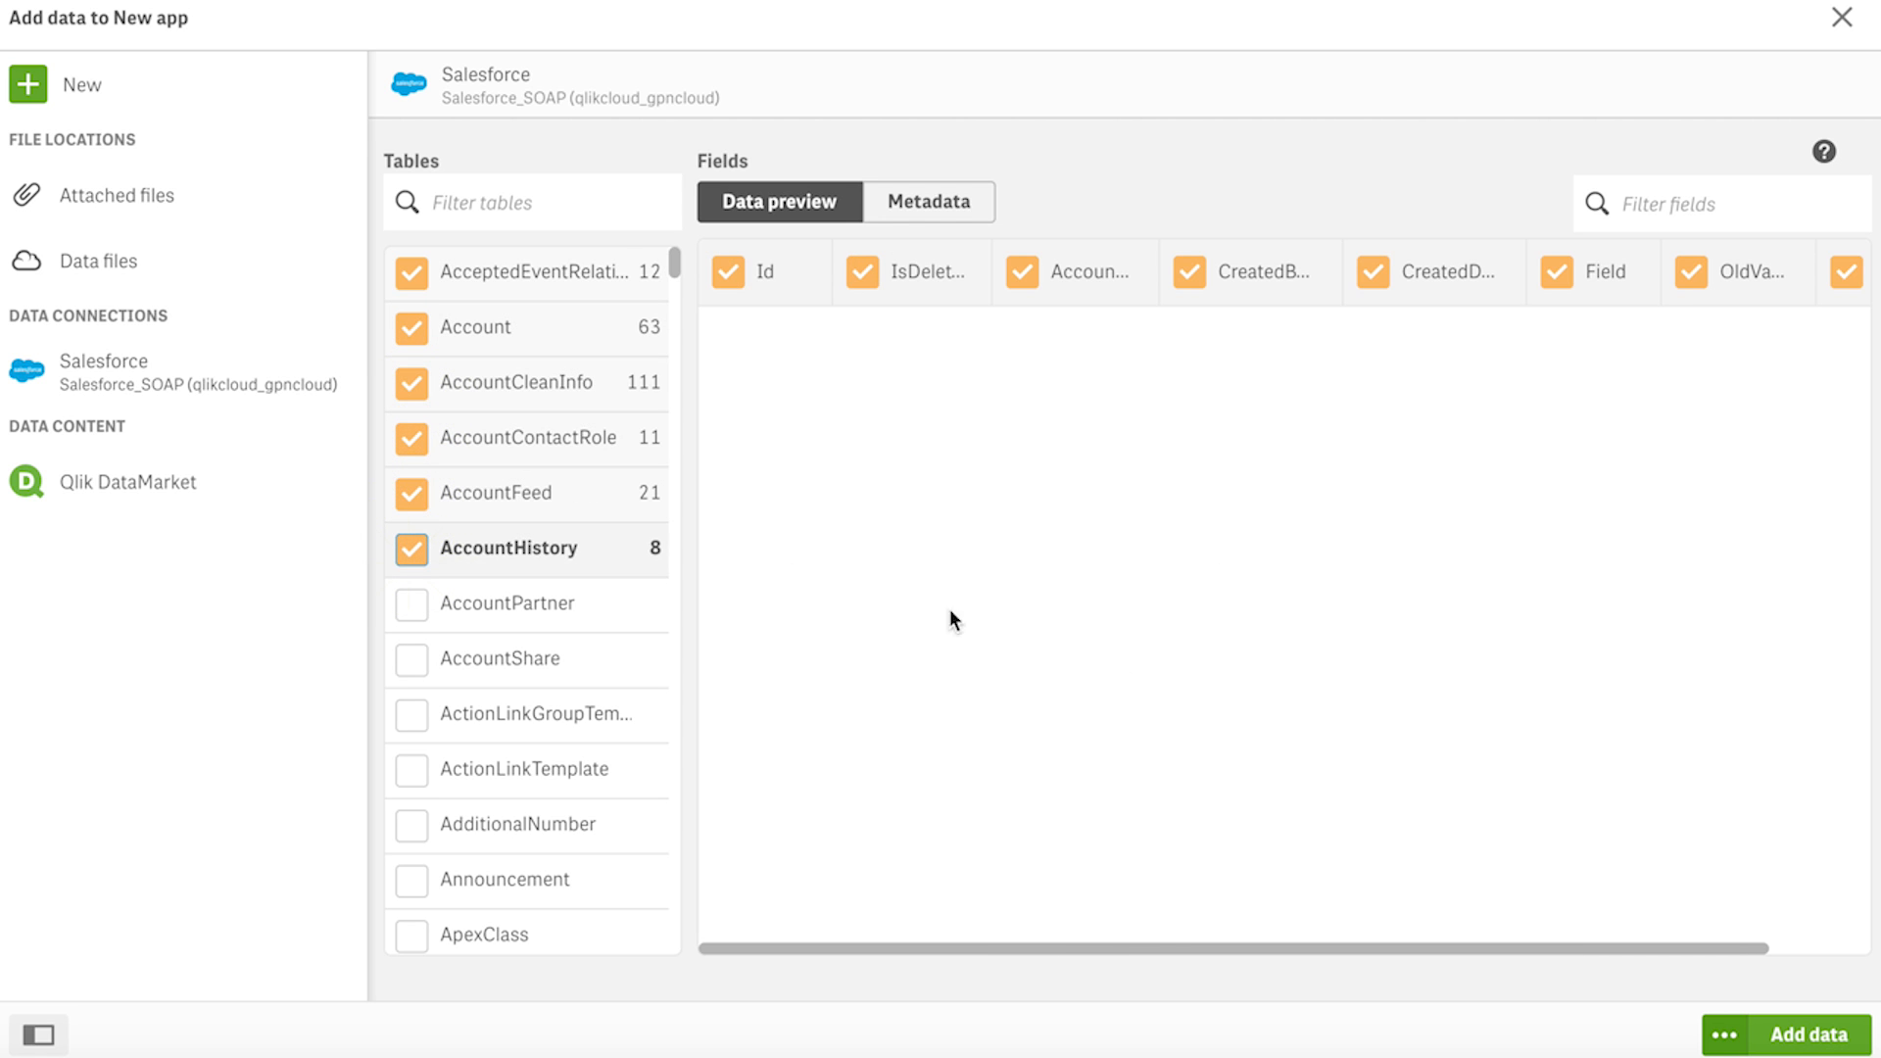
# Add and load the six Account tables into the app and open the new empty sheet for editing.
pyautogui.click(1807, 1034)
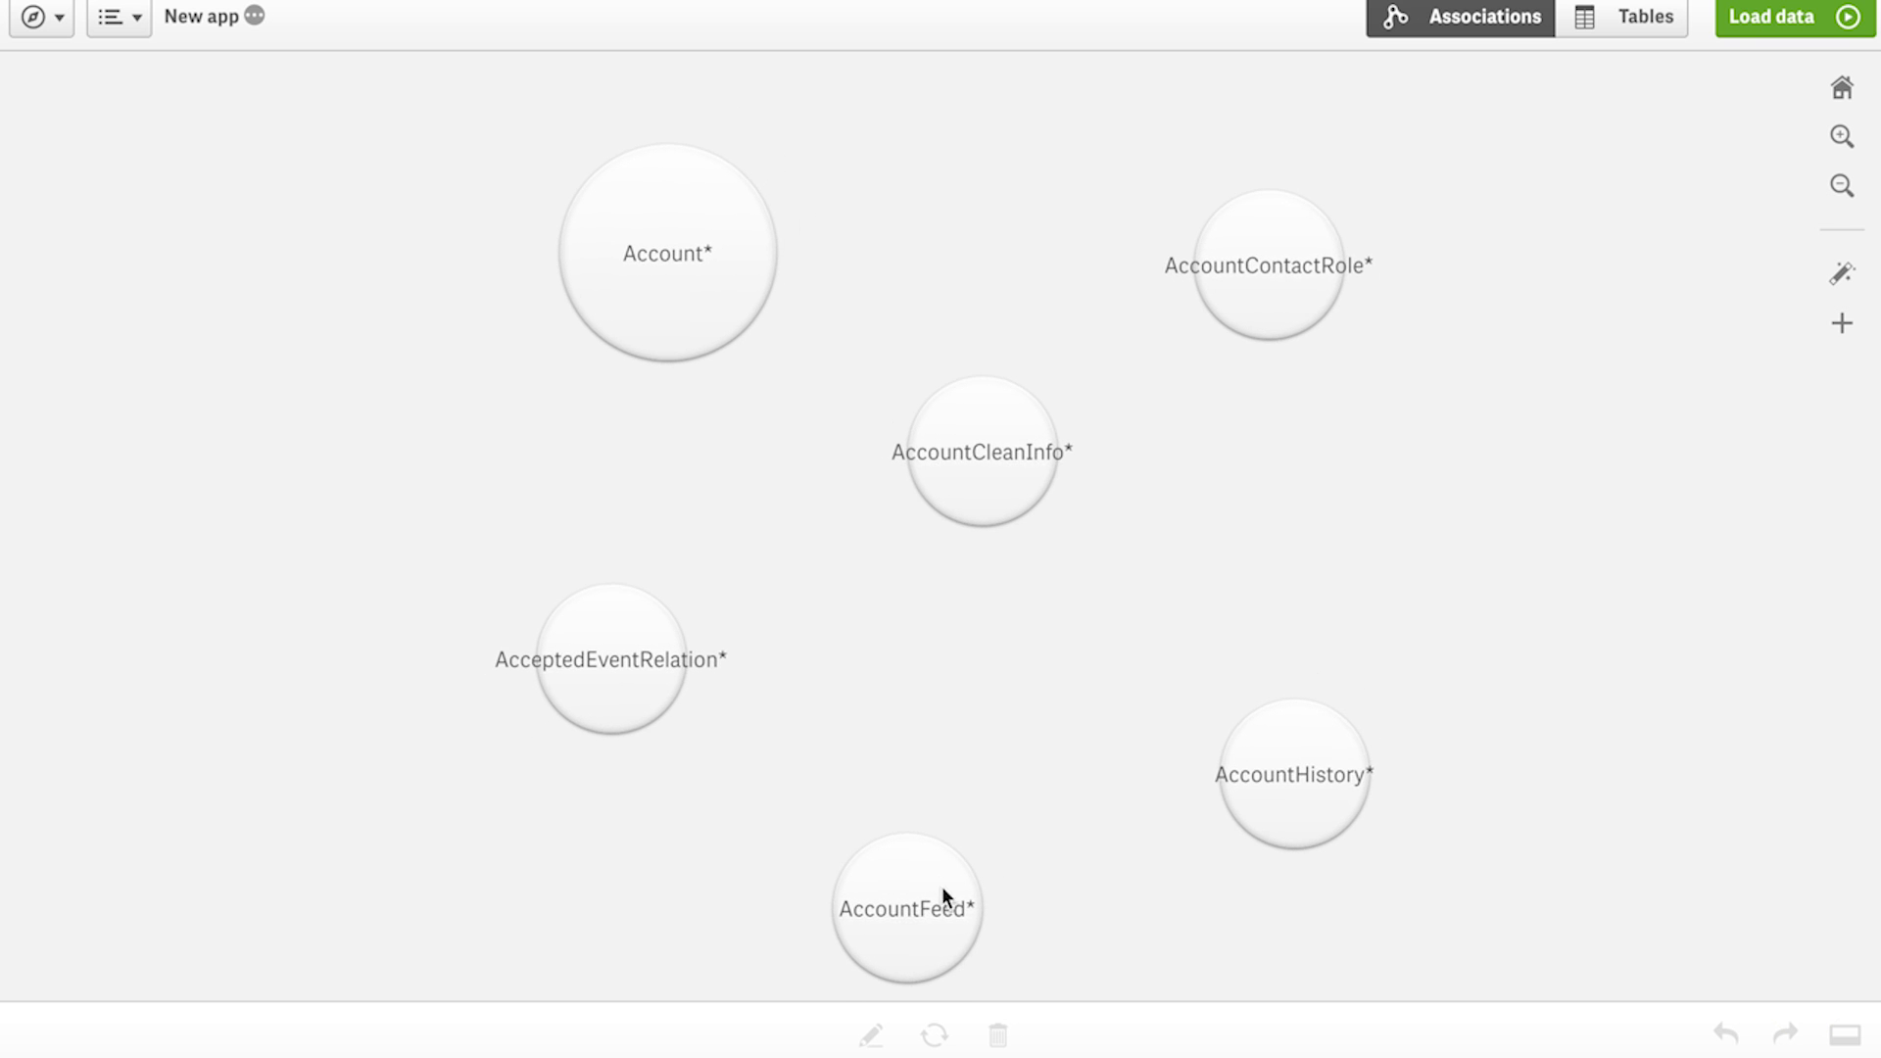
pyautogui.click(906, 907)
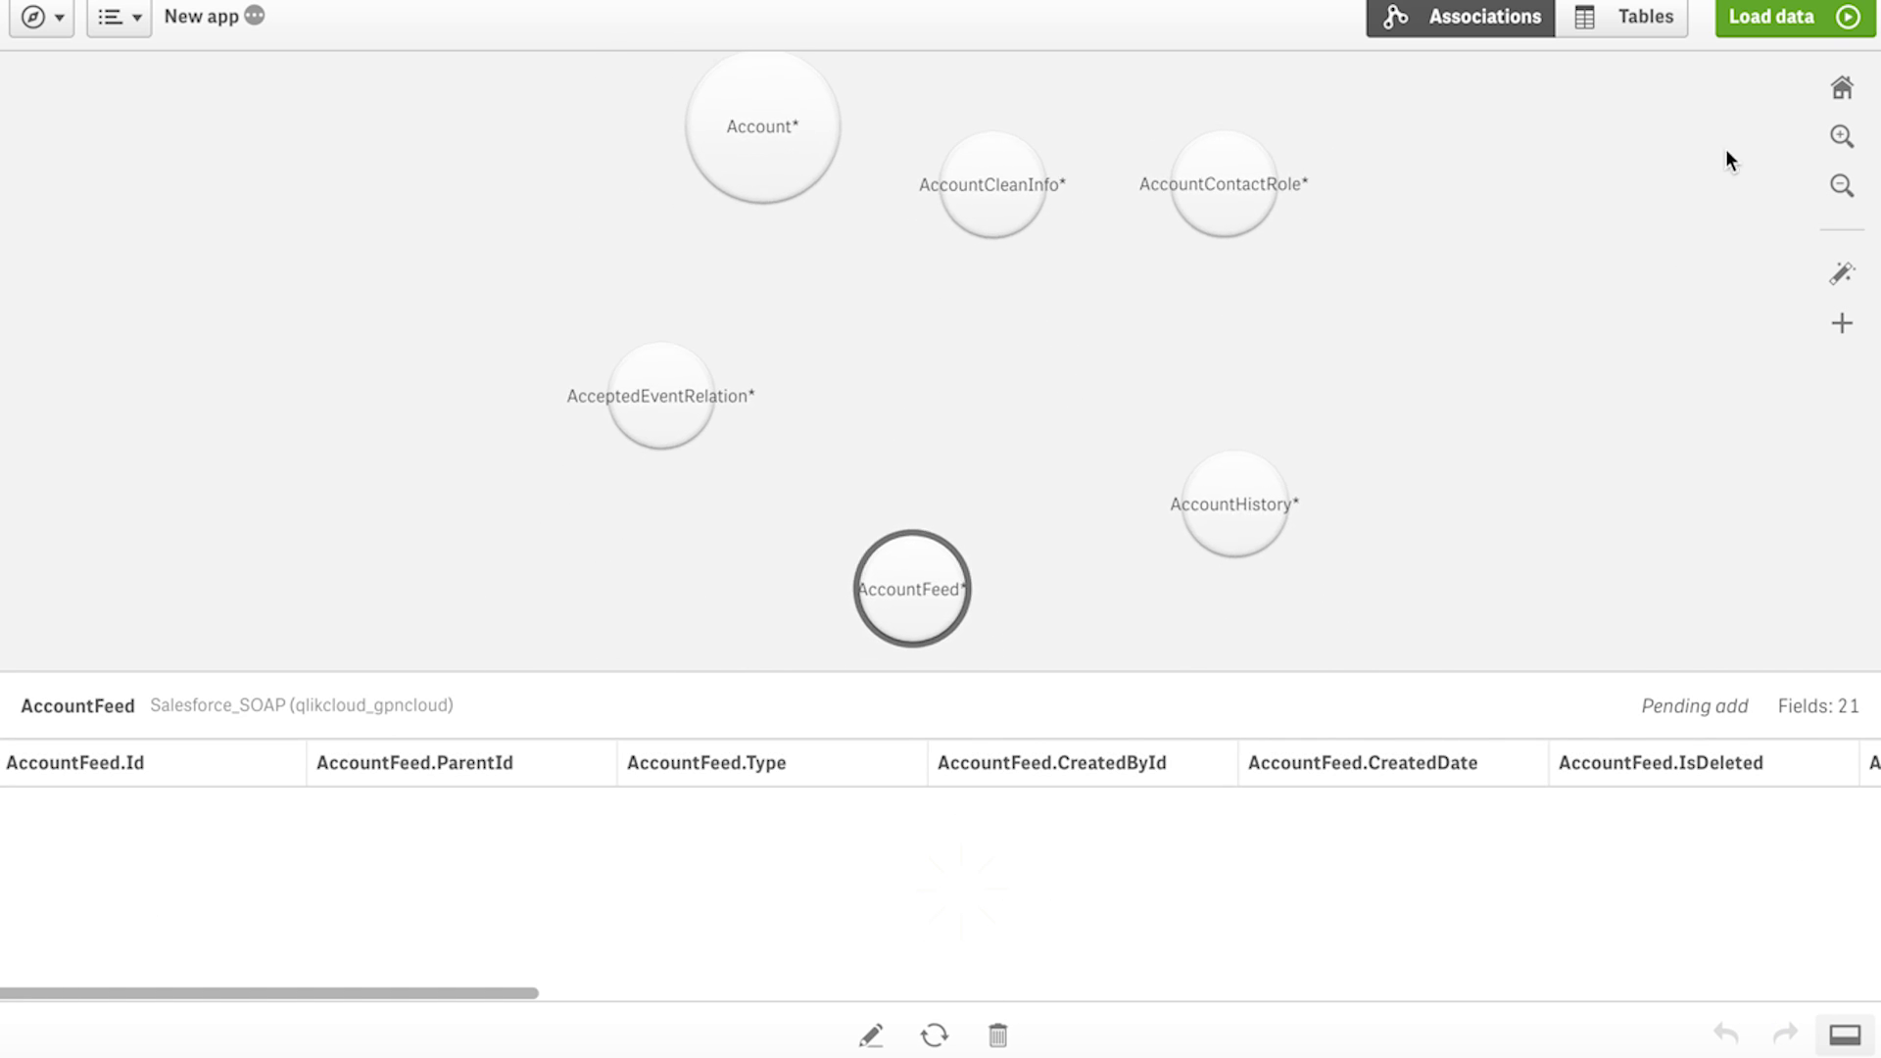
pyautogui.click(1787, 18)
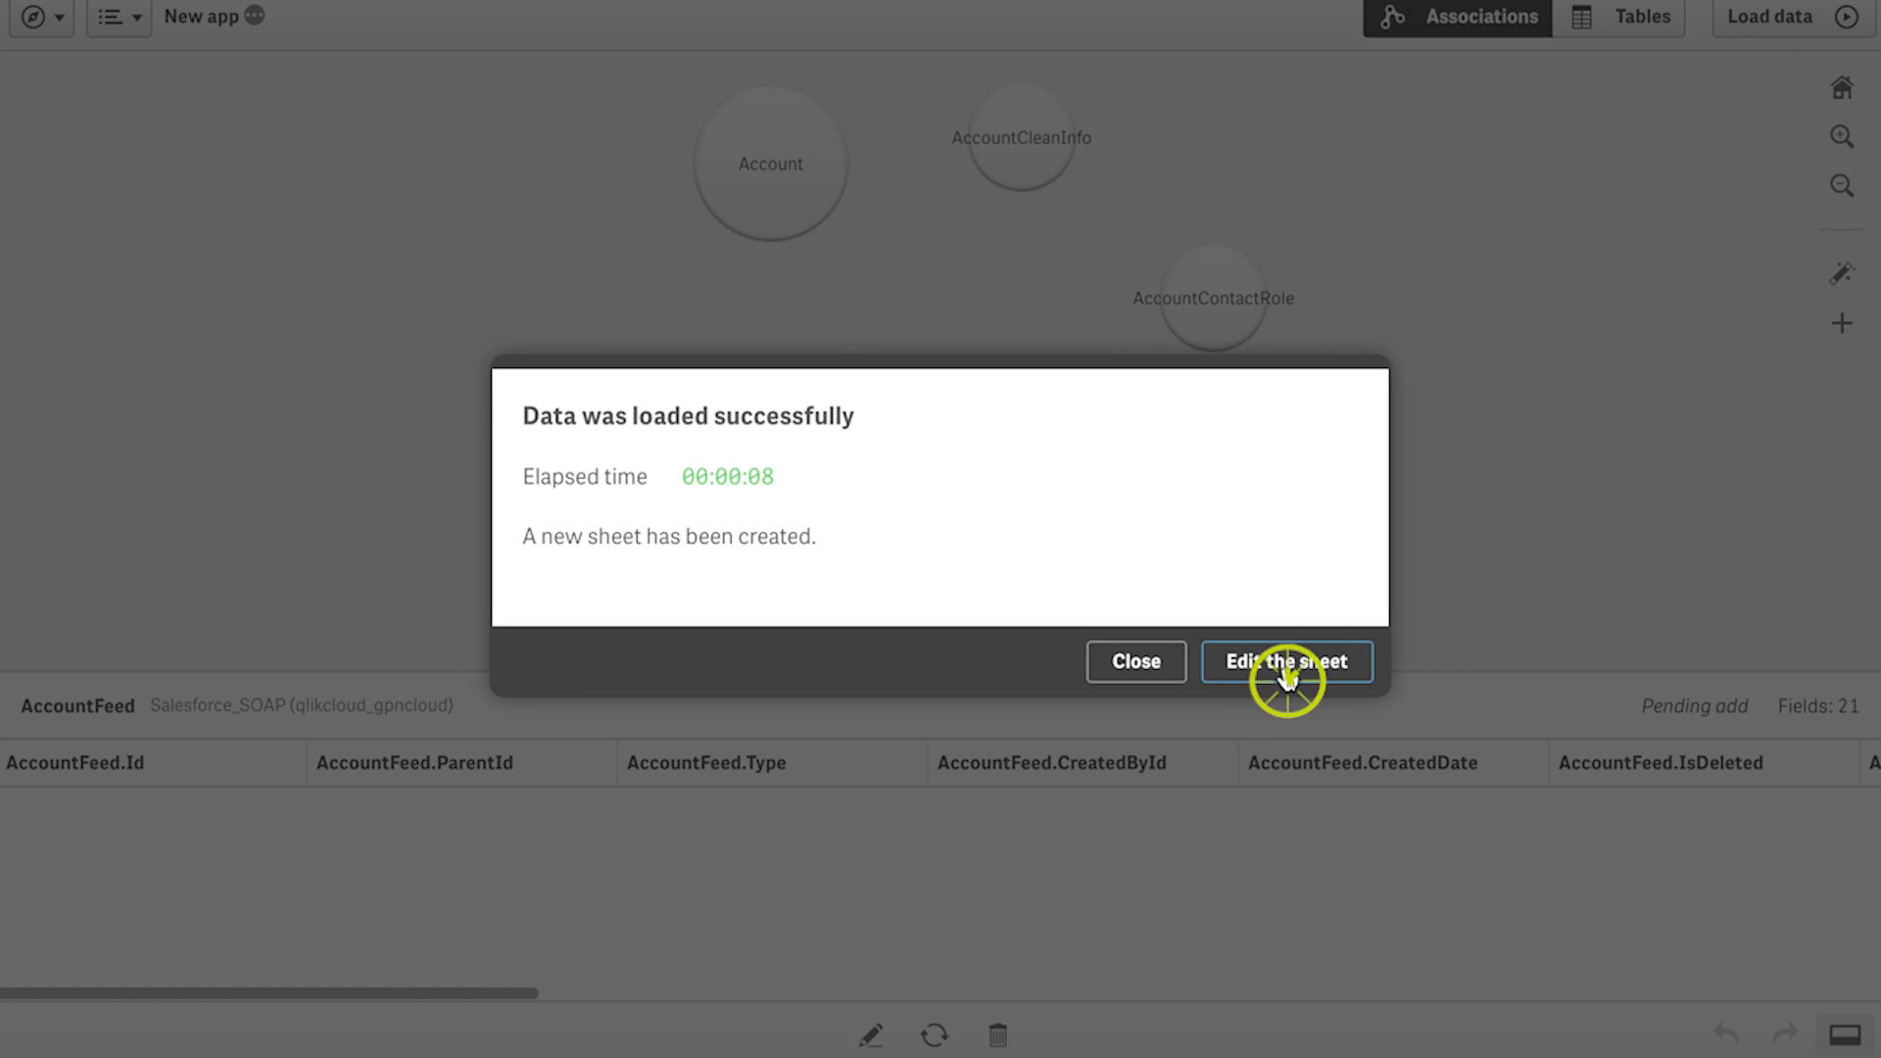
pyautogui.click(1285, 661)
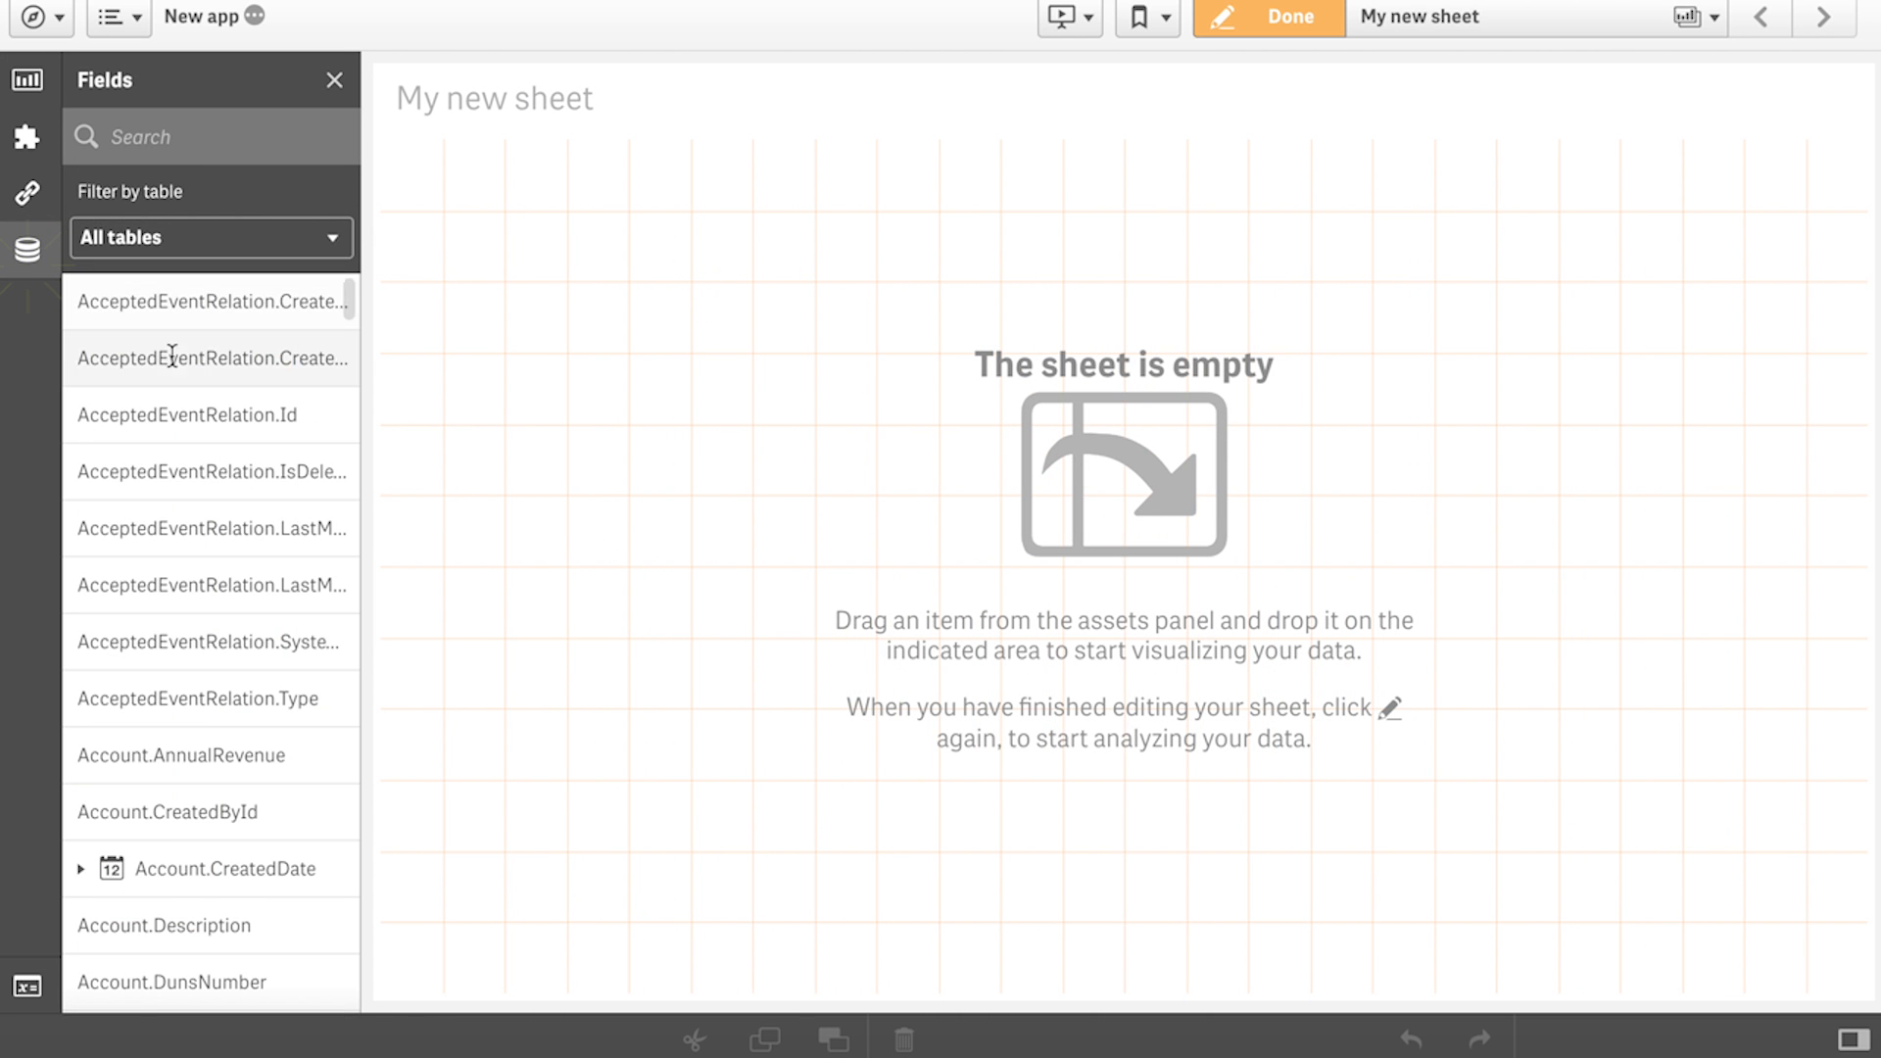
pyautogui.scroll(-3)
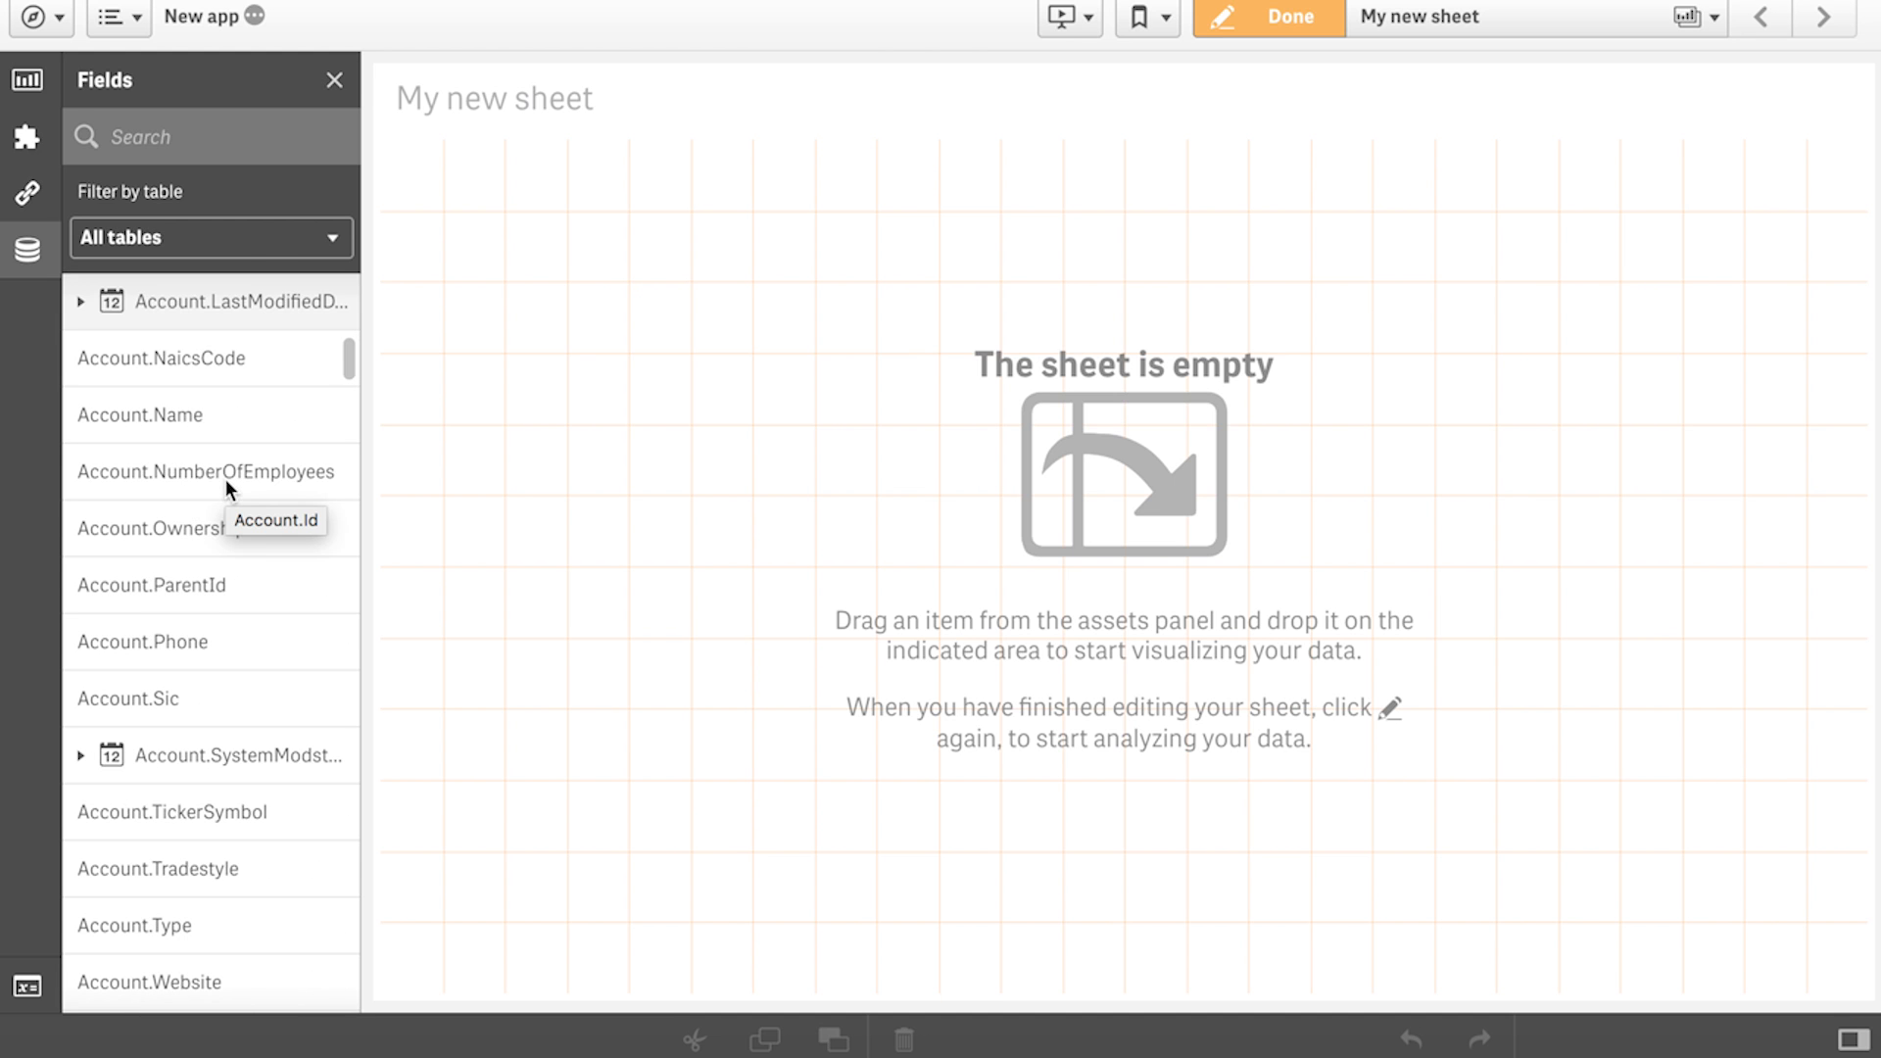
pyautogui.moveTo(225, 480)
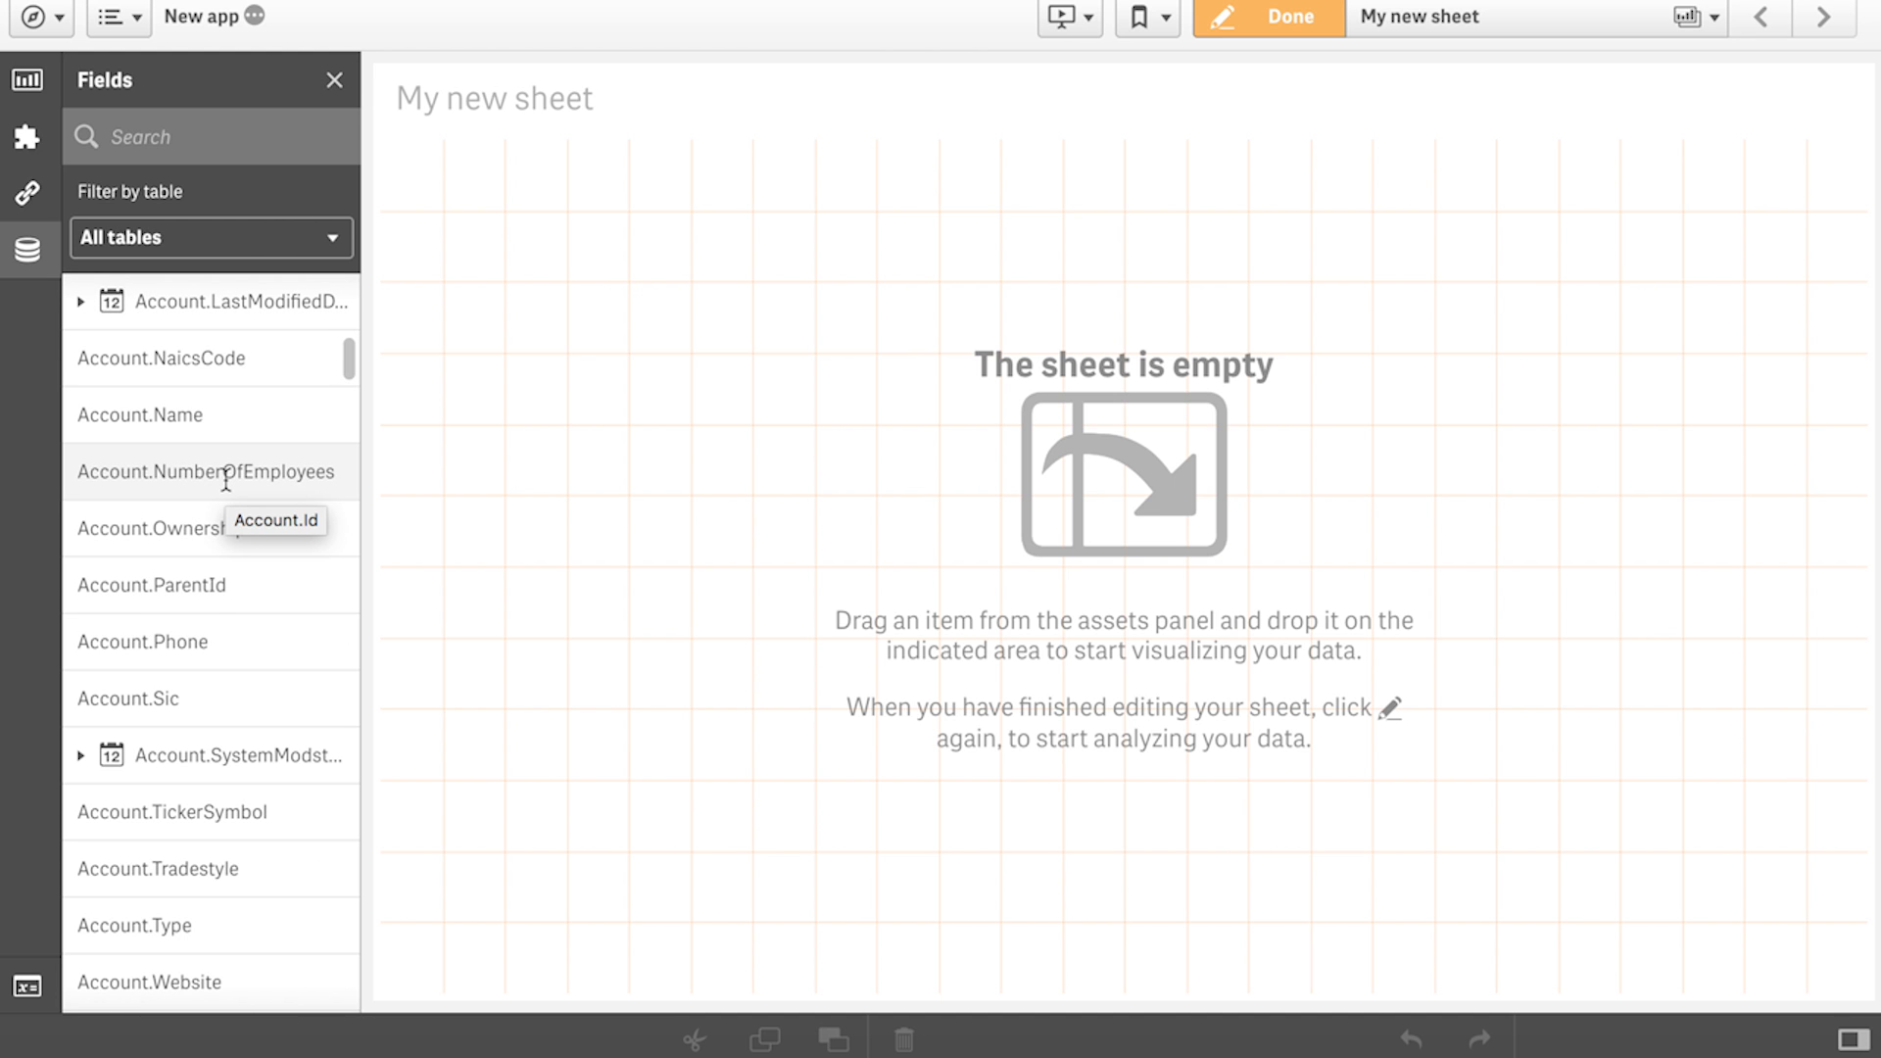